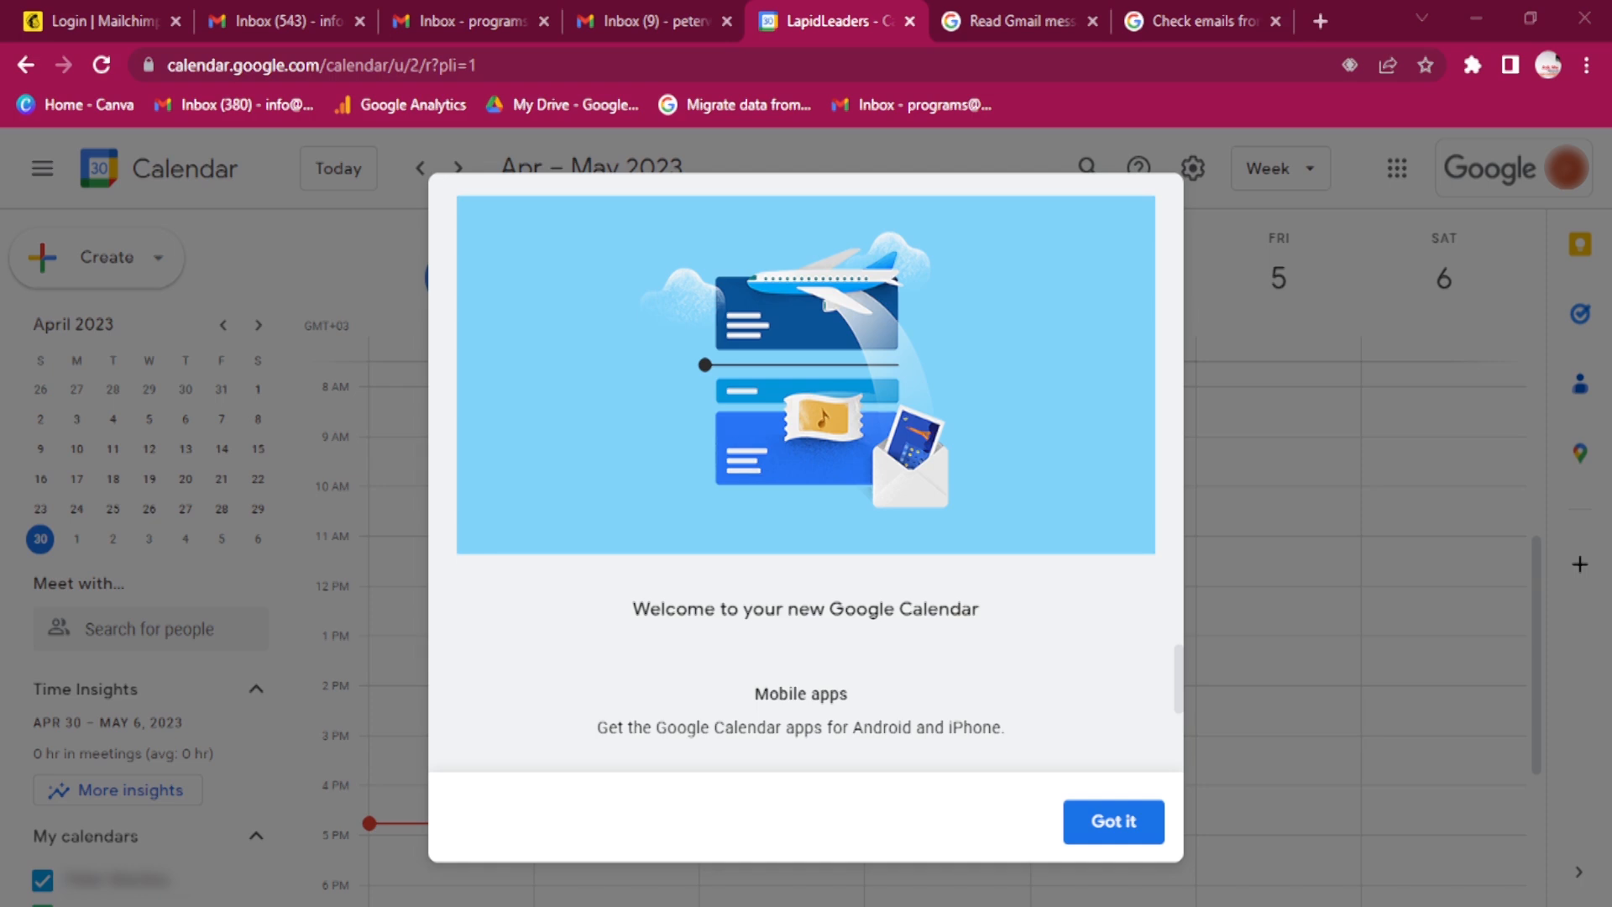
mouse_move(834, 394)
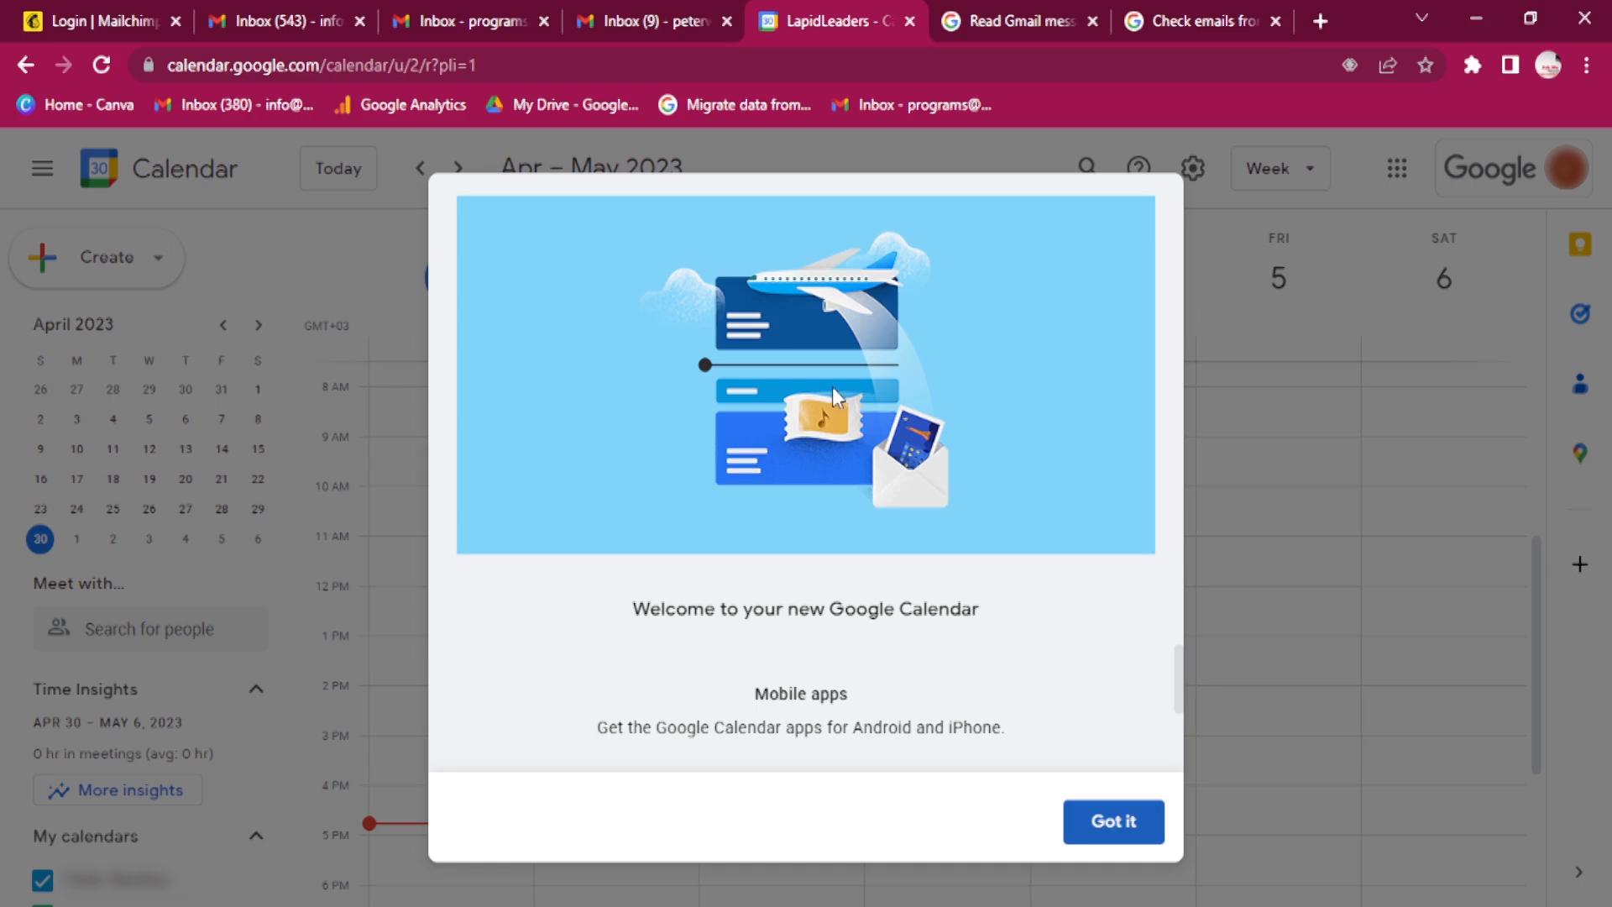
mouse_move(1499, 354)
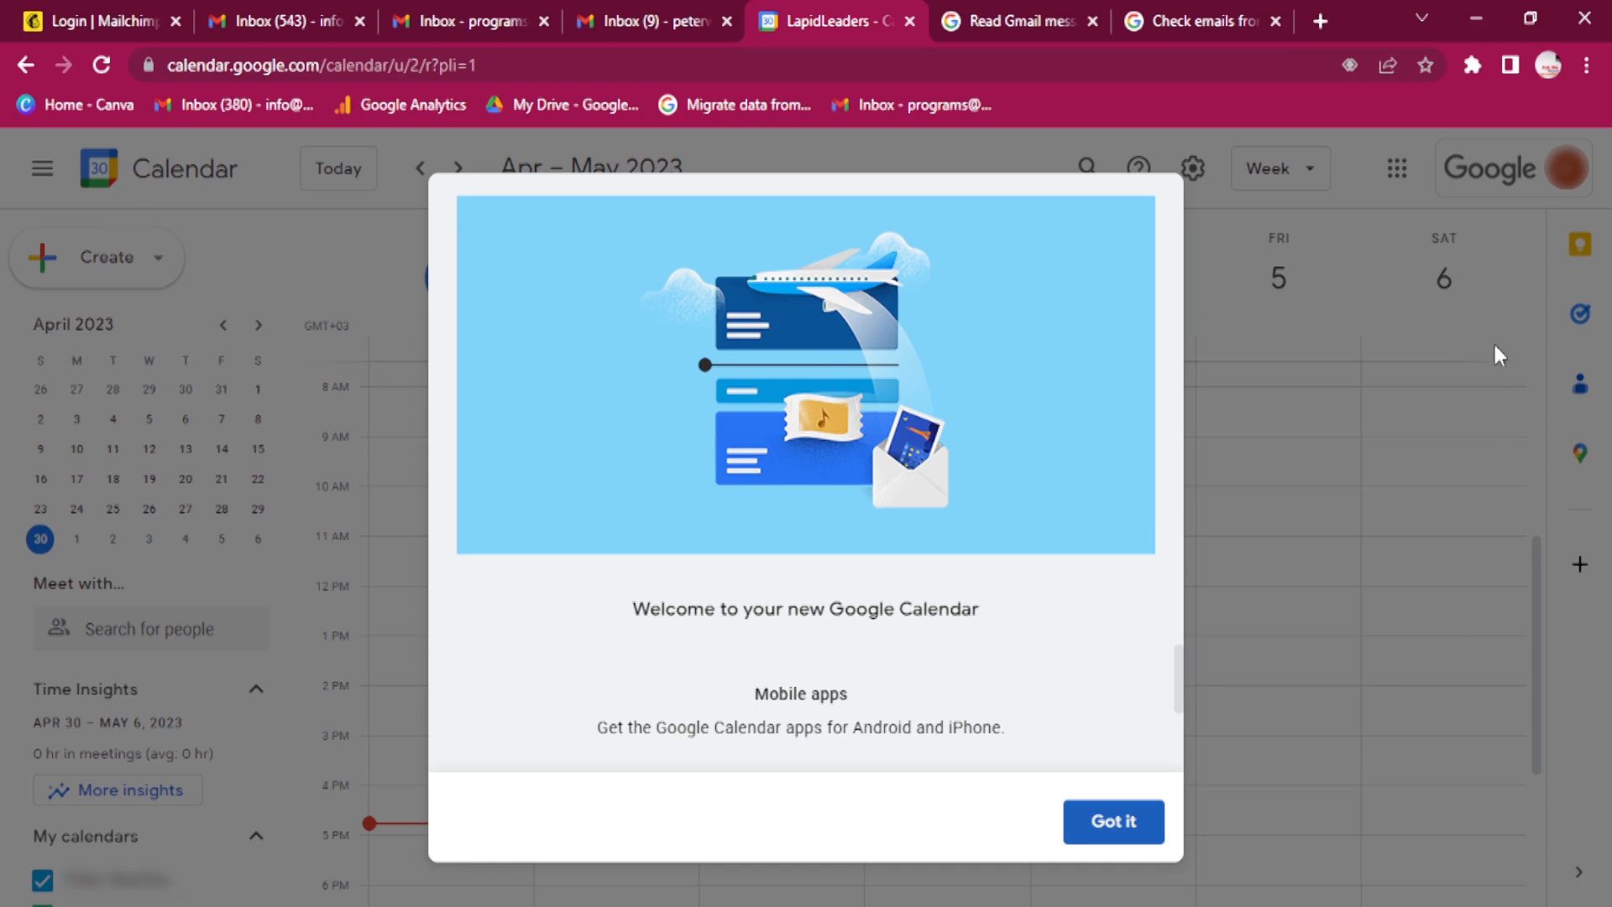
mouse_move(100, 283)
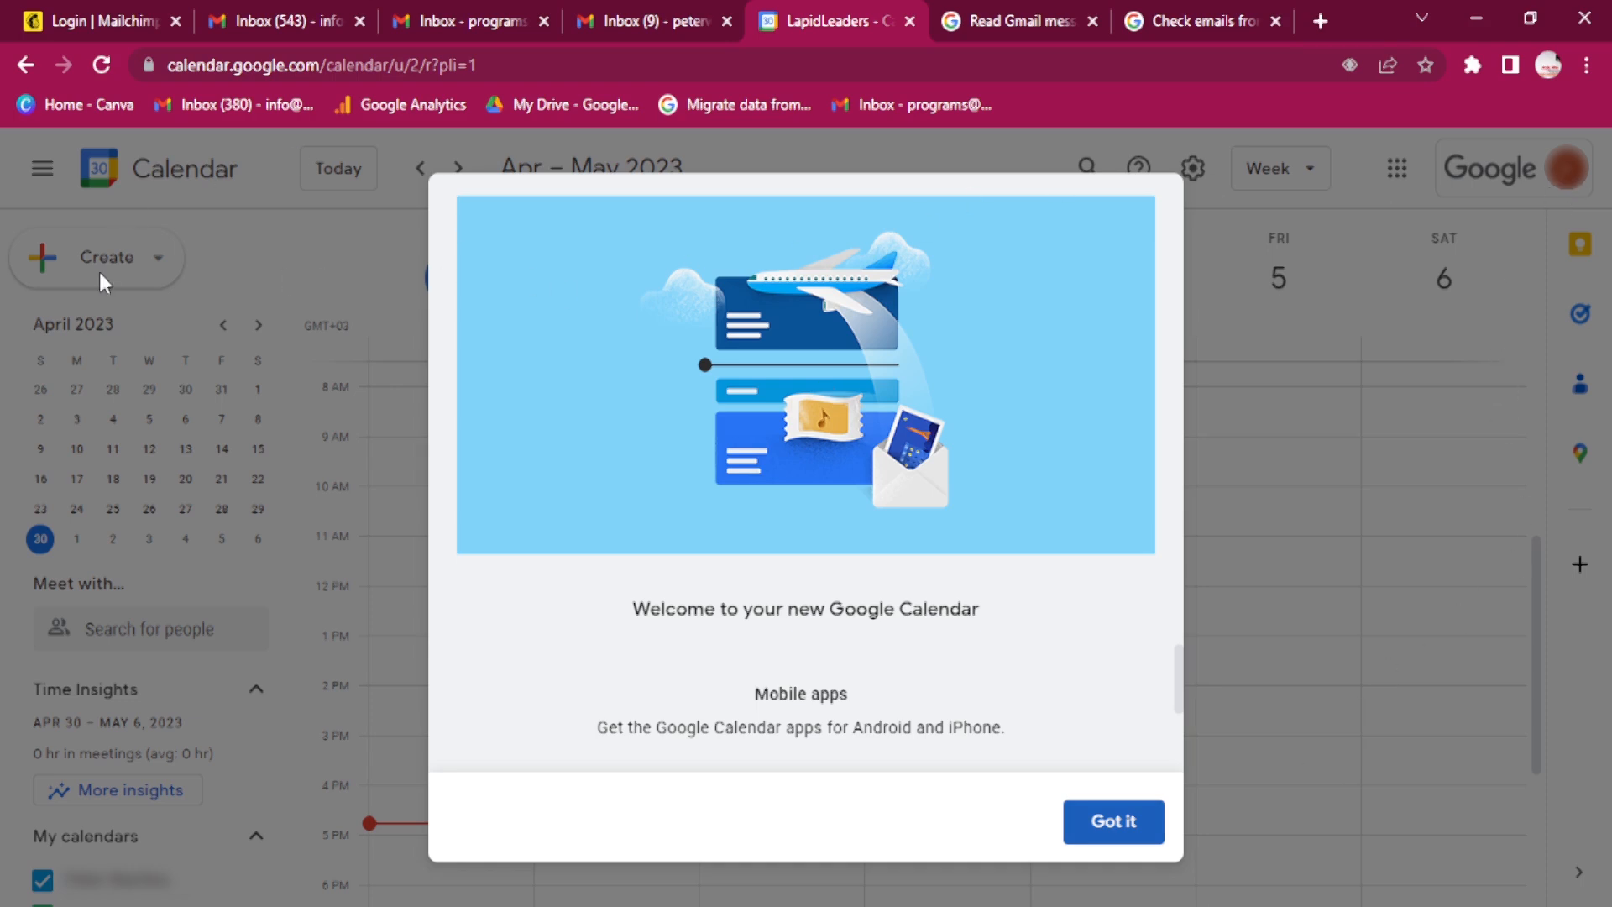
mouse_move(986, 250)
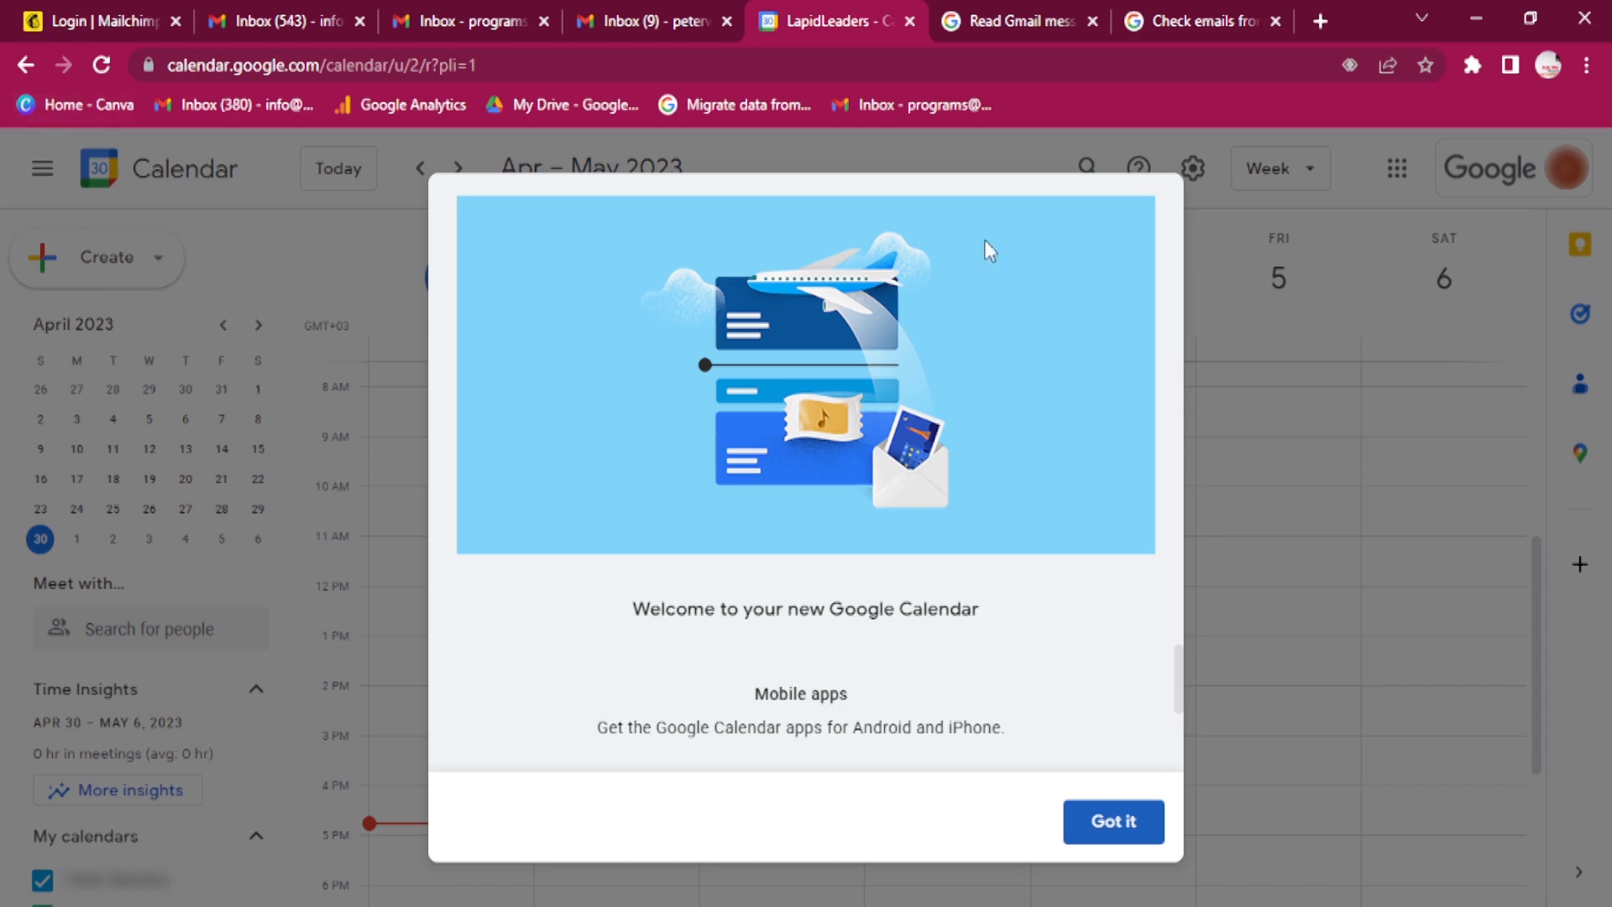
mouse_move(1592, 173)
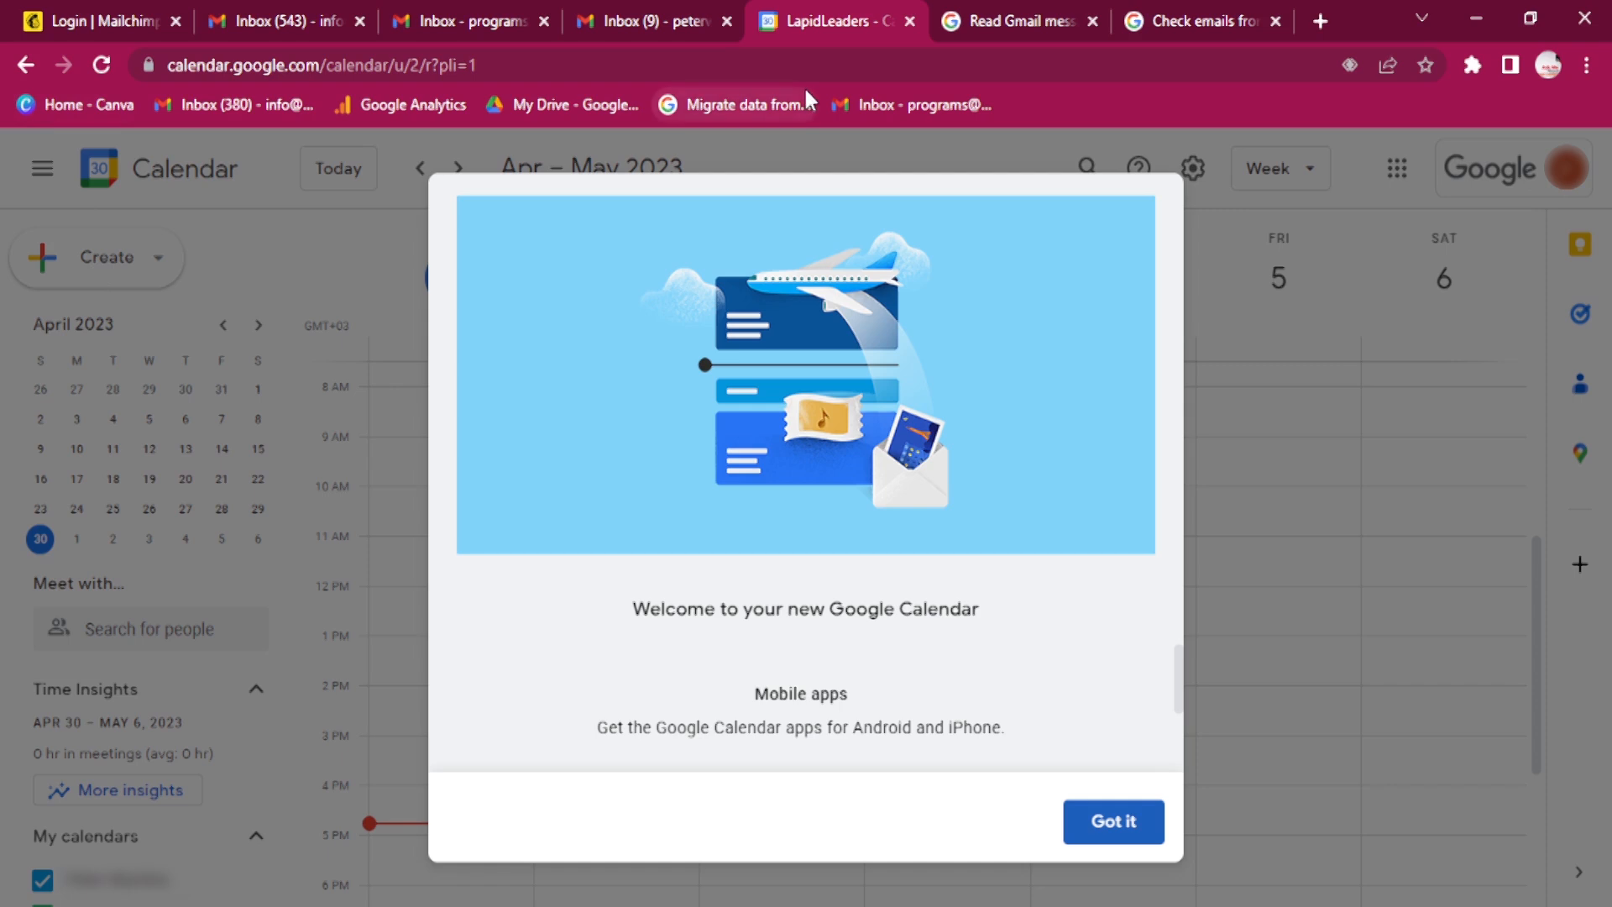
mouse_move(1251, 383)
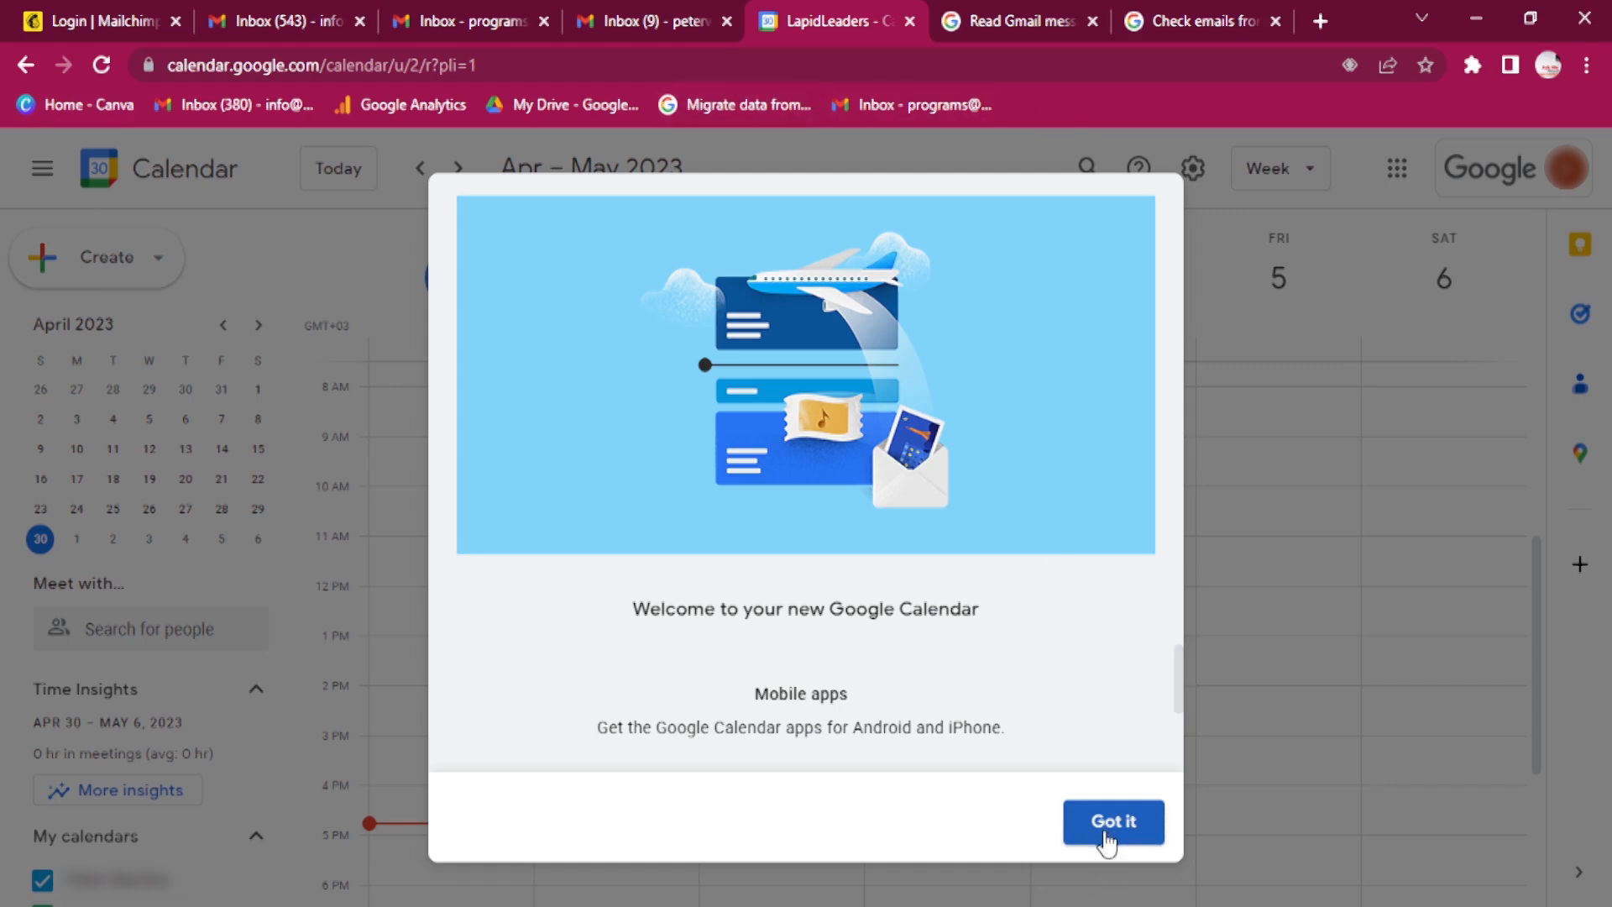
mouse_move(766, 427)
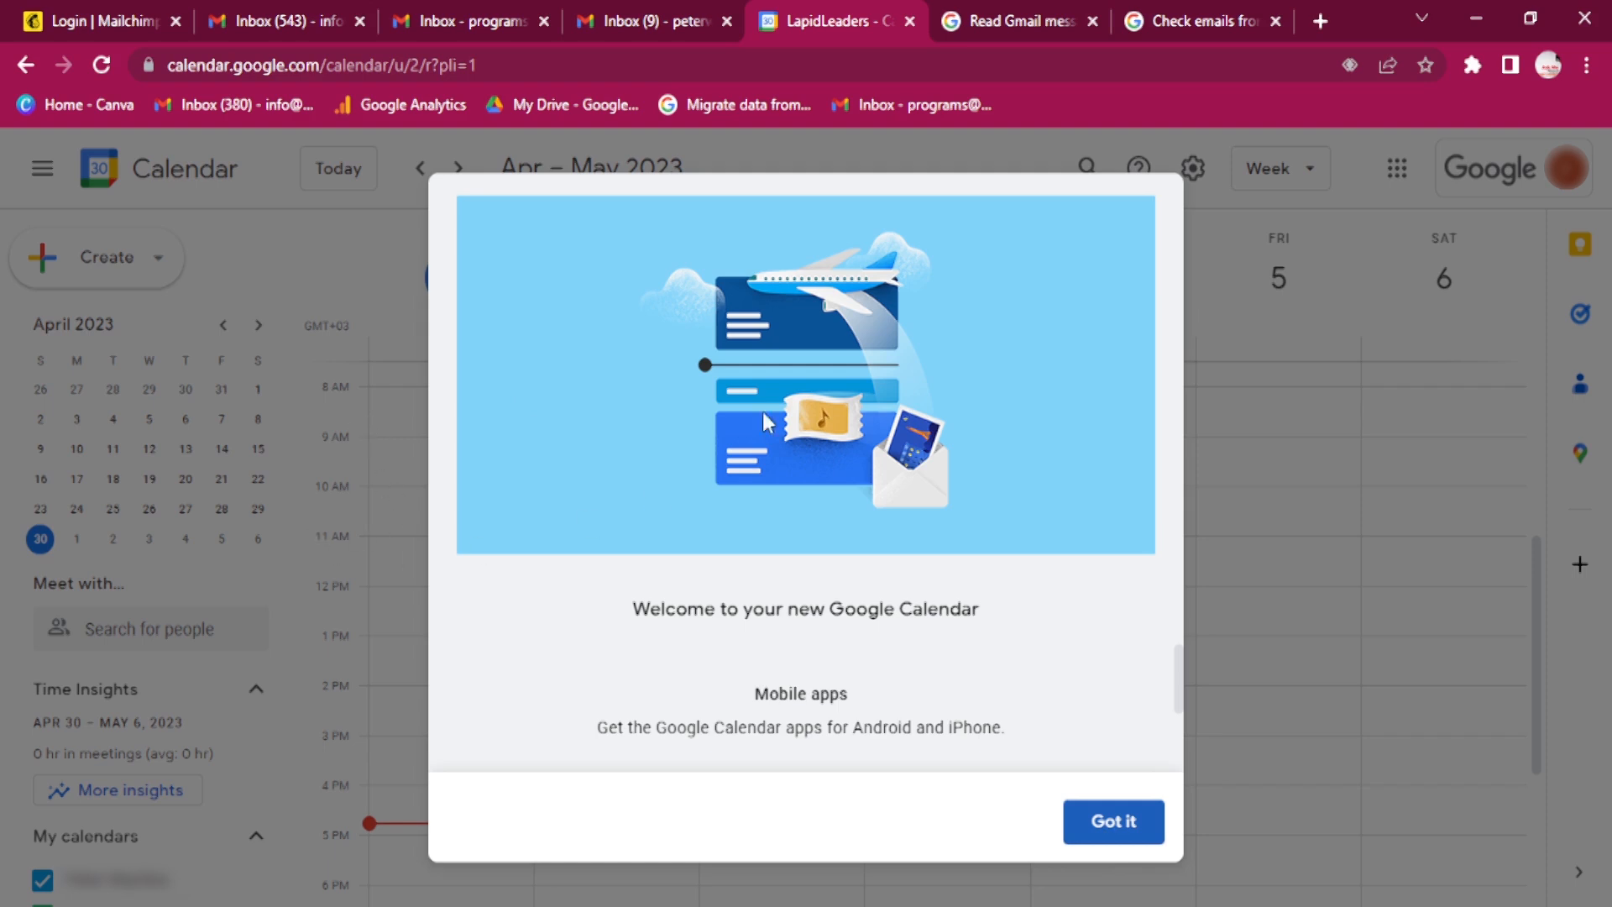
mouse_move(921, 544)
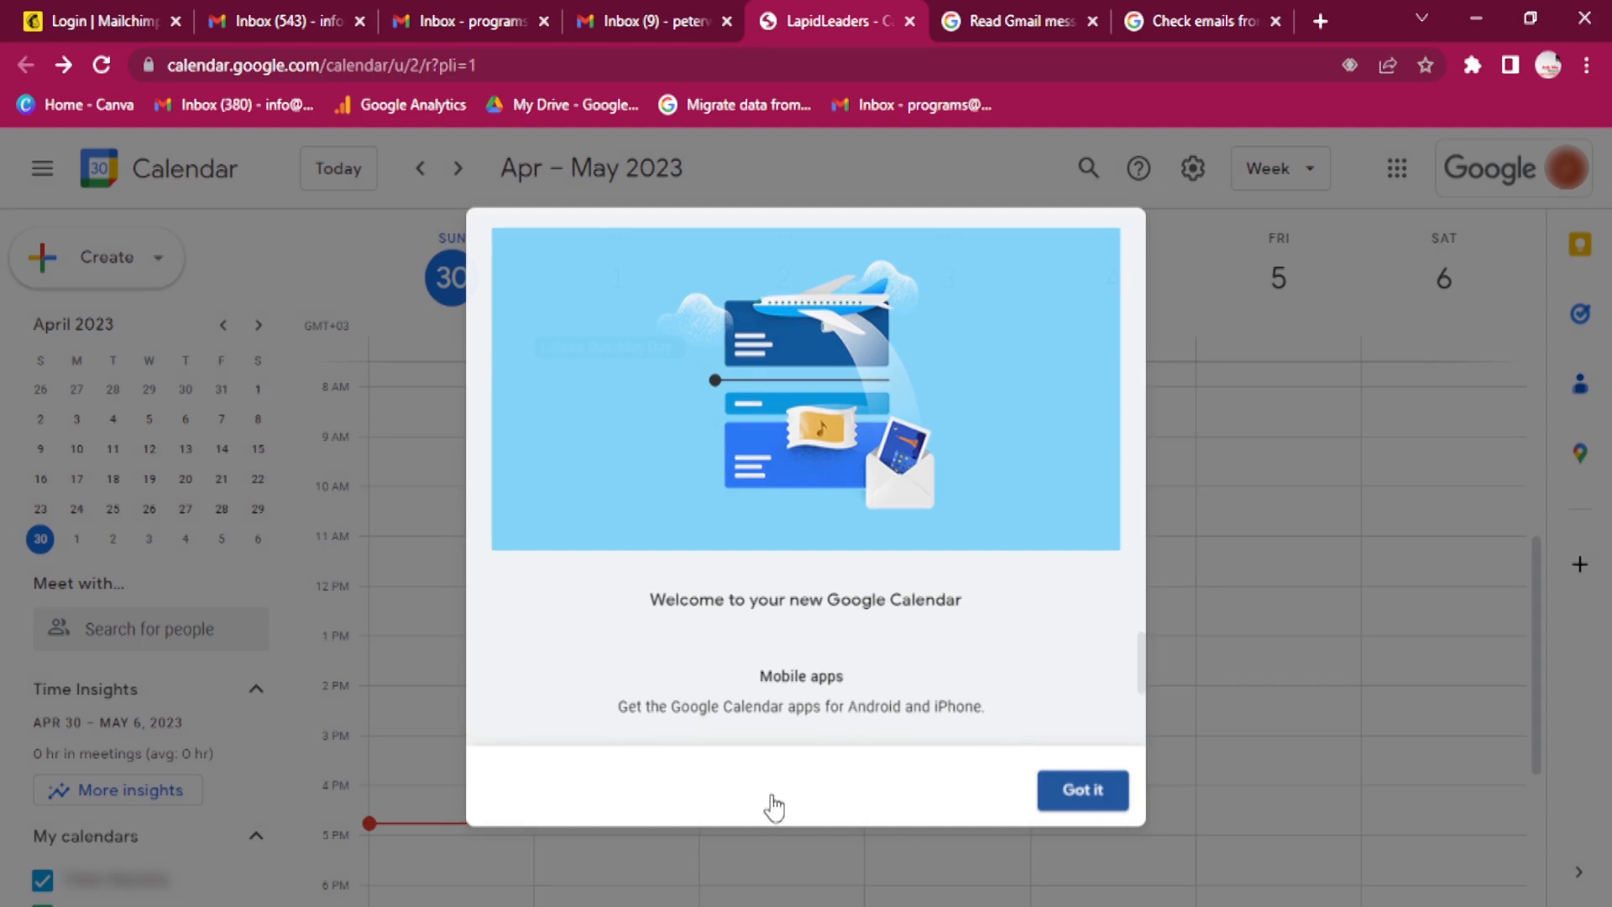
Step: Dismiss the welcome notice so the working-location prompt appears
click(1082, 789)
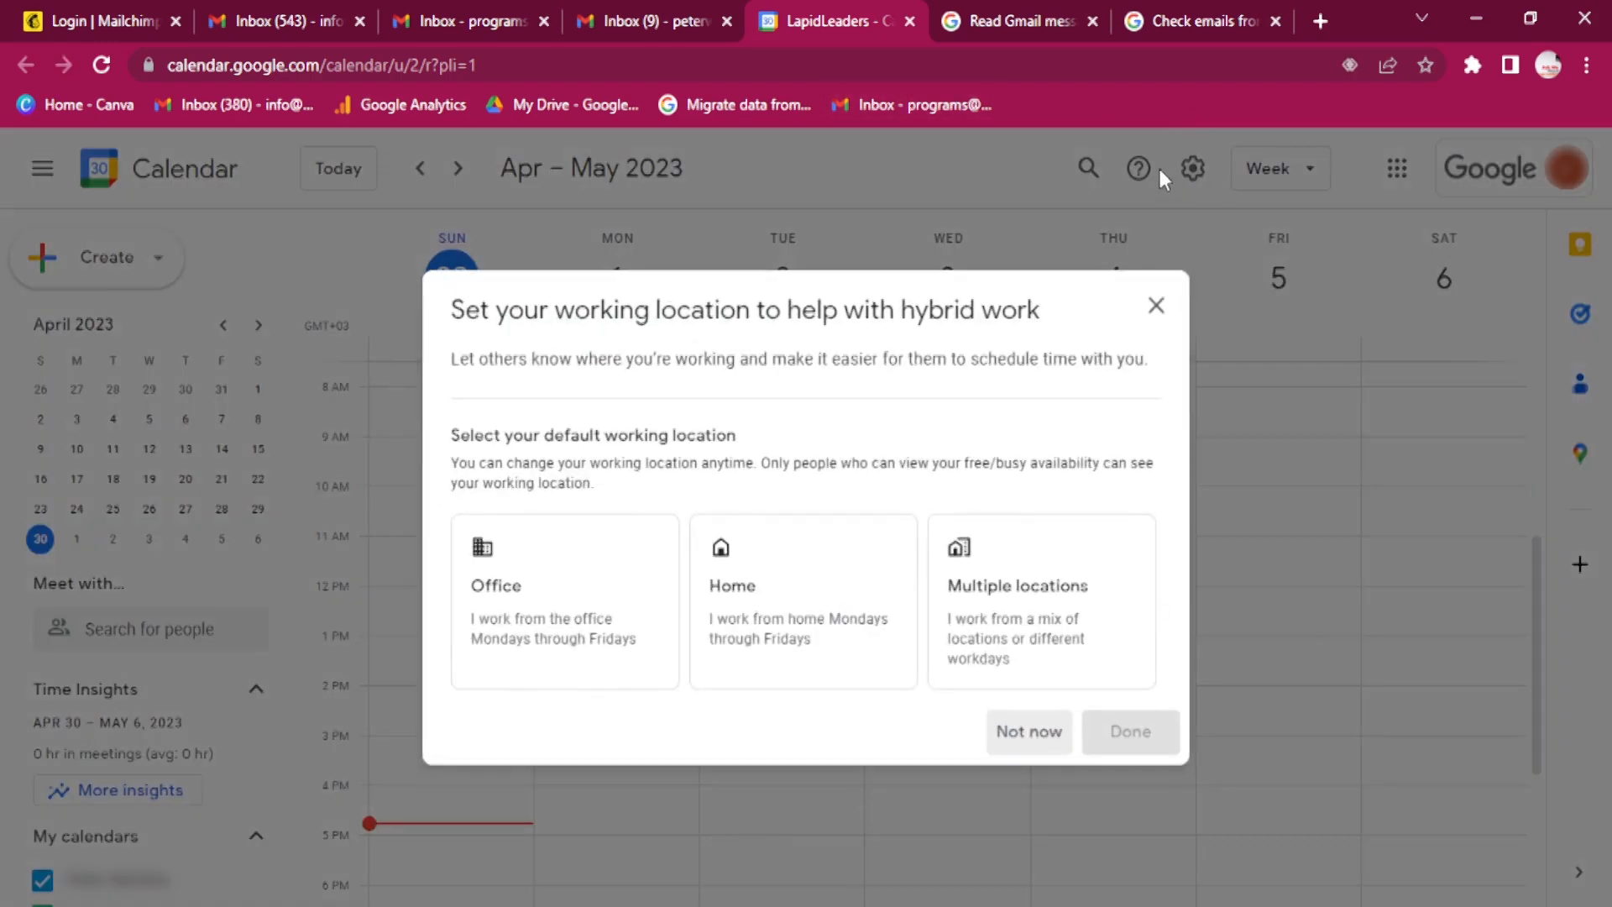
mouse_move(1192, 168)
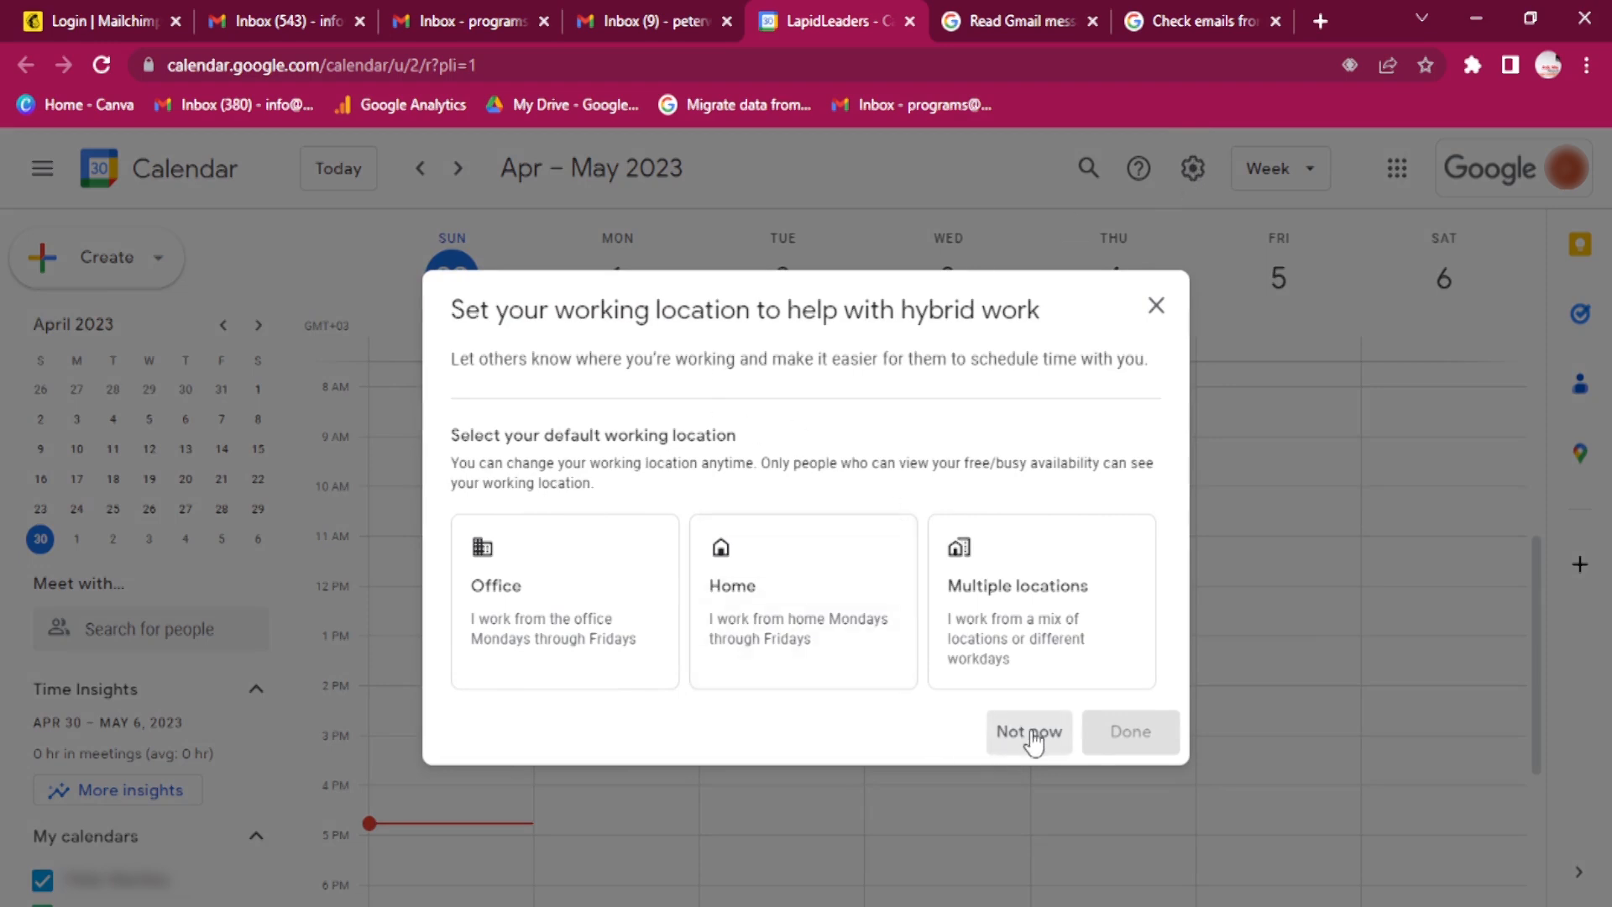
mouse_move(463, 309)
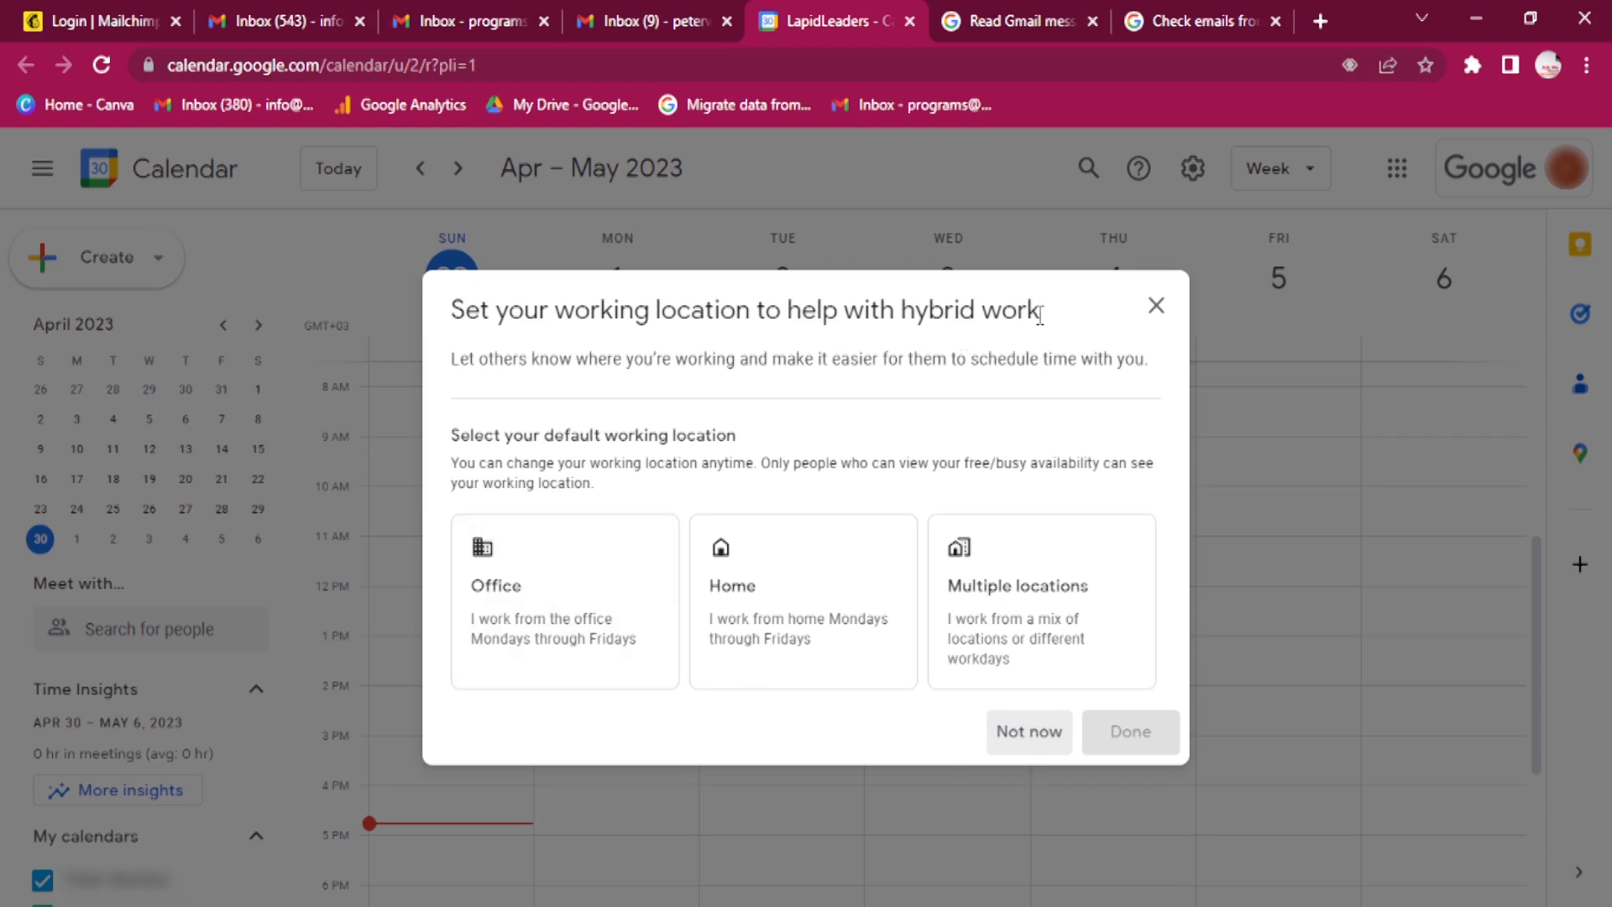
mouse_move(527, 579)
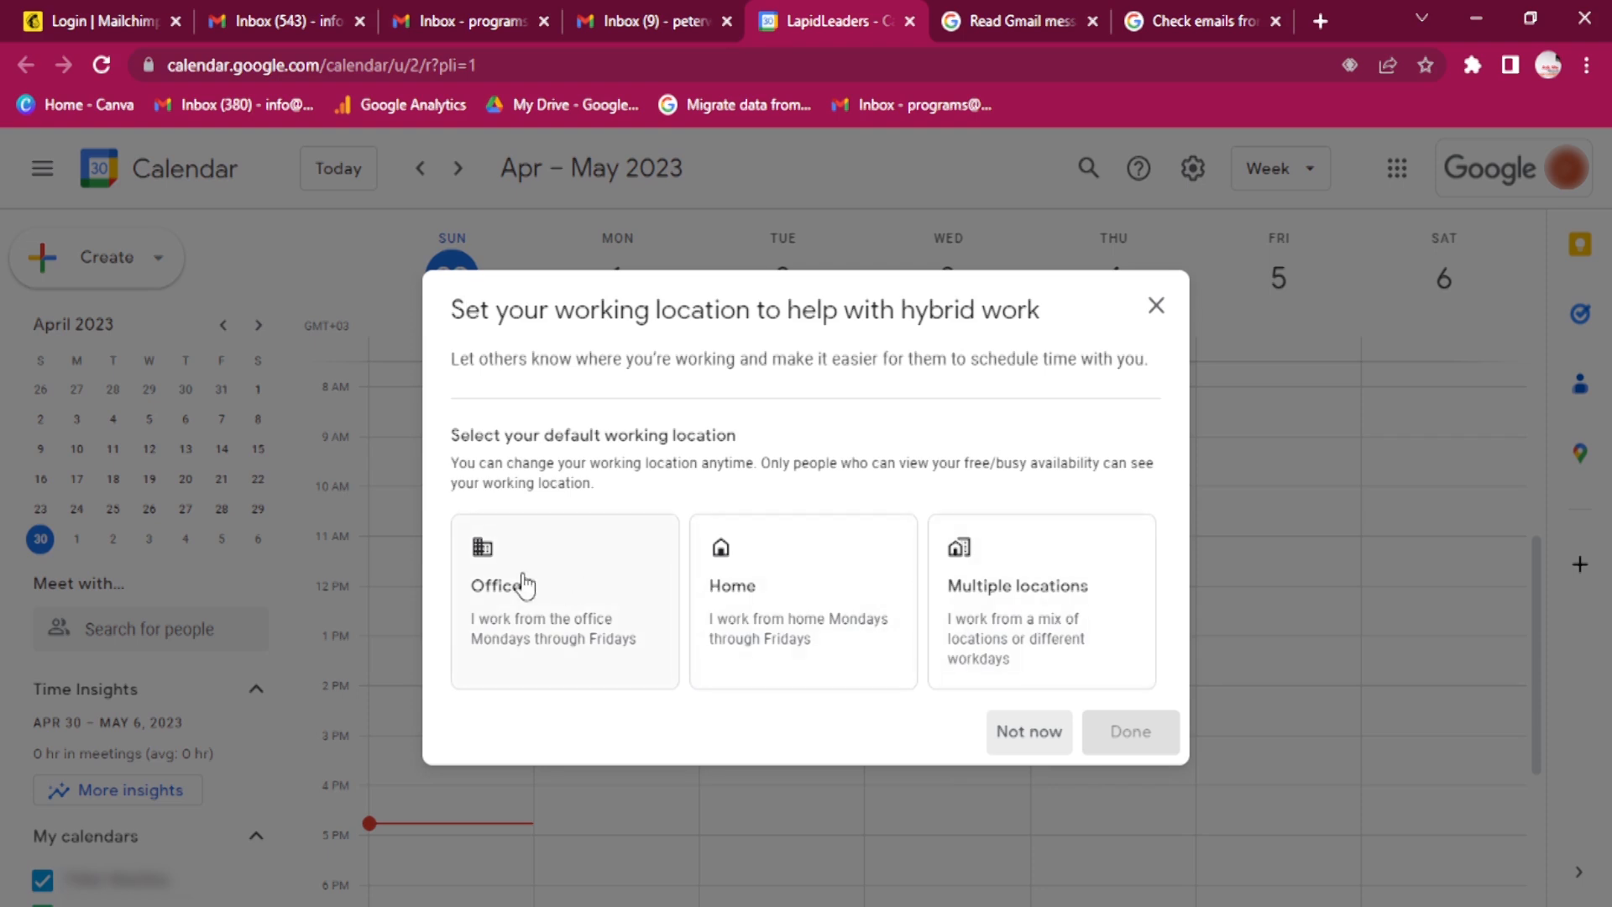
mouse_move(1105, 343)
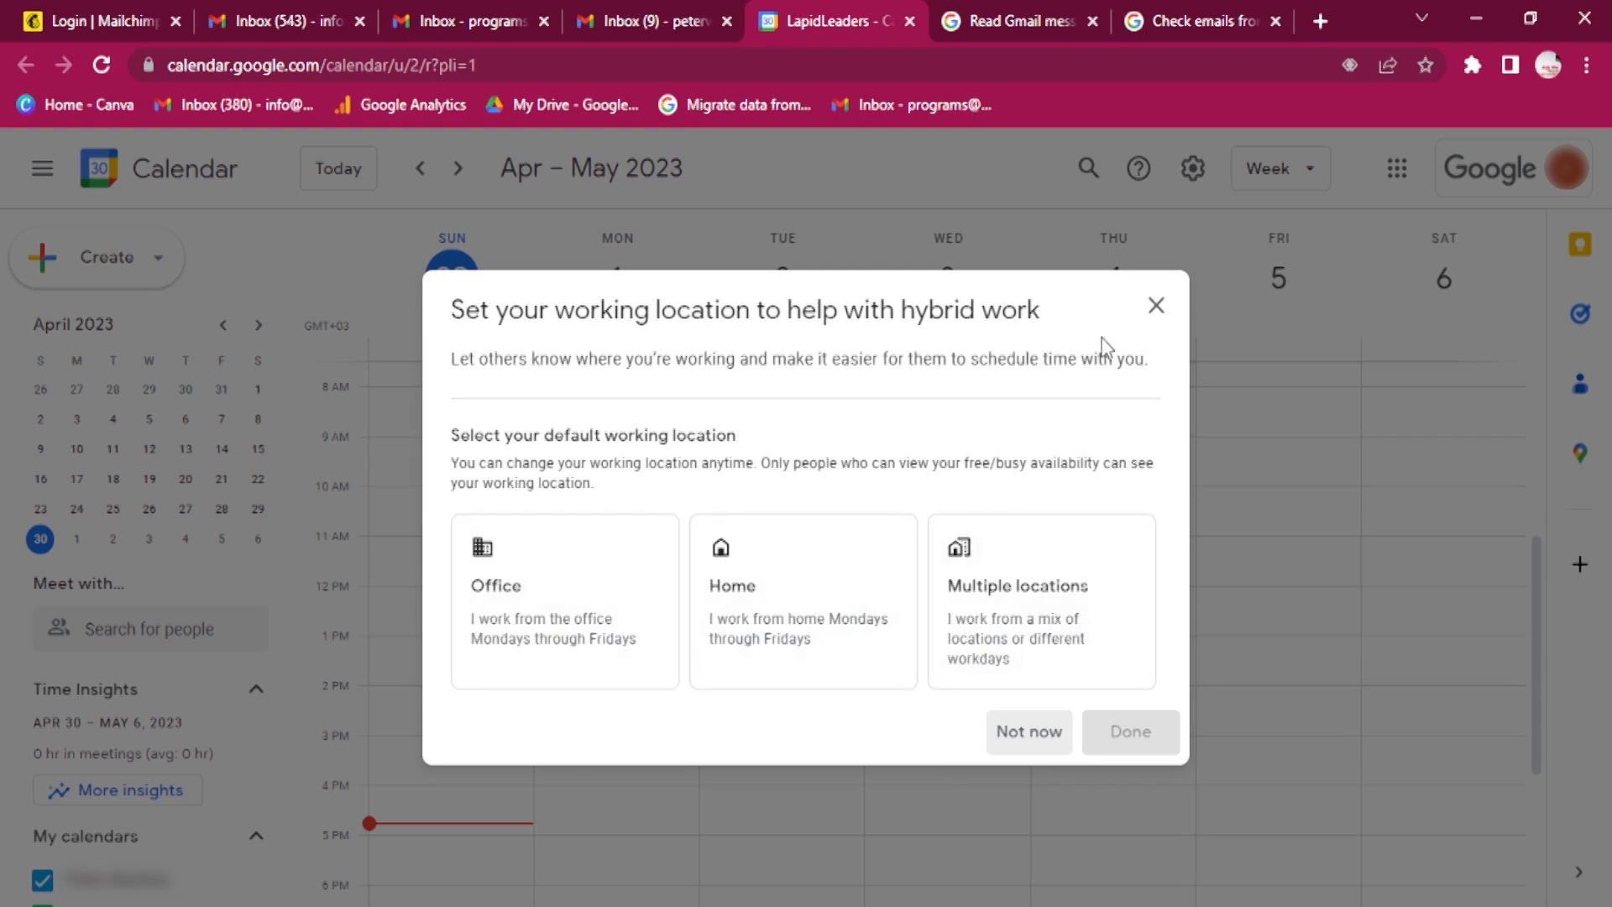
mouse_move(1156, 306)
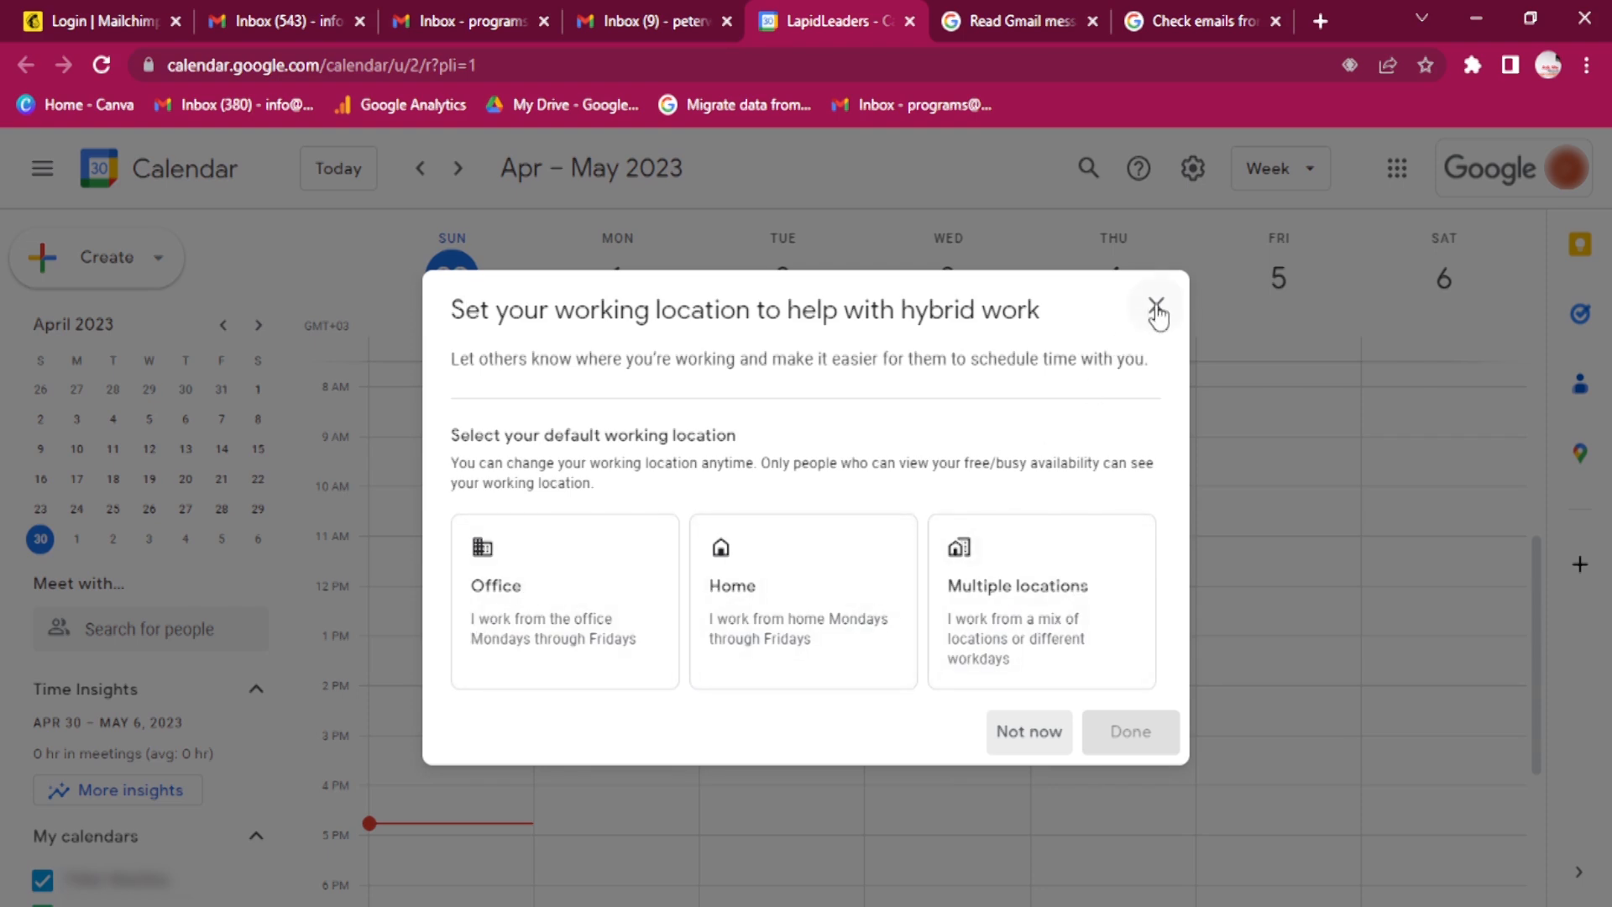
Step: Close the working-location prompt and go to the full Settings page via the gear menu
click(1156, 307)
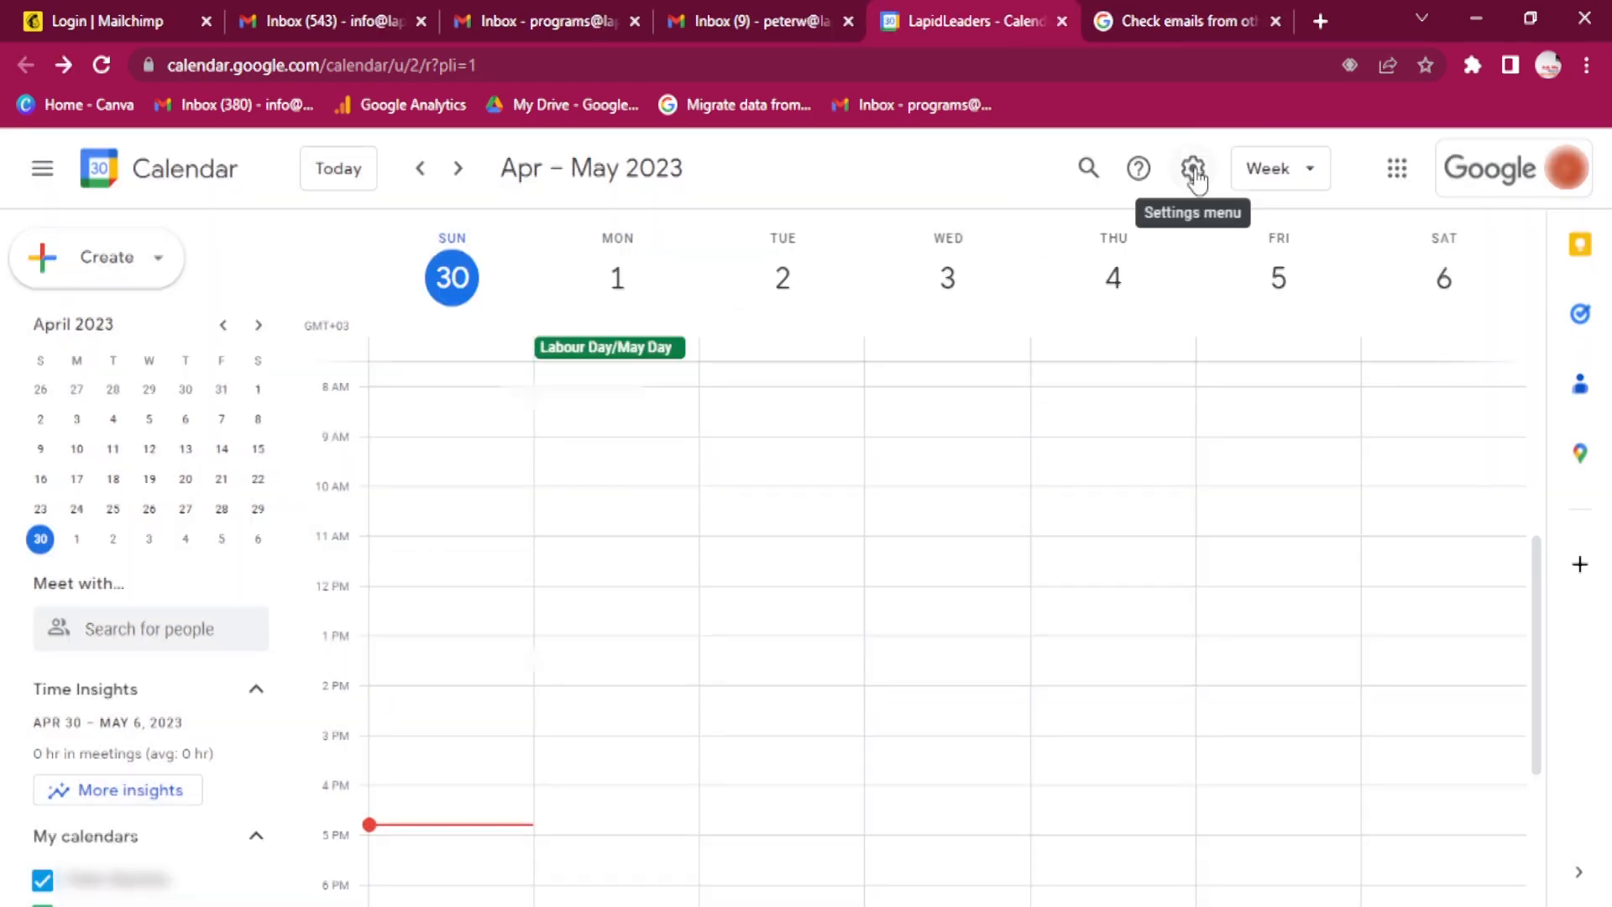
click(1193, 168)
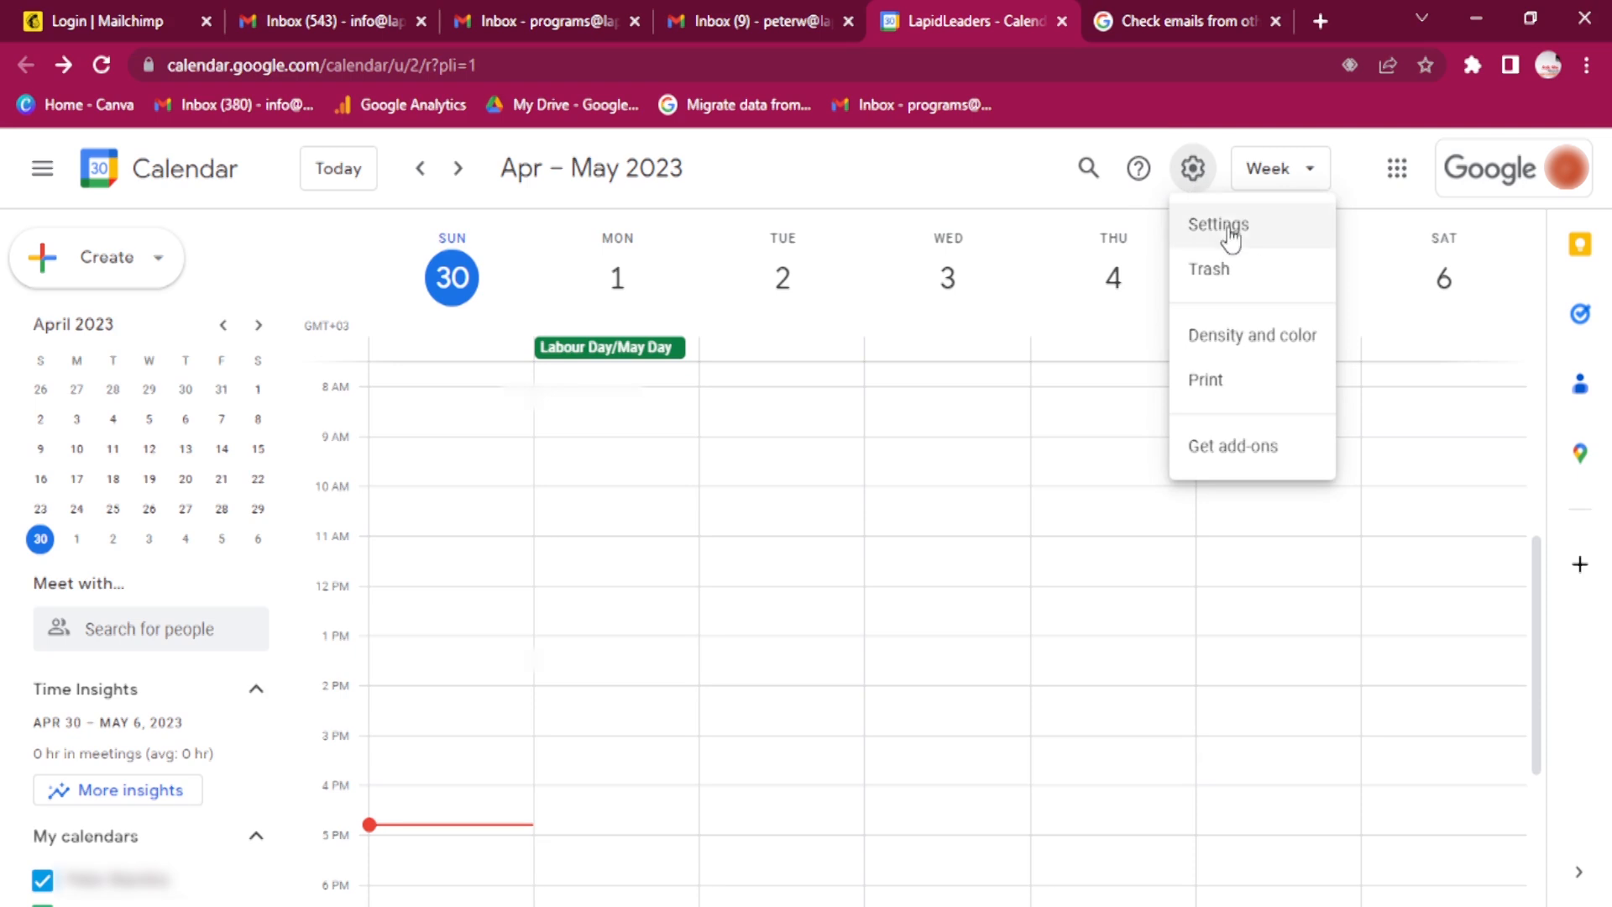
click(1217, 225)
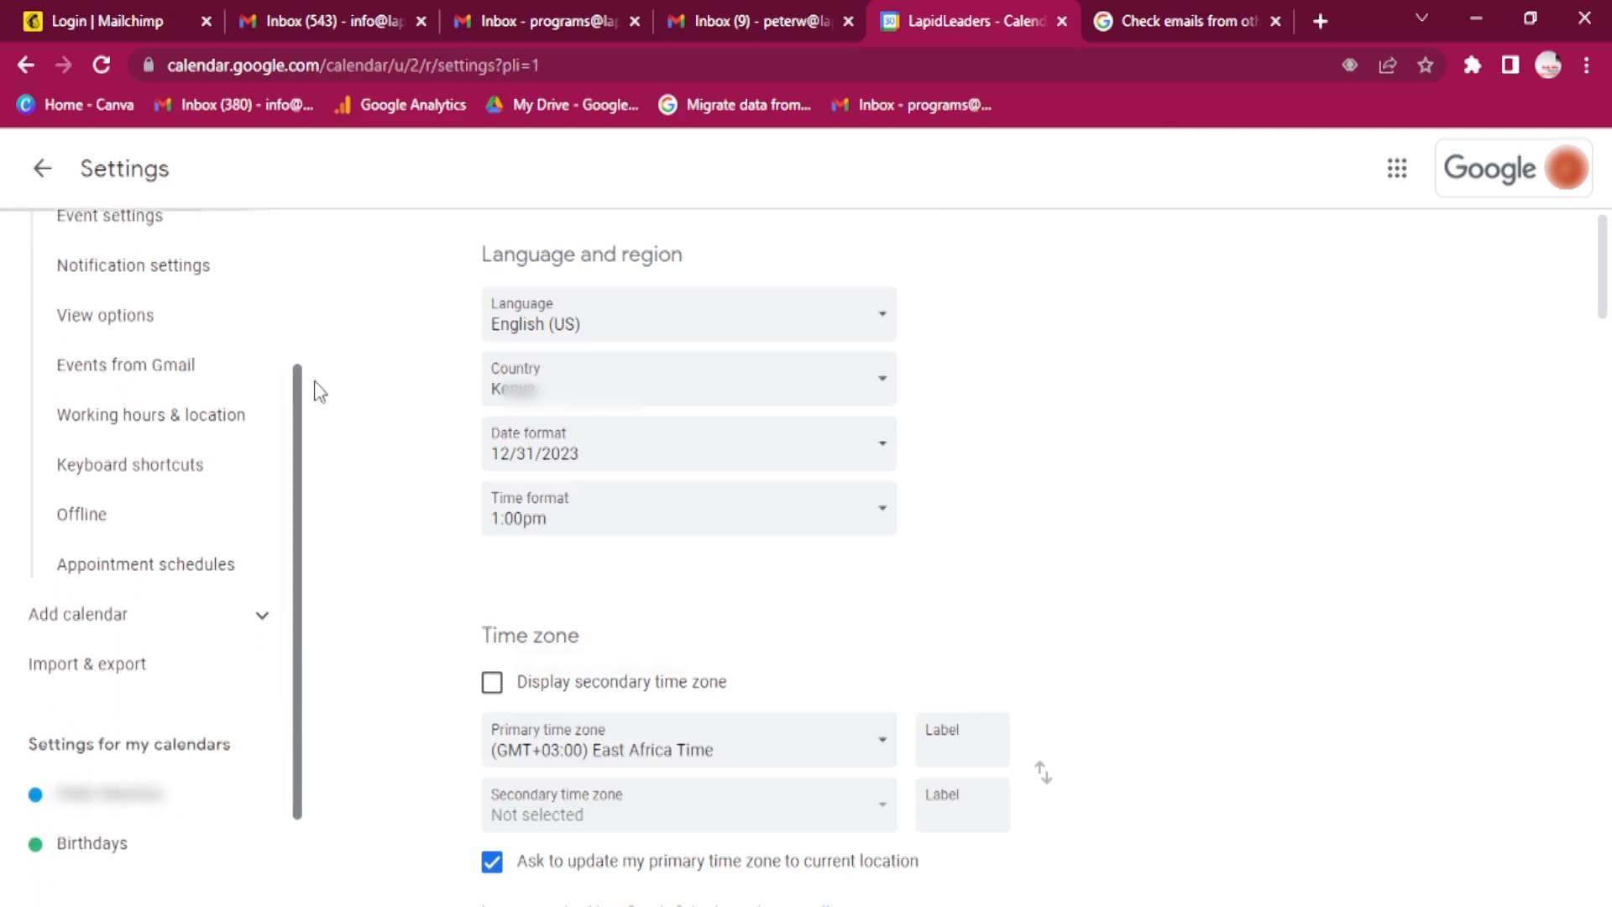
scroll(down, 3)
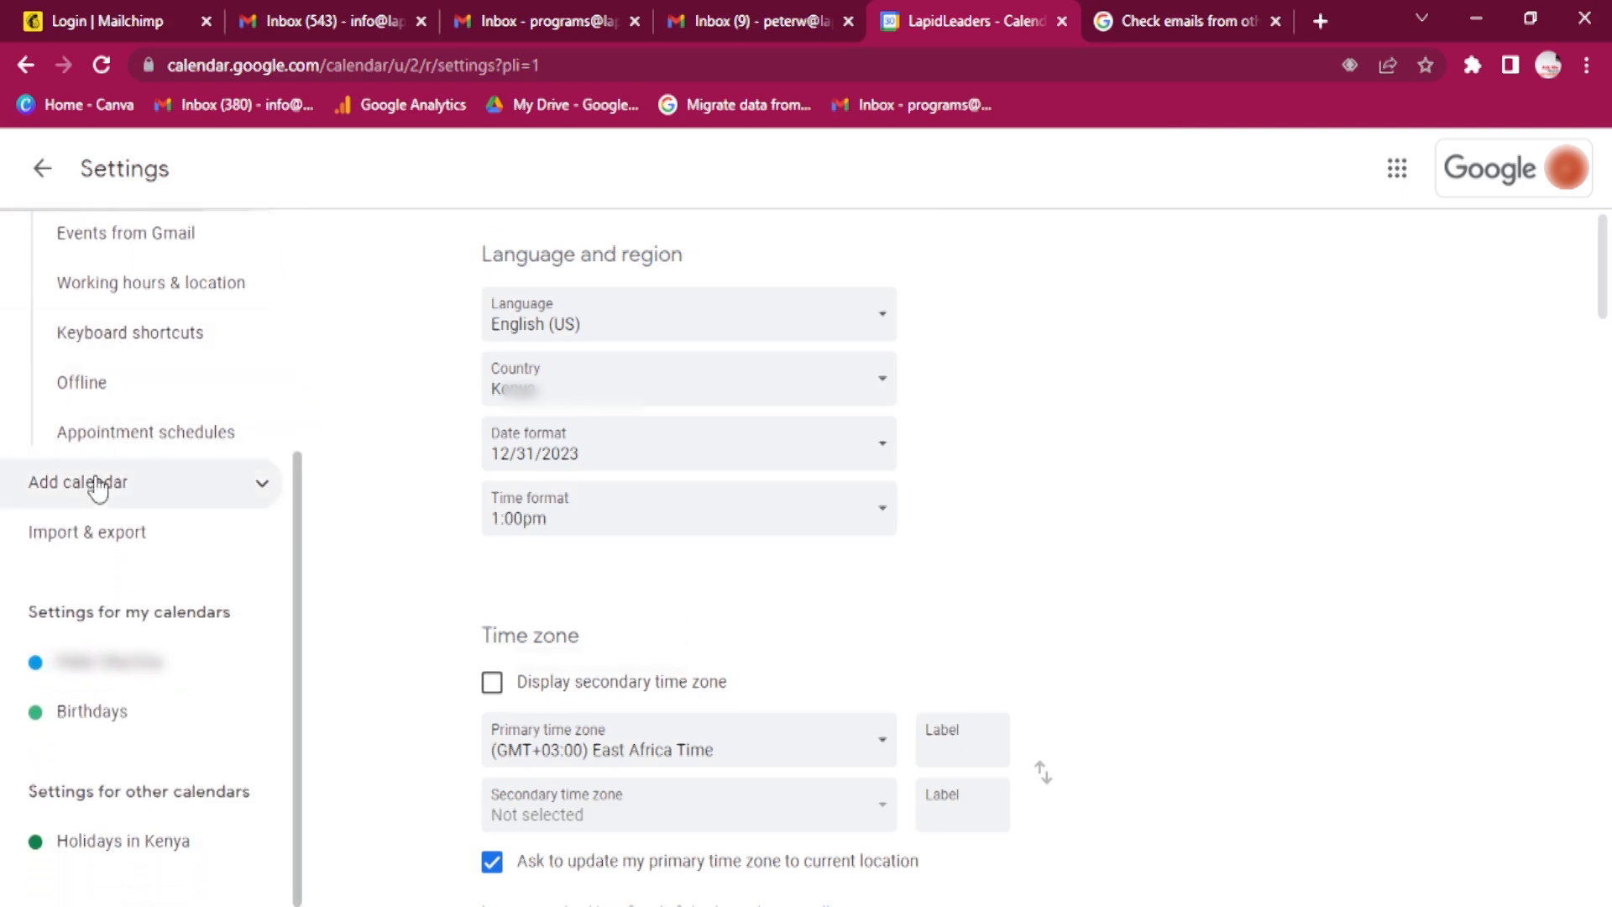
mouse_move(92, 508)
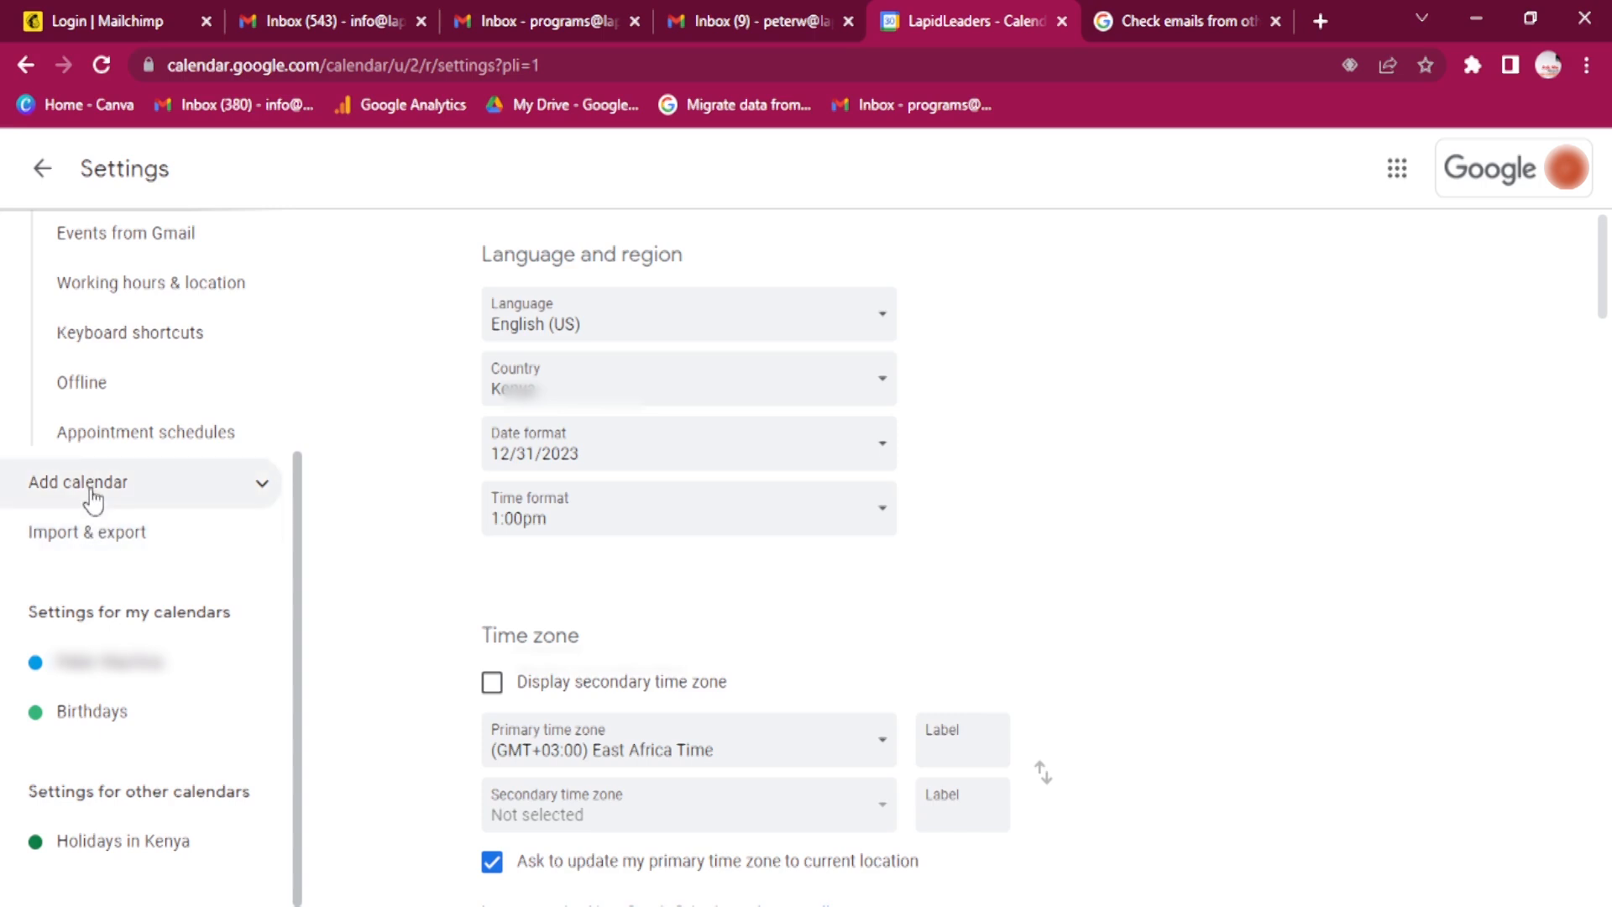
mouse_move(195, 506)
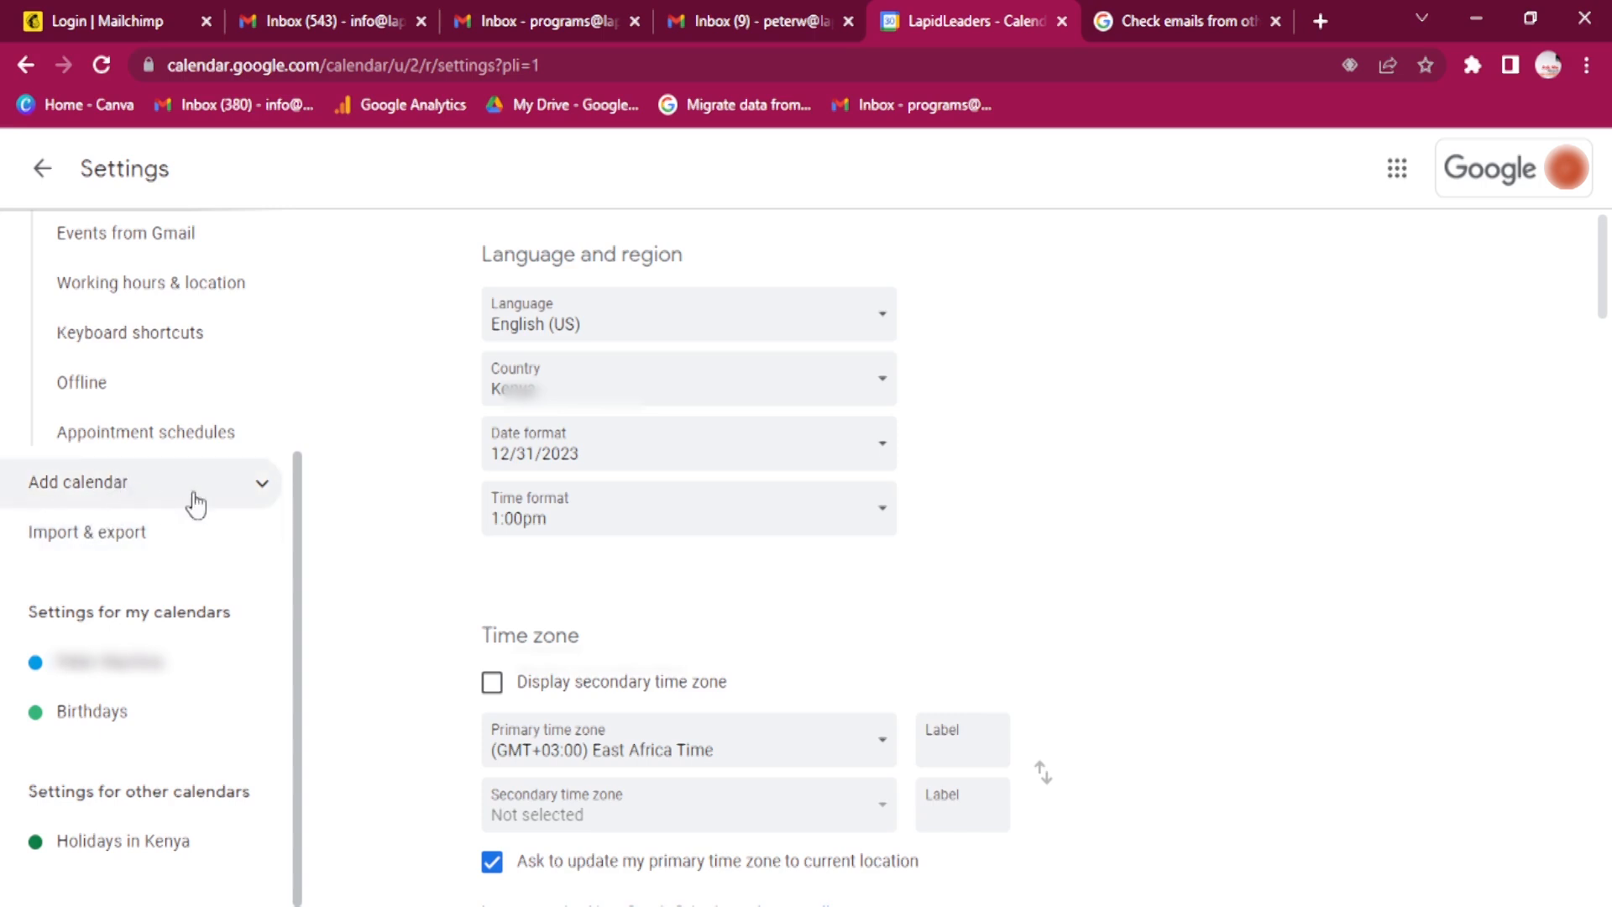
mouse_move(87, 544)
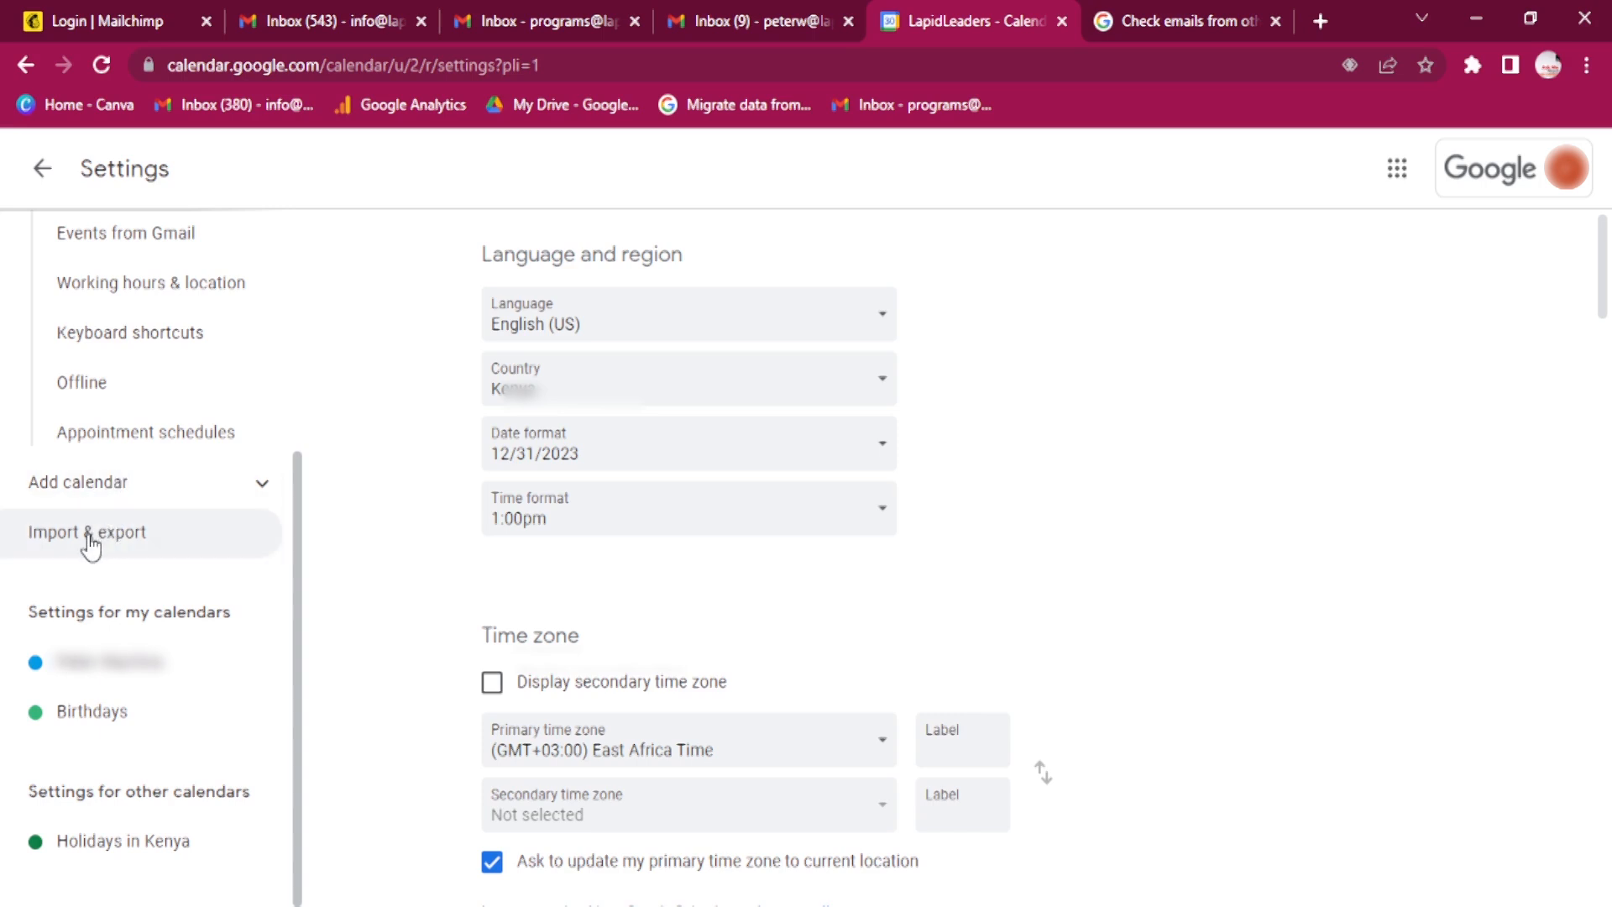
Step: Navigate to the Import section under Import & export in the settings sidebar
click(87, 533)
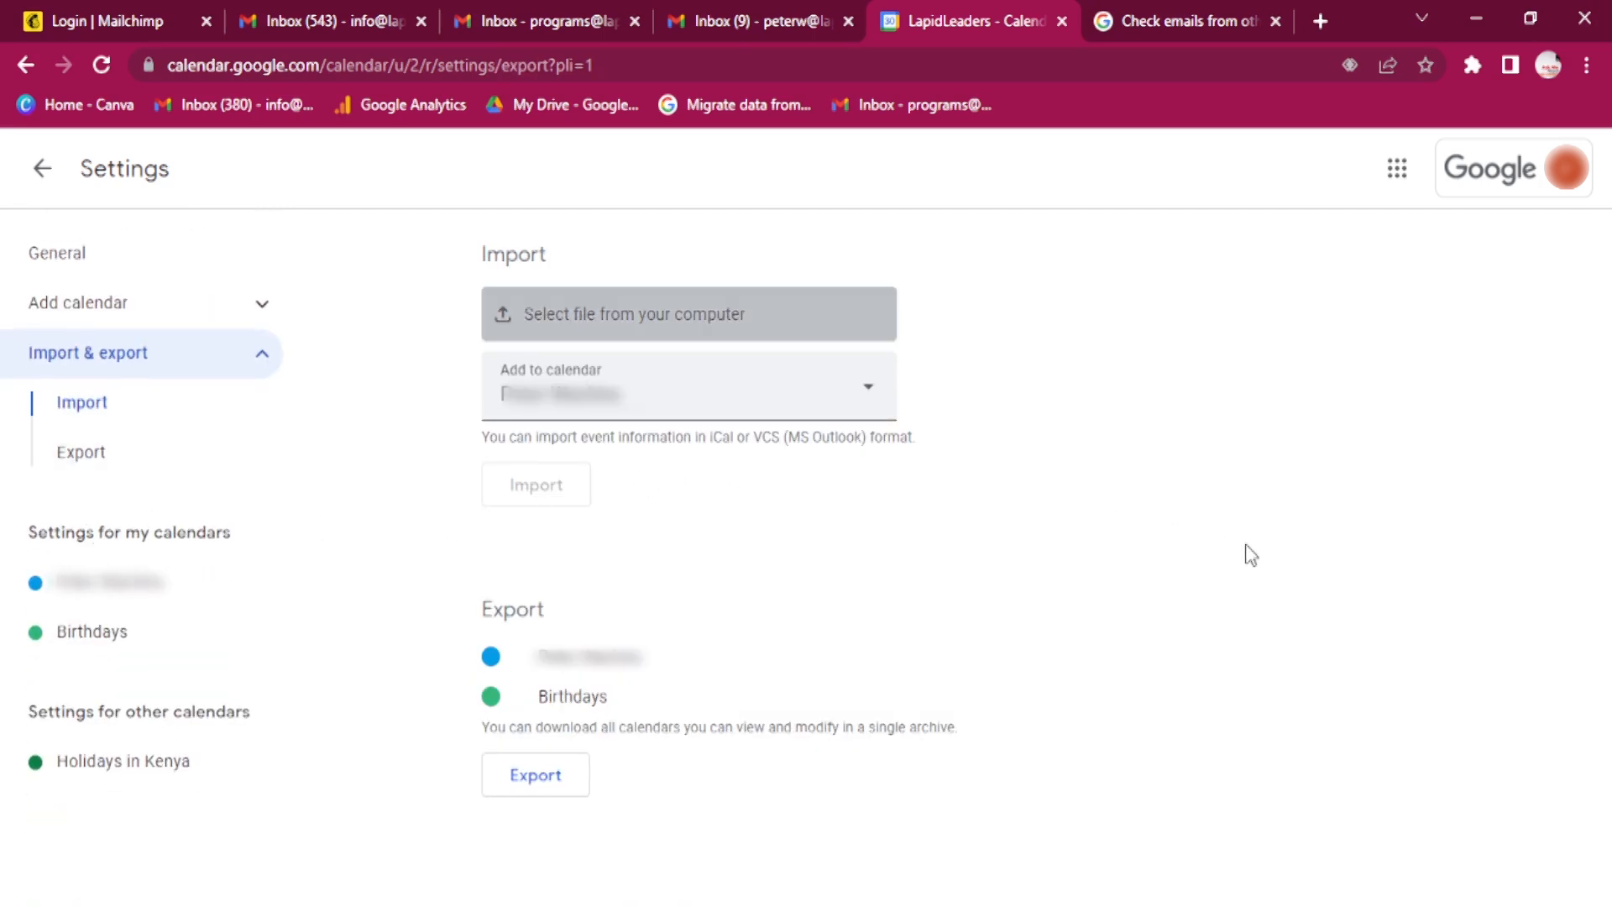
mouse_move(75, 378)
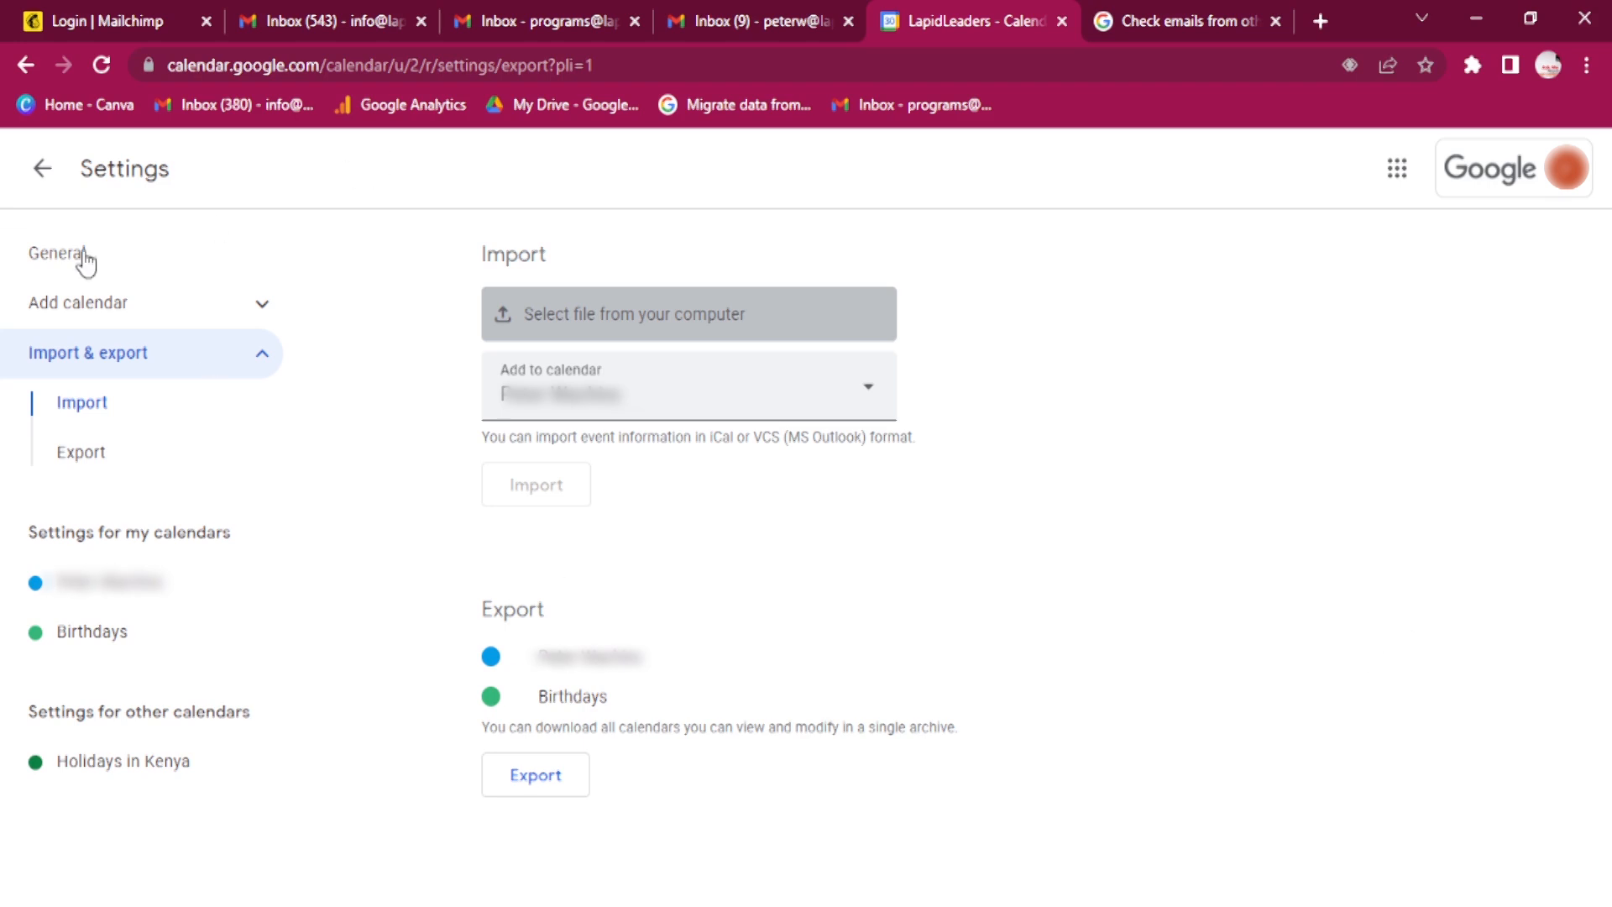
mouse_move(1289, 413)
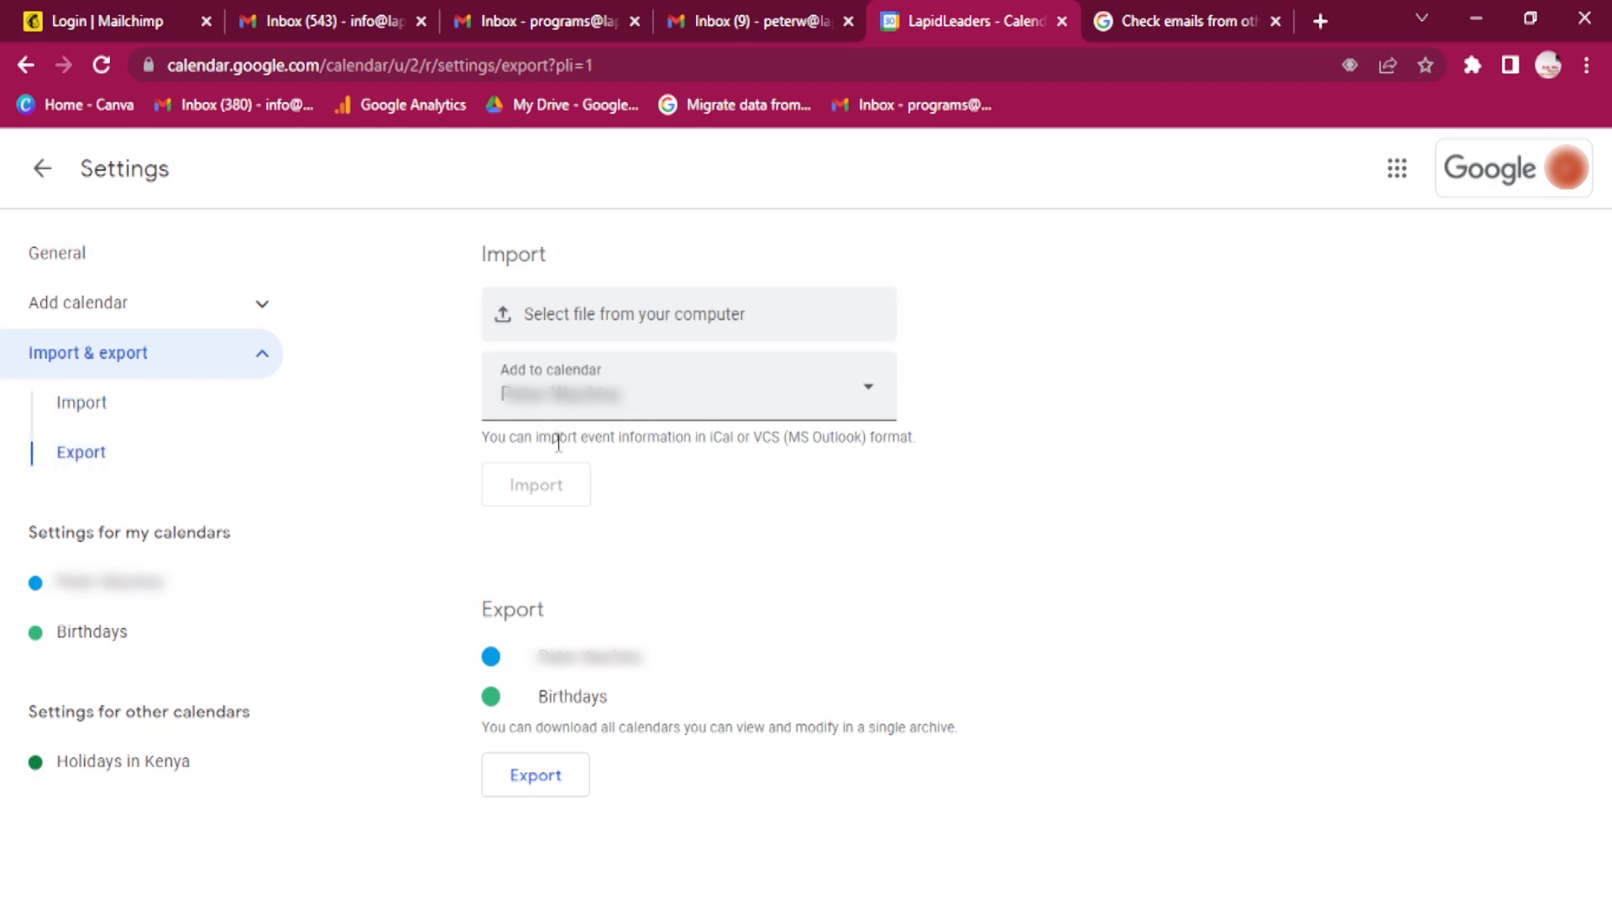
click(689, 386)
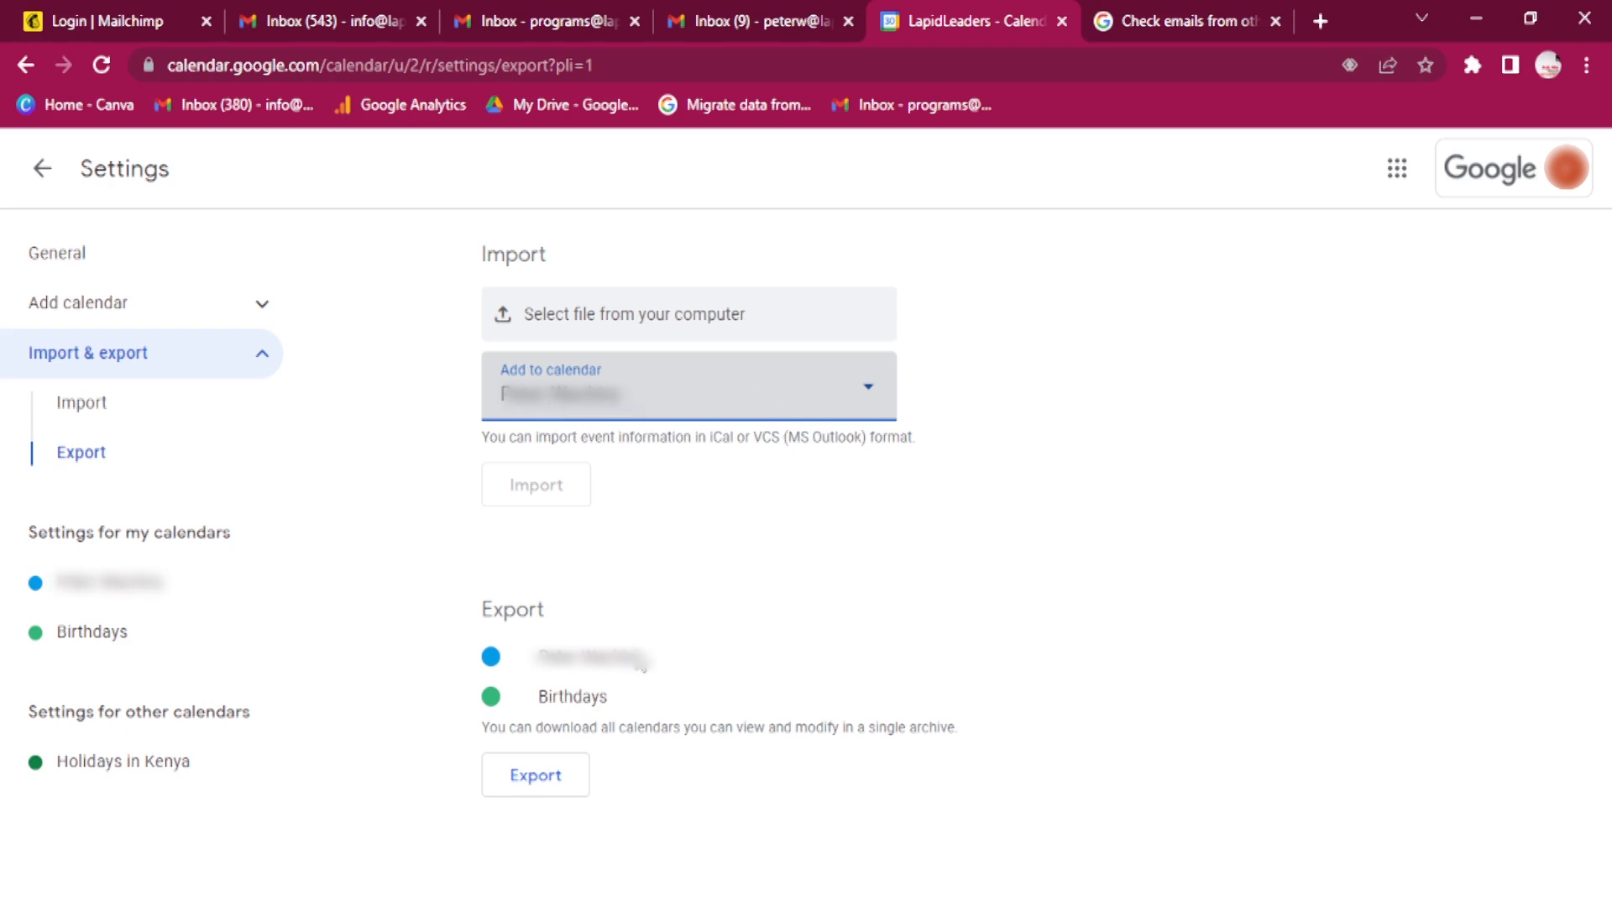
mouse_move(609, 608)
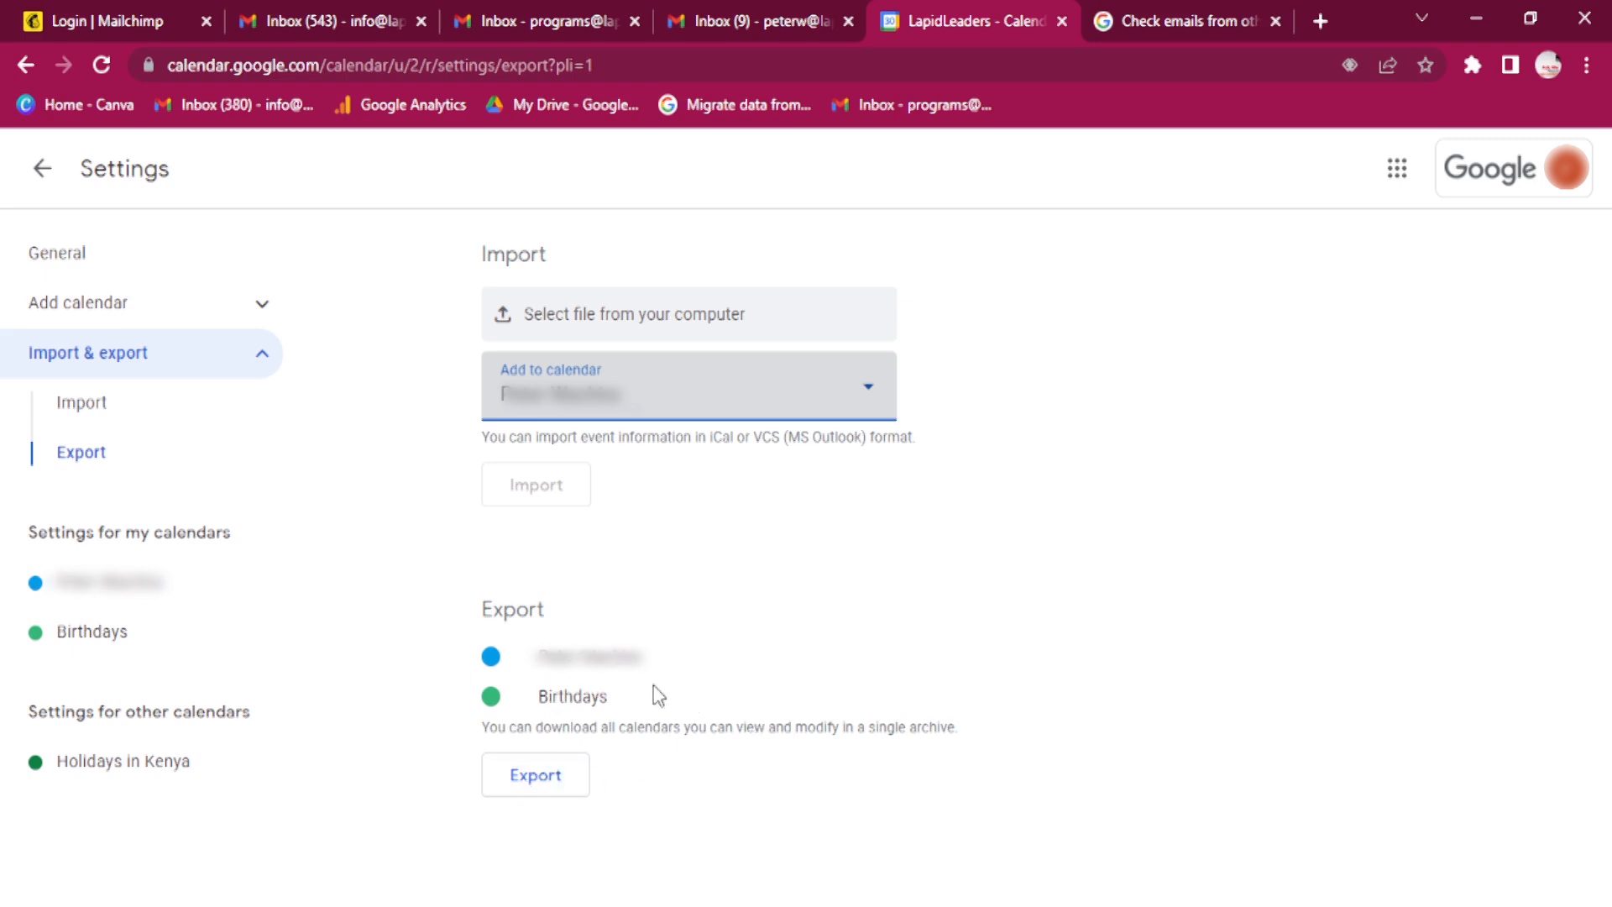
mouse_move(61, 423)
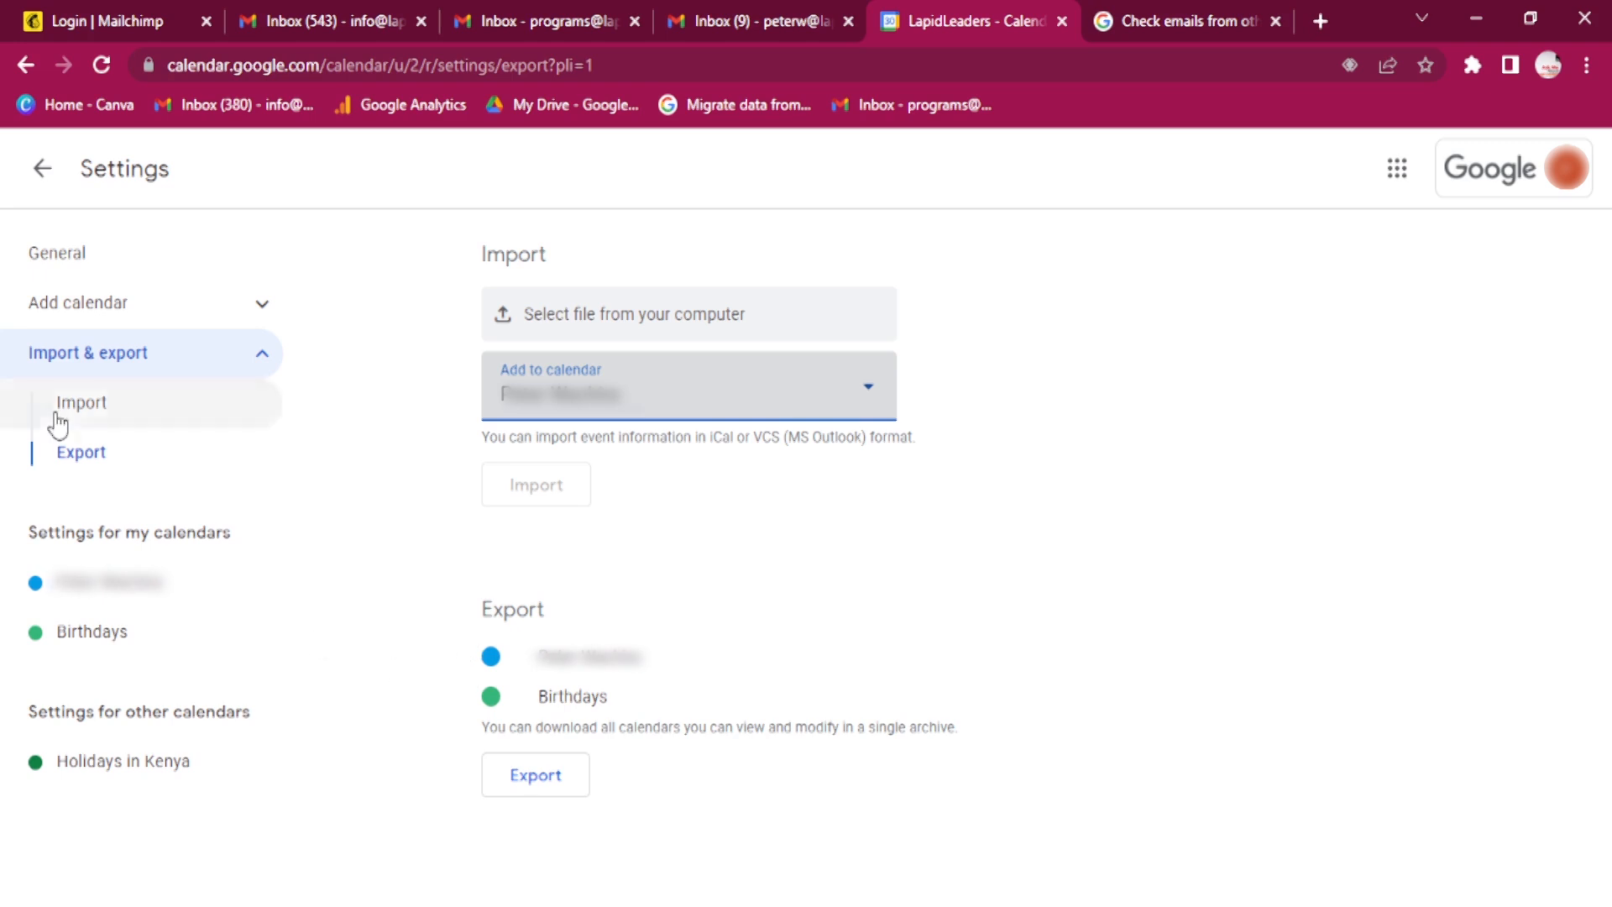
click(81, 452)
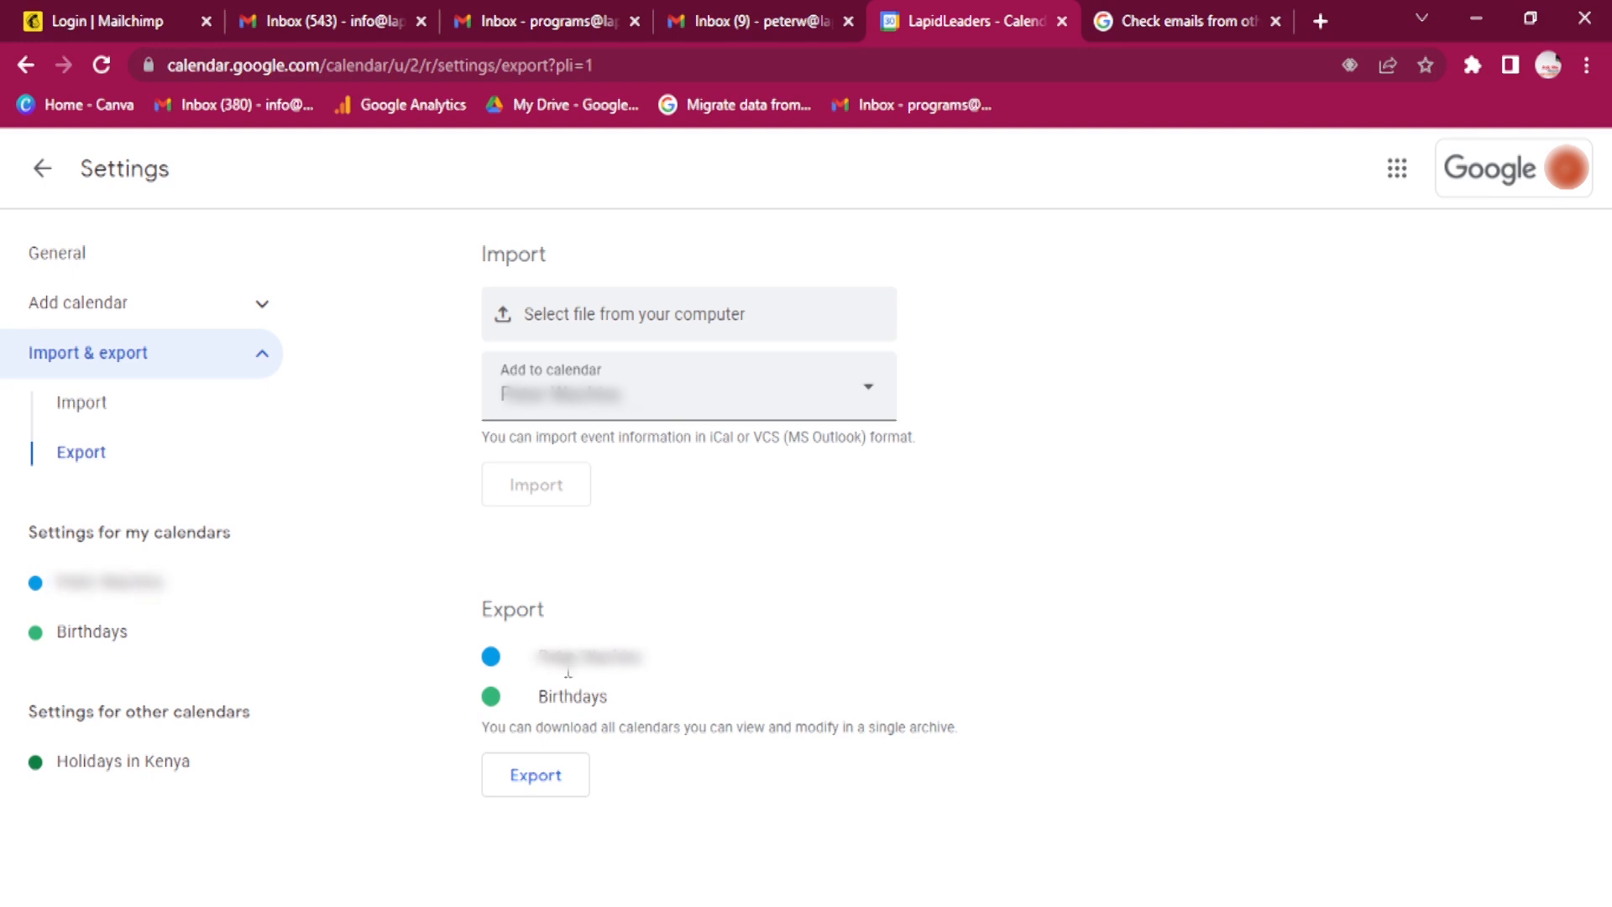
mouse_move(540, 685)
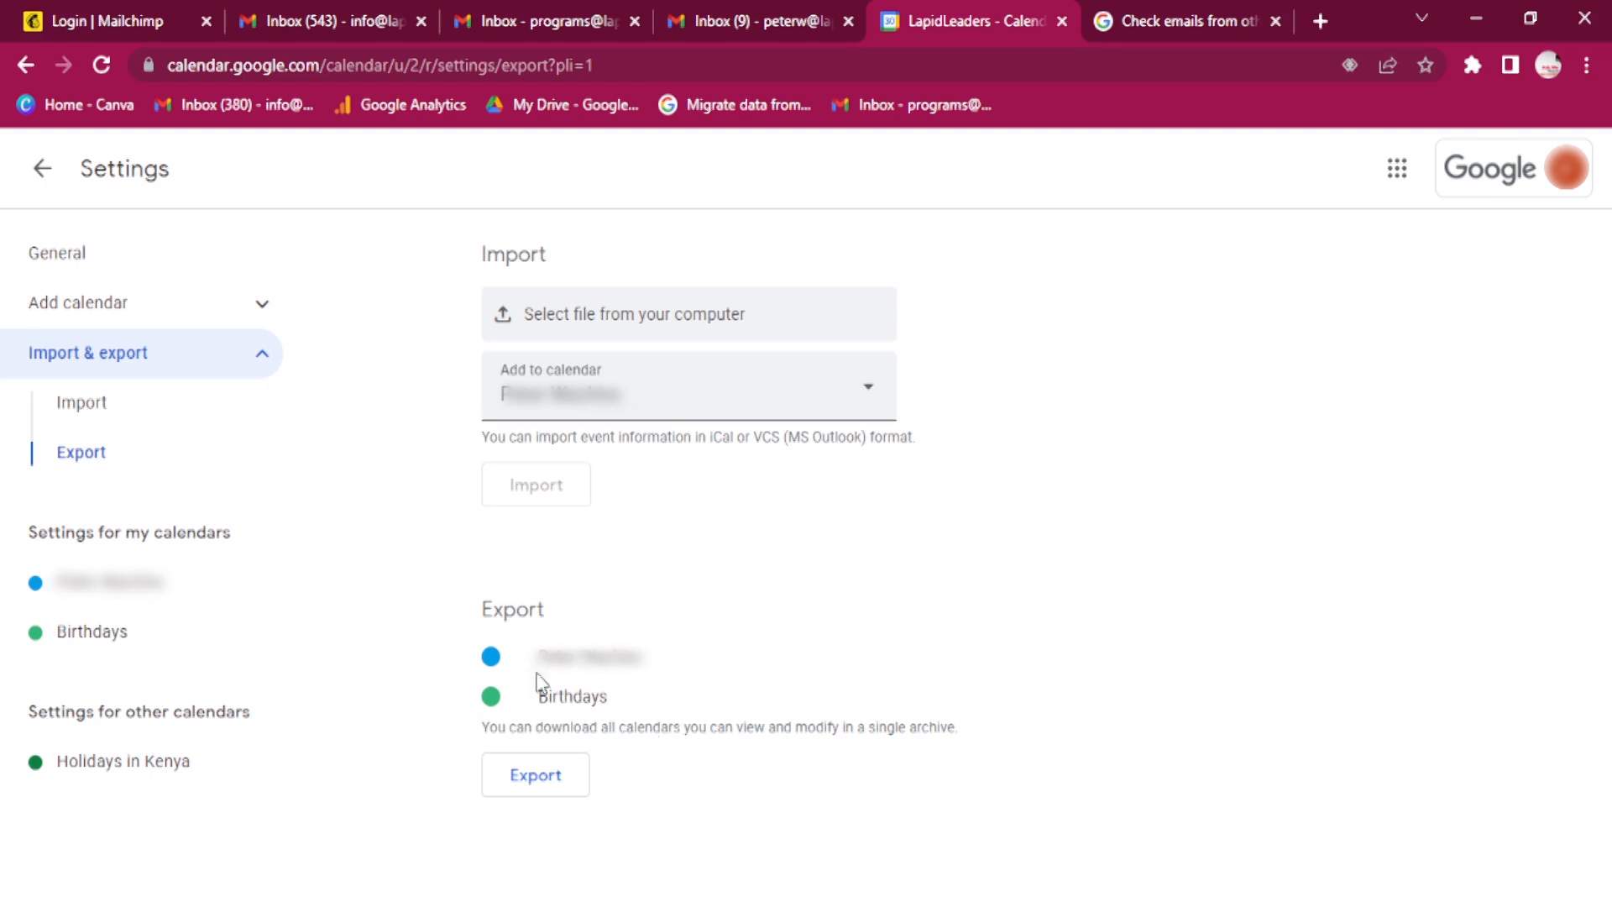
mouse_move(756, 640)
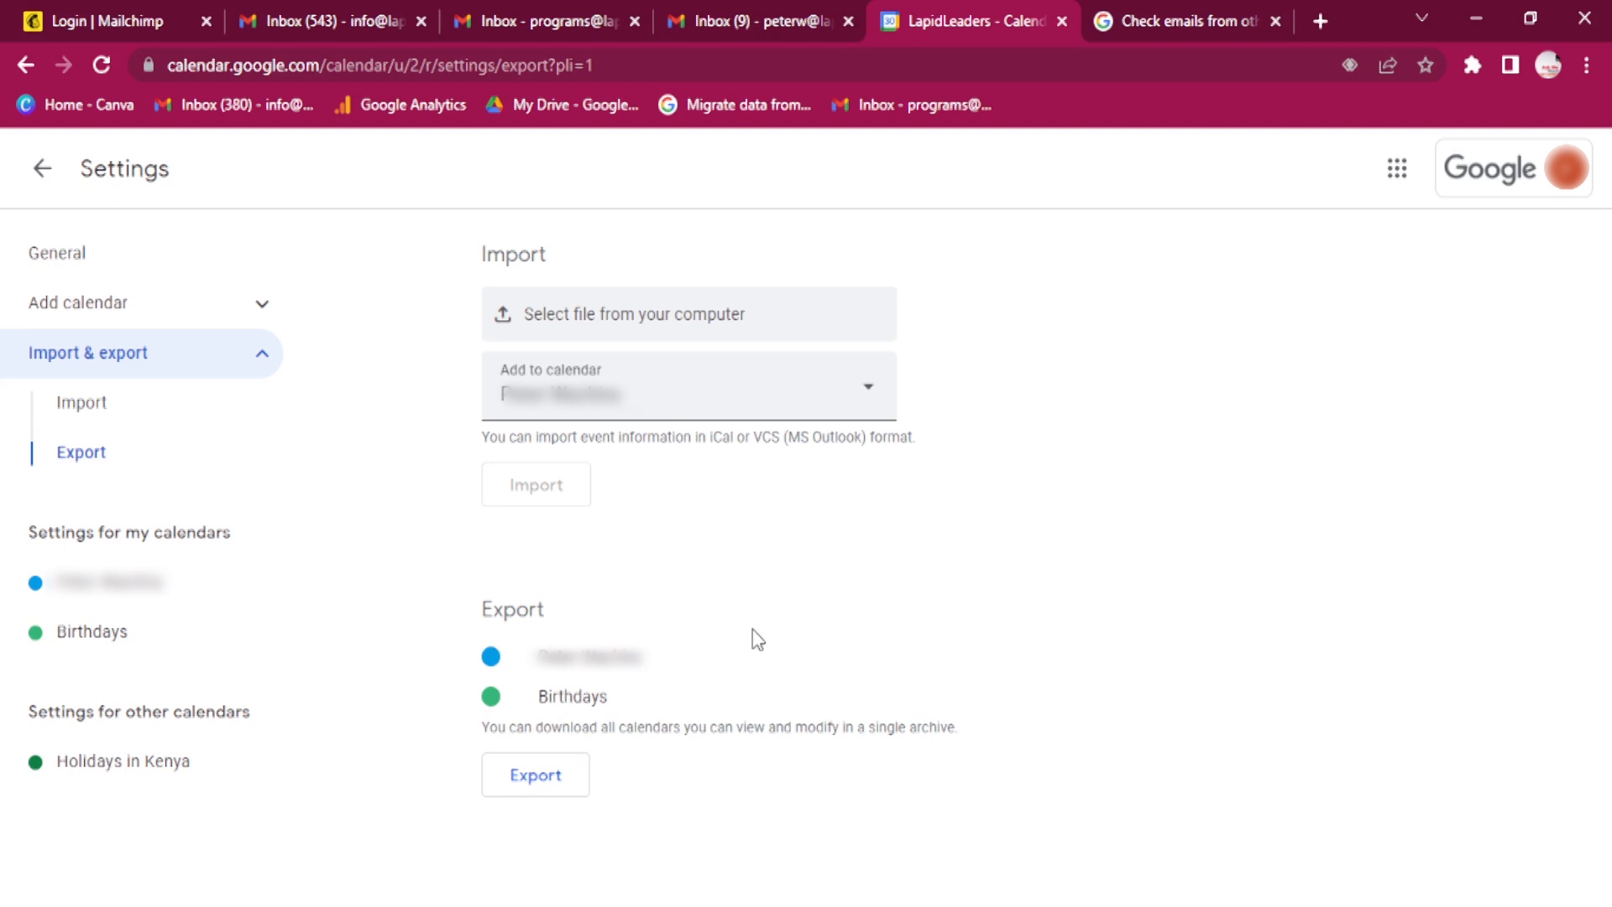
mouse_move(853, 675)
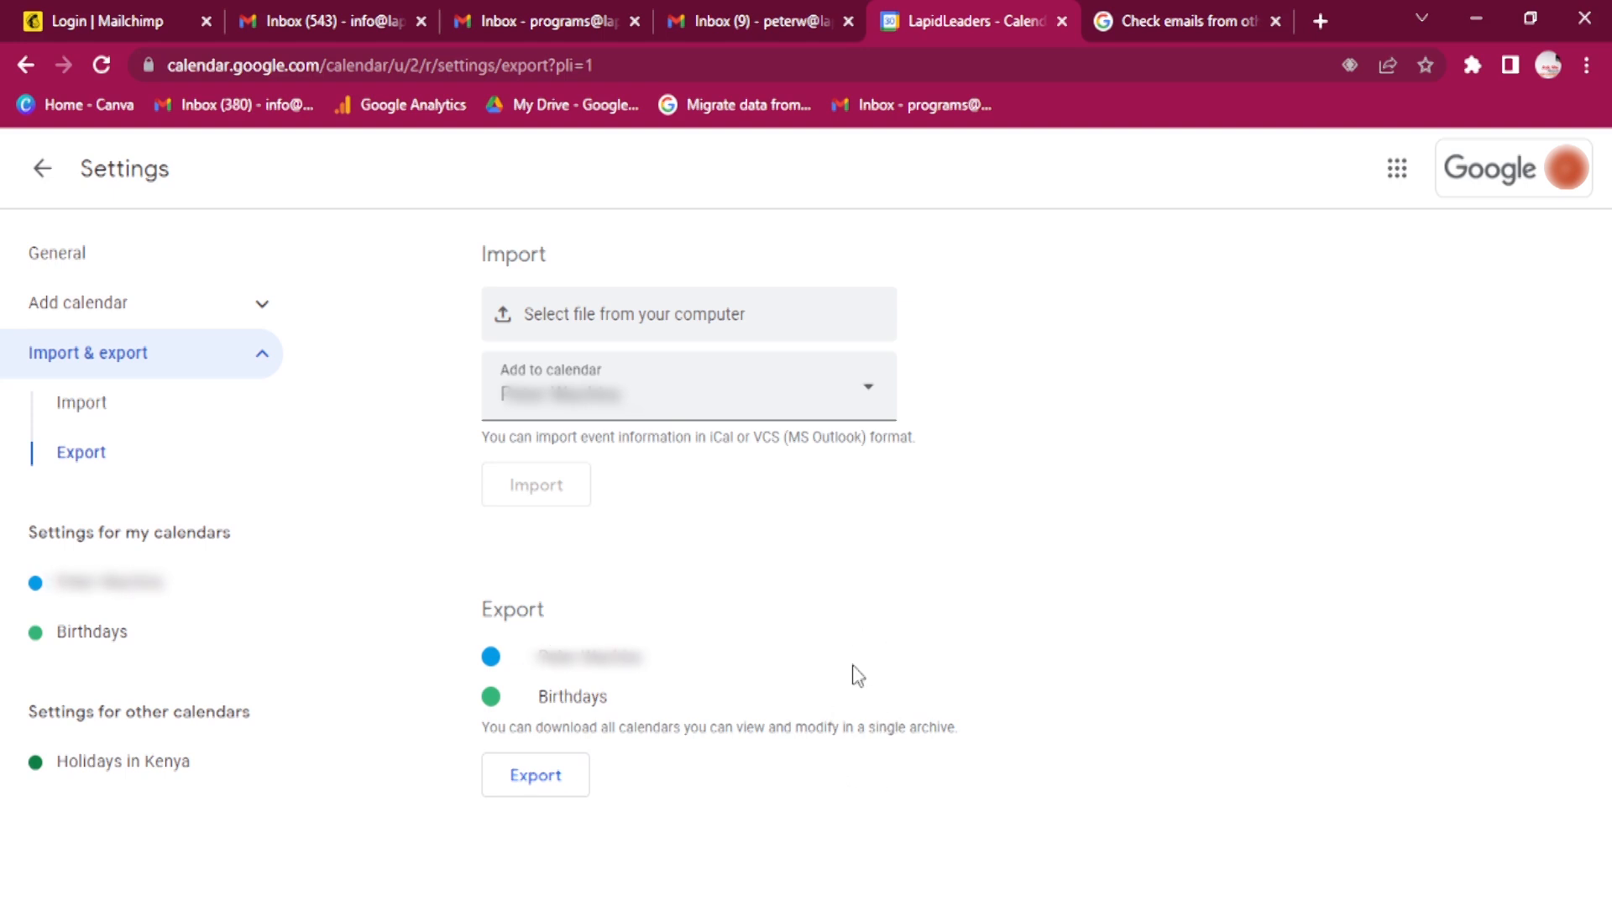
mouse_move(611, 599)
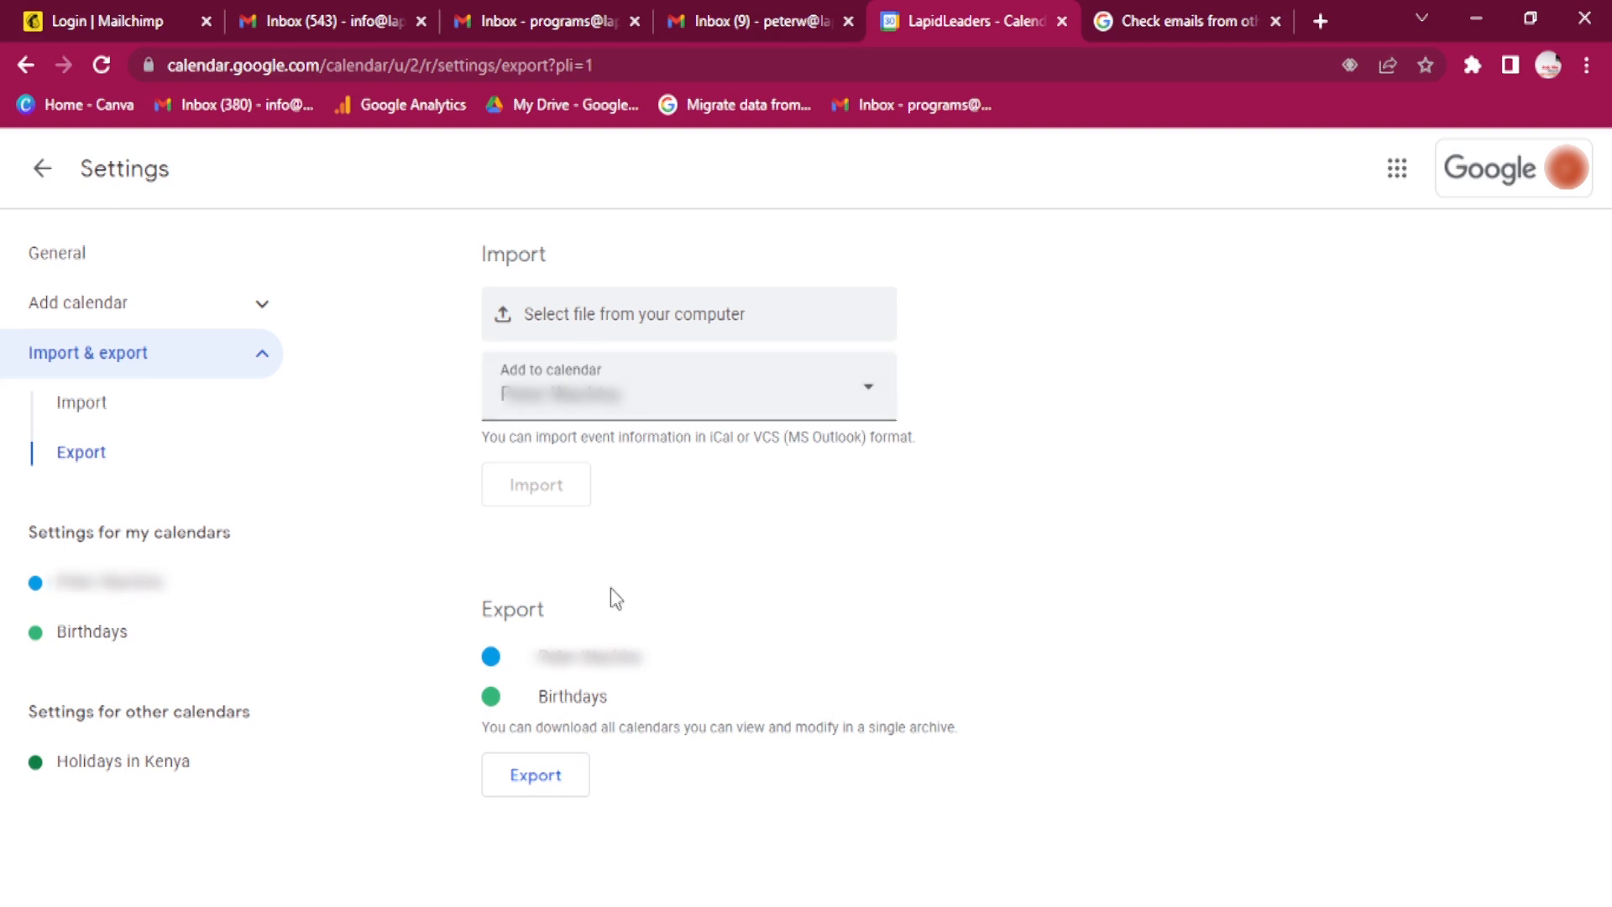
mouse_move(1236, 614)
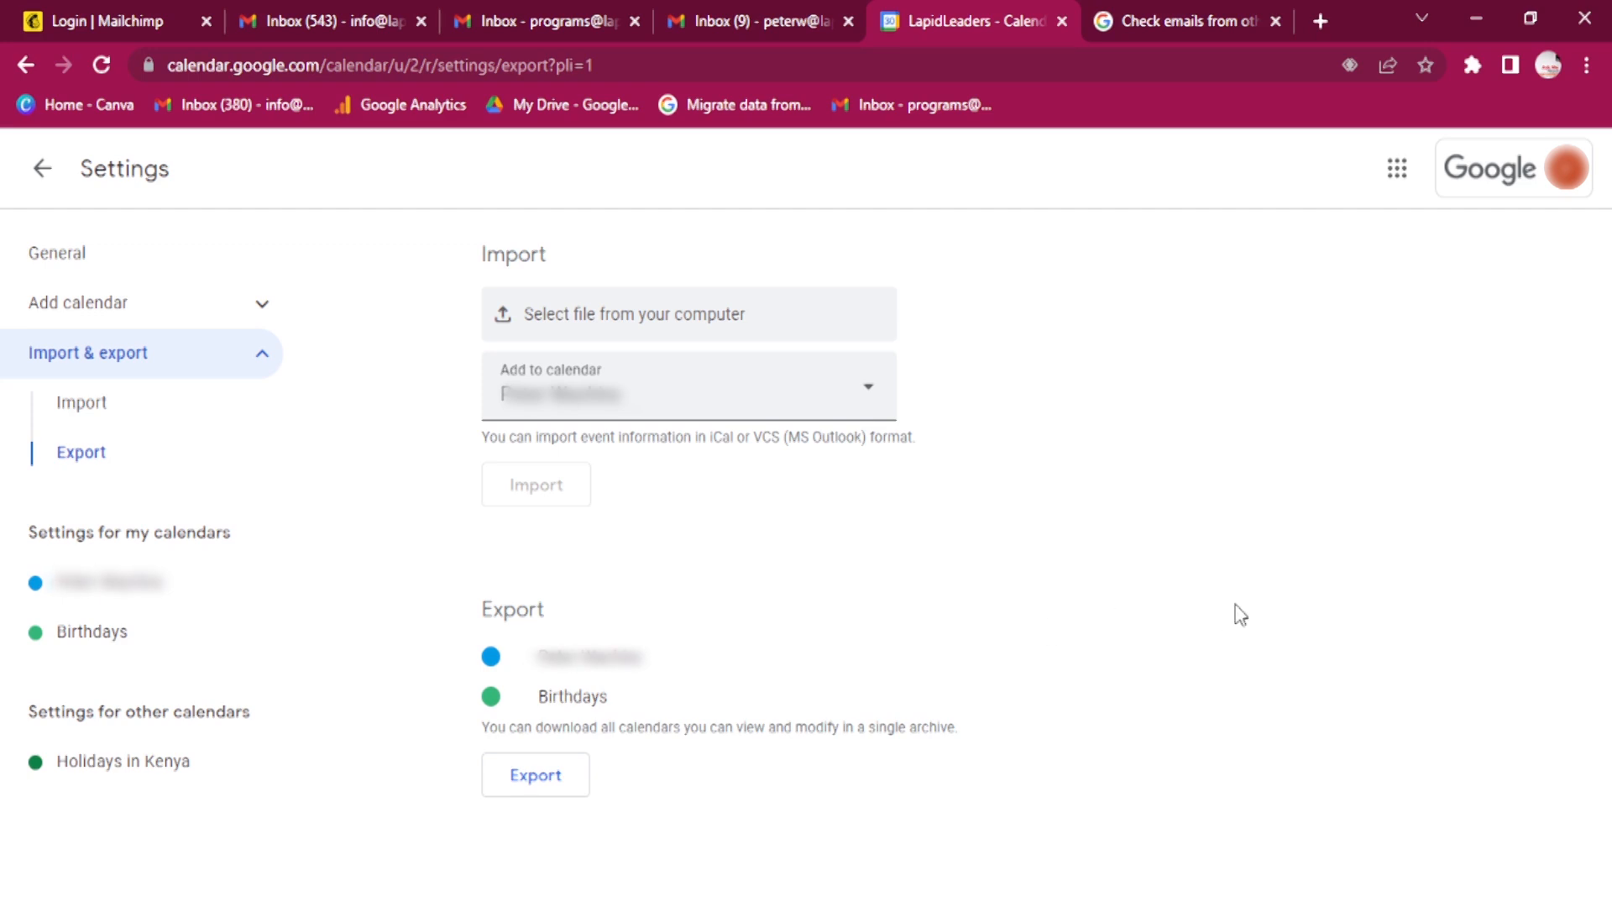
mouse_move(682, 646)
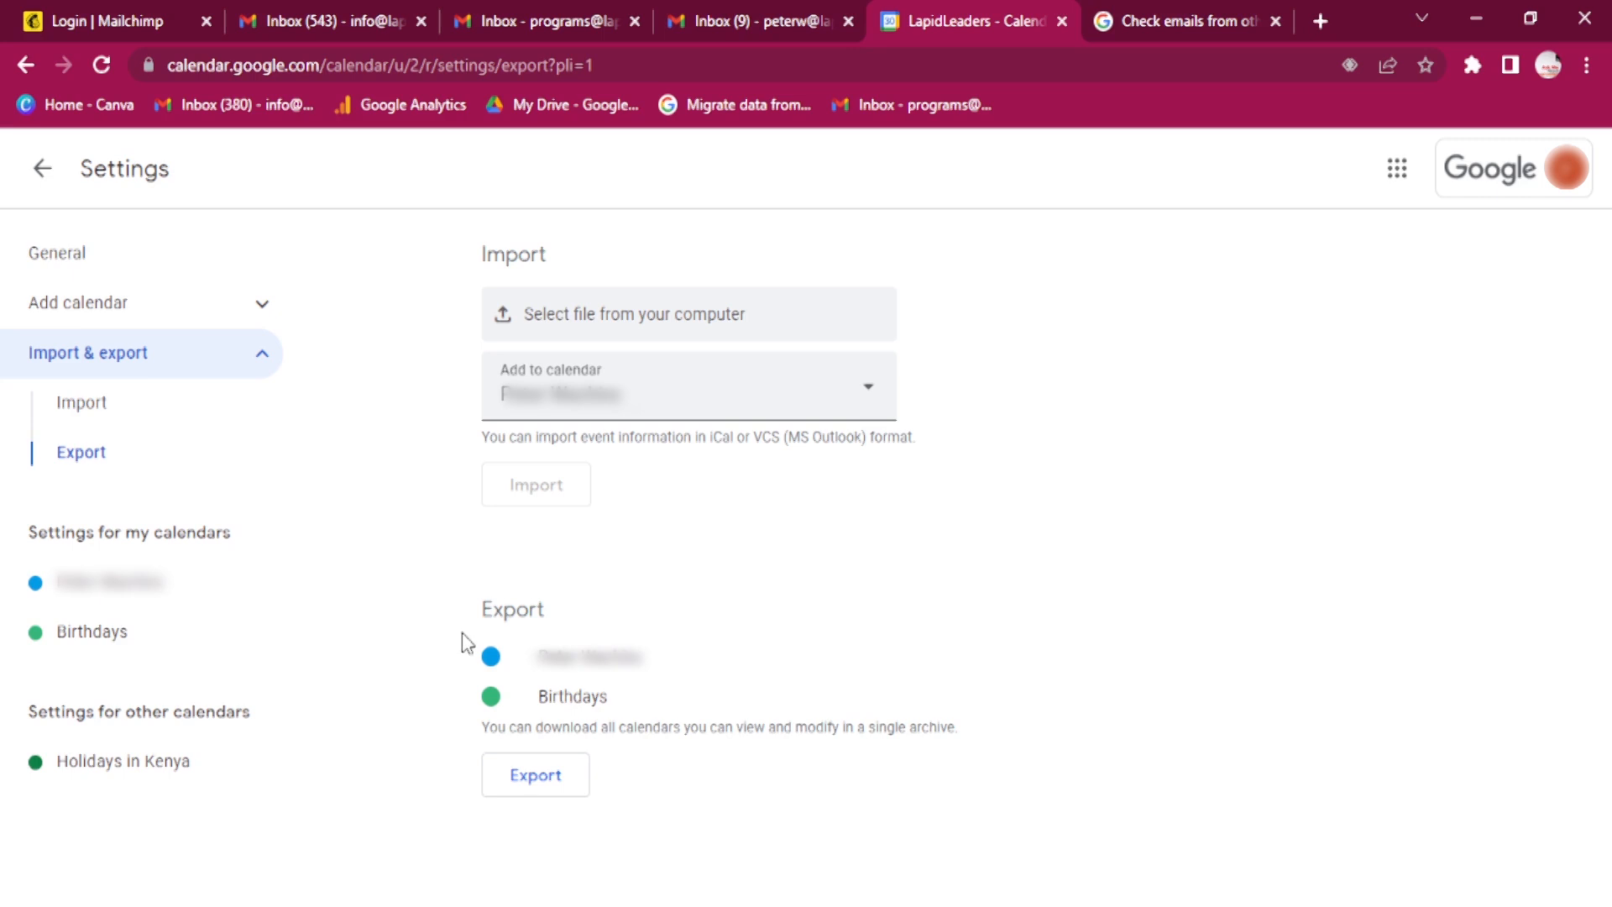
mouse_move(1501, 205)
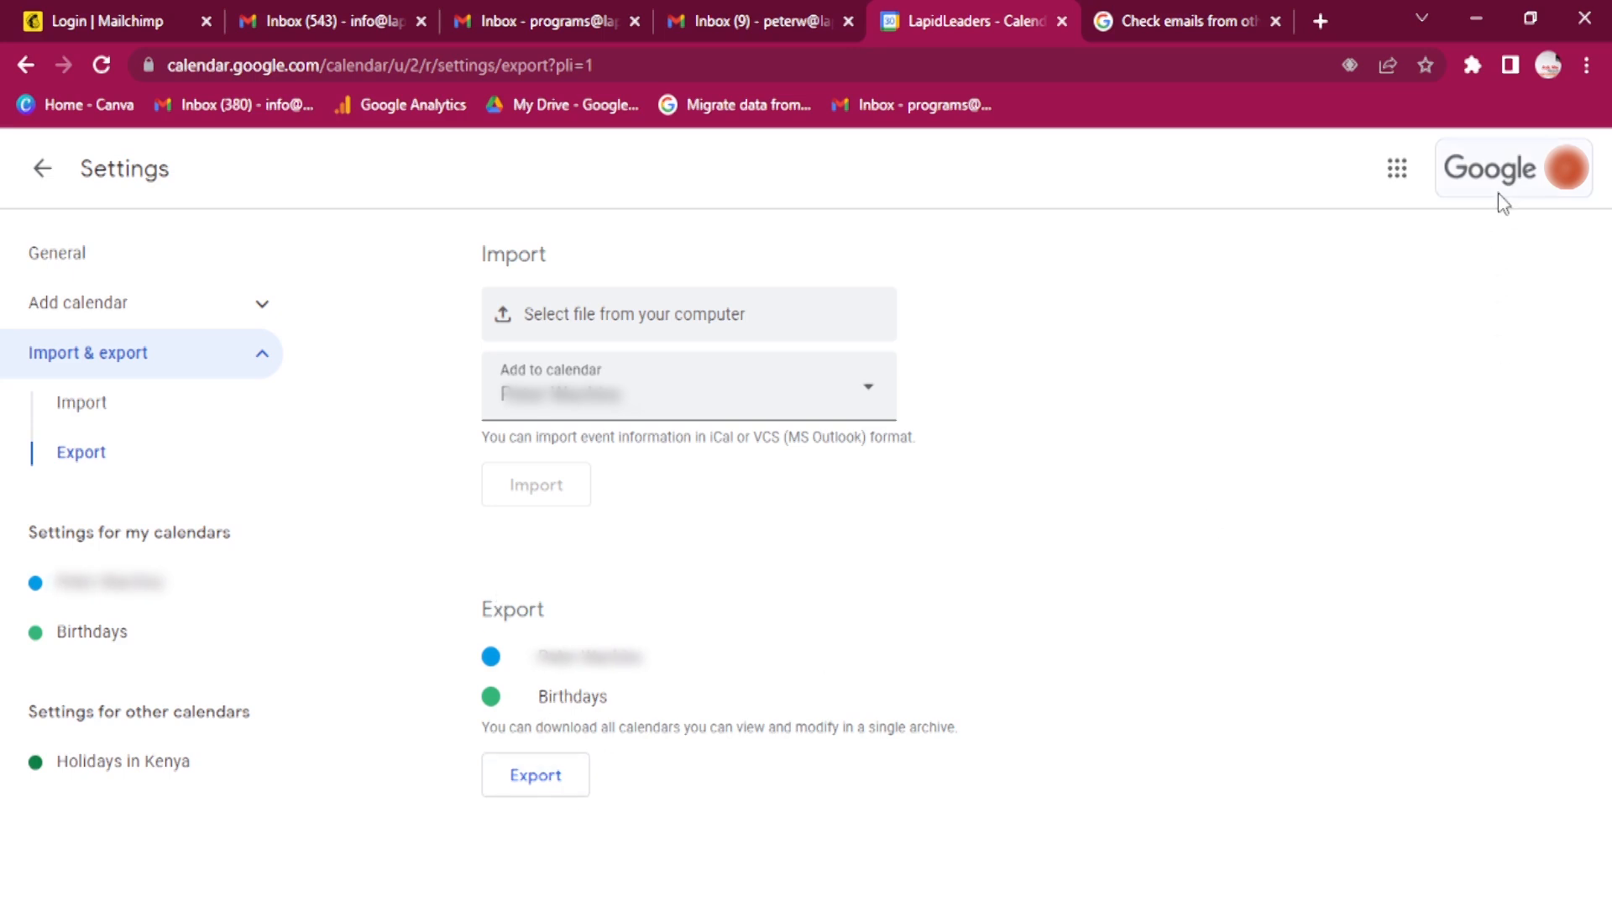
mouse_move(555, 729)
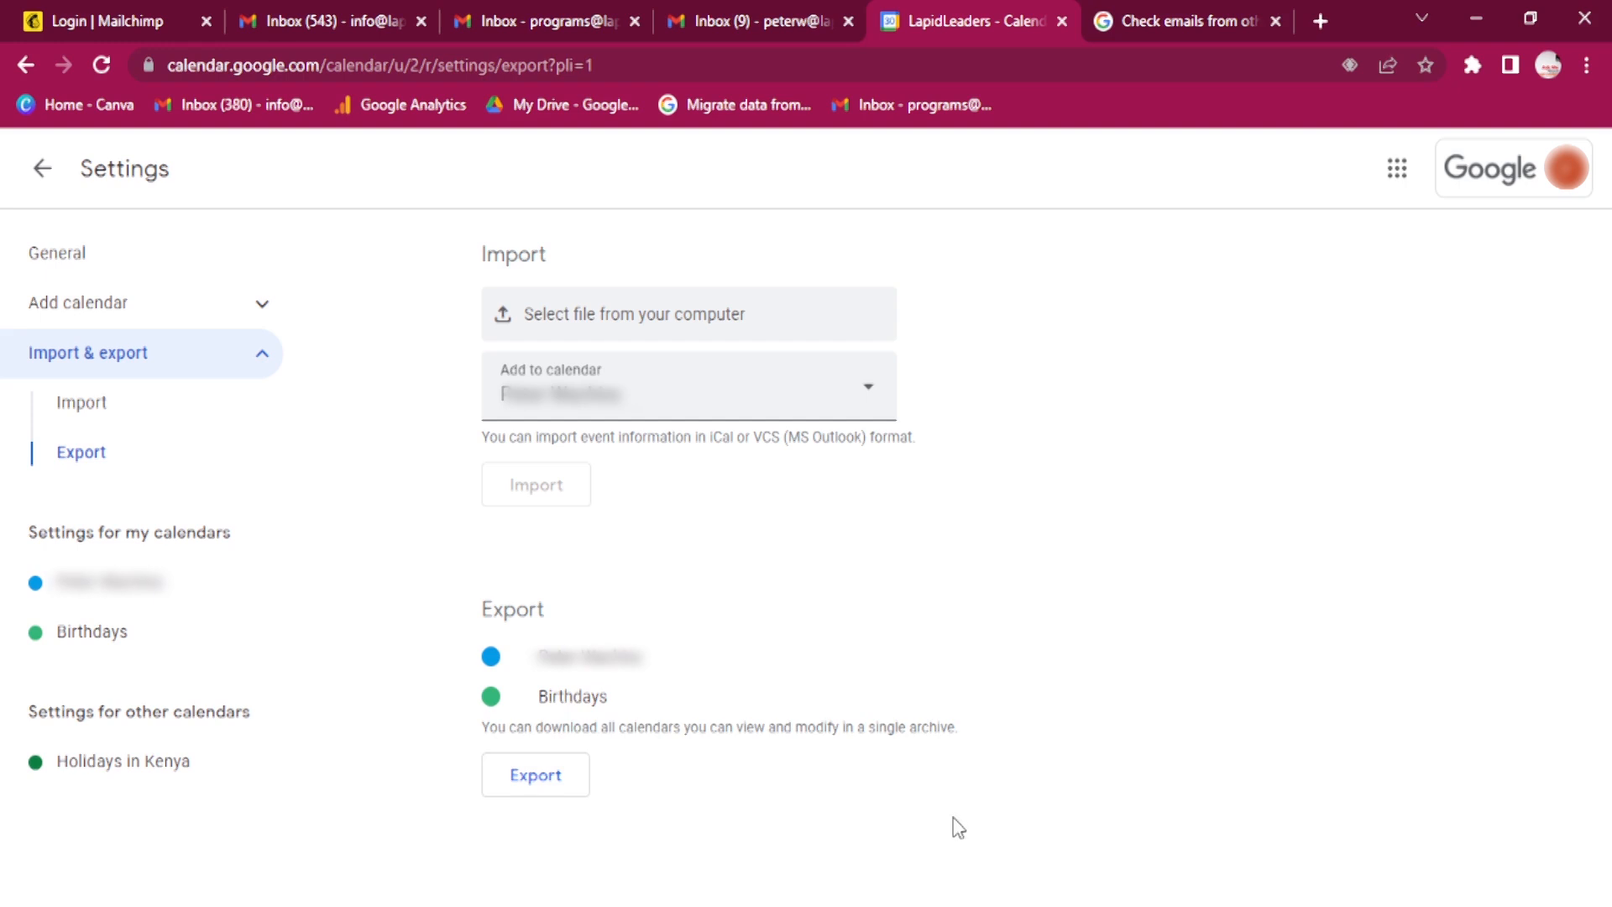
mouse_move(1122, 428)
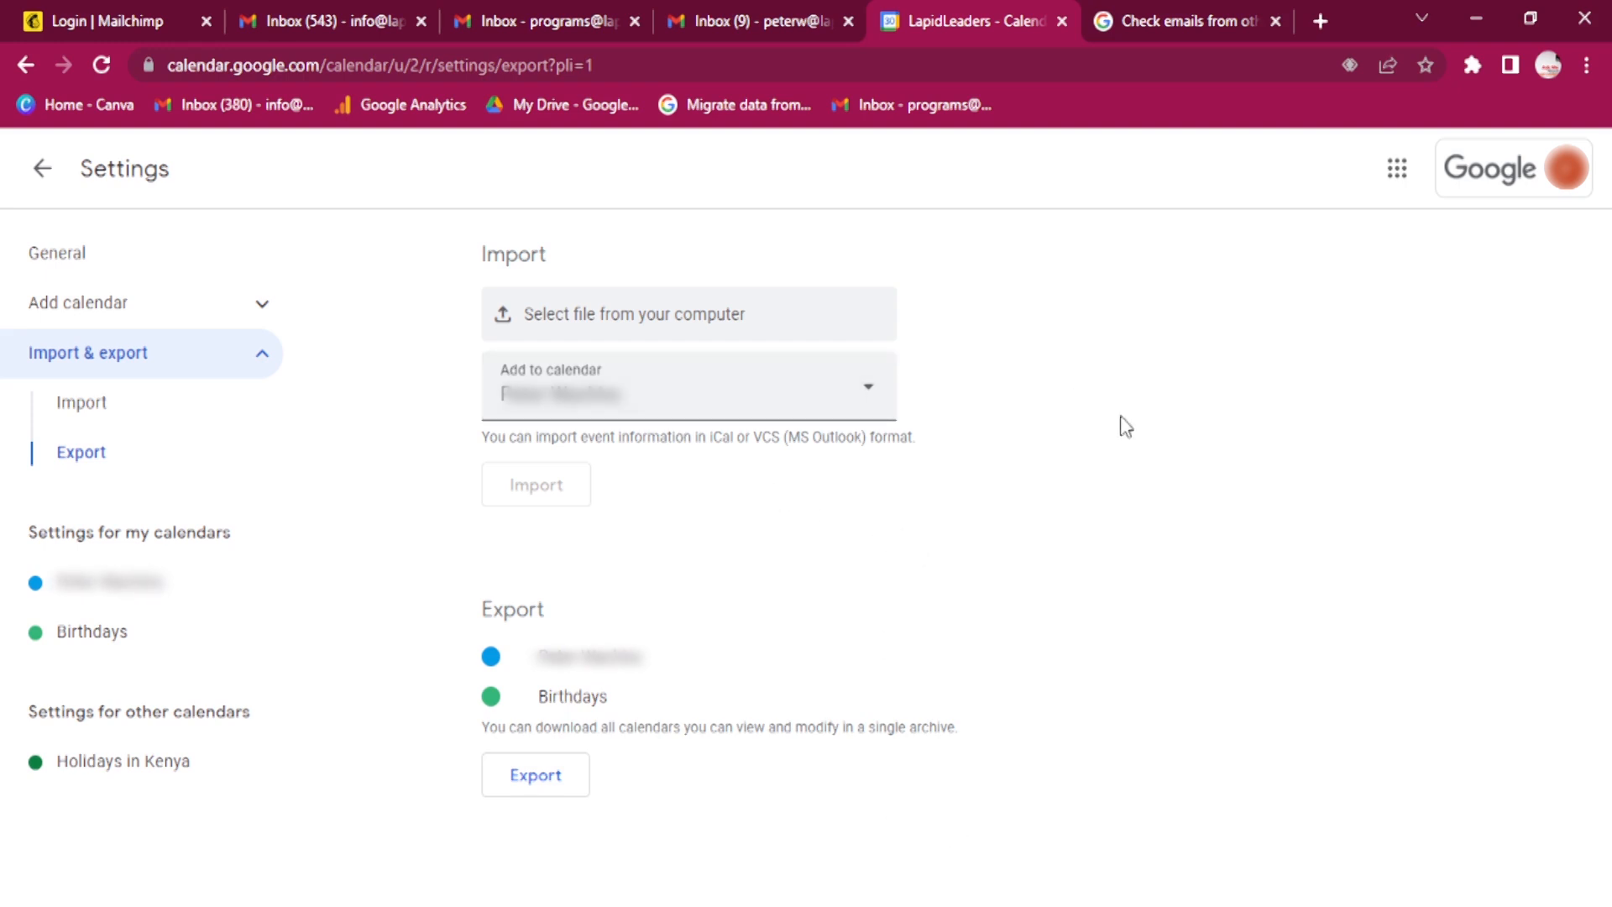
mouse_move(81, 403)
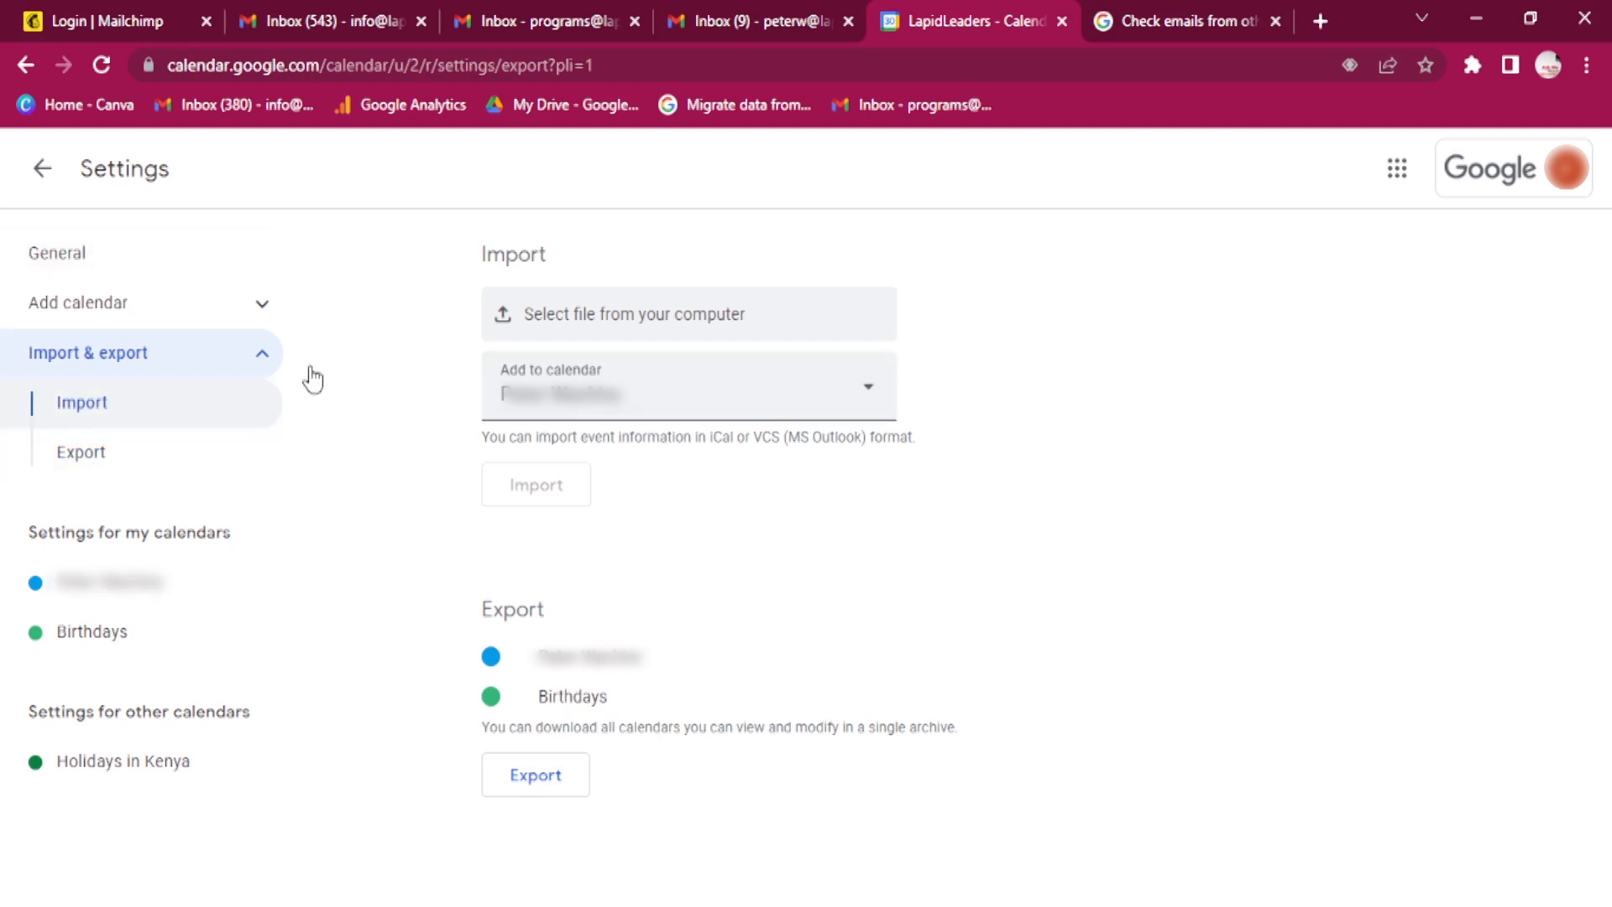
mouse_move(740, 442)
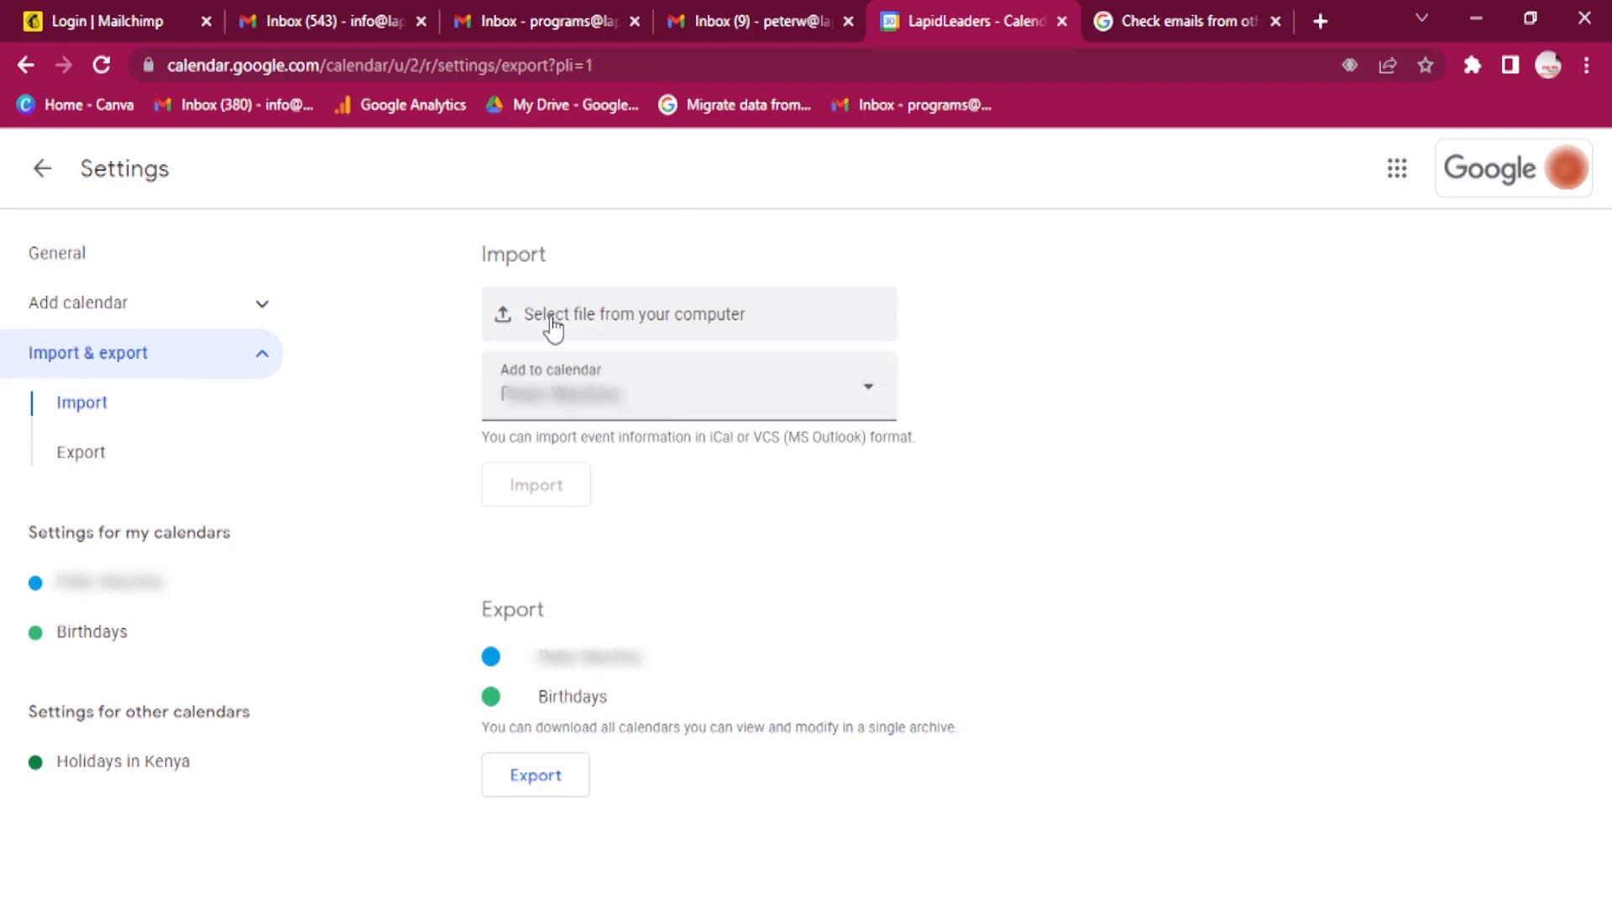
Step: Choose the .ics file from the computer and start importing it into the calendar
click(581, 313)
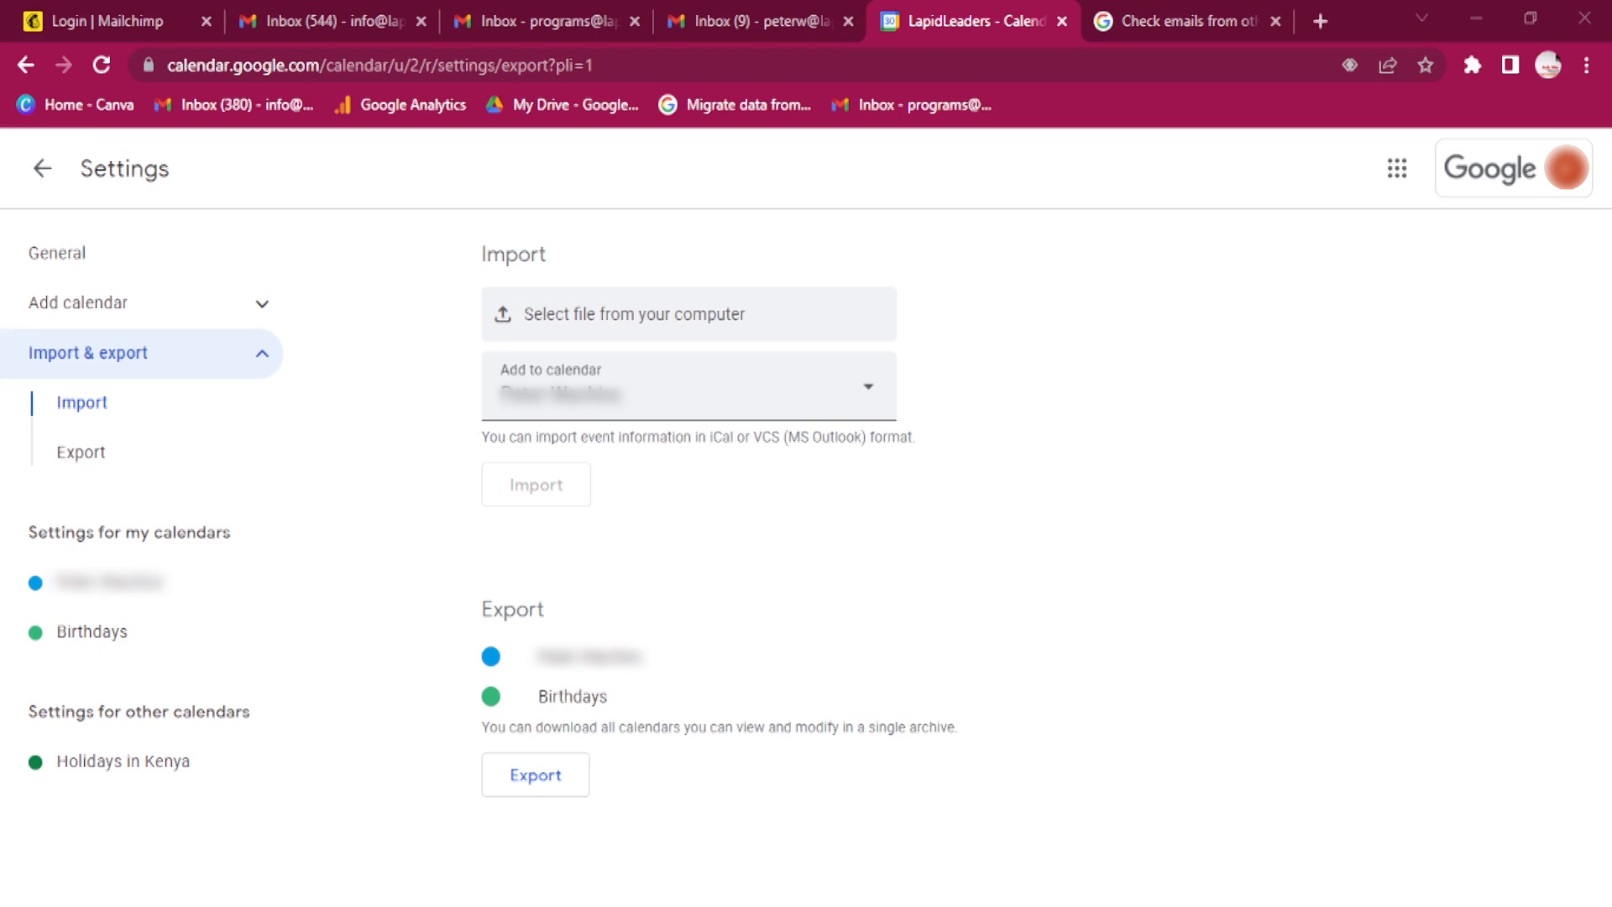
click(689, 314)
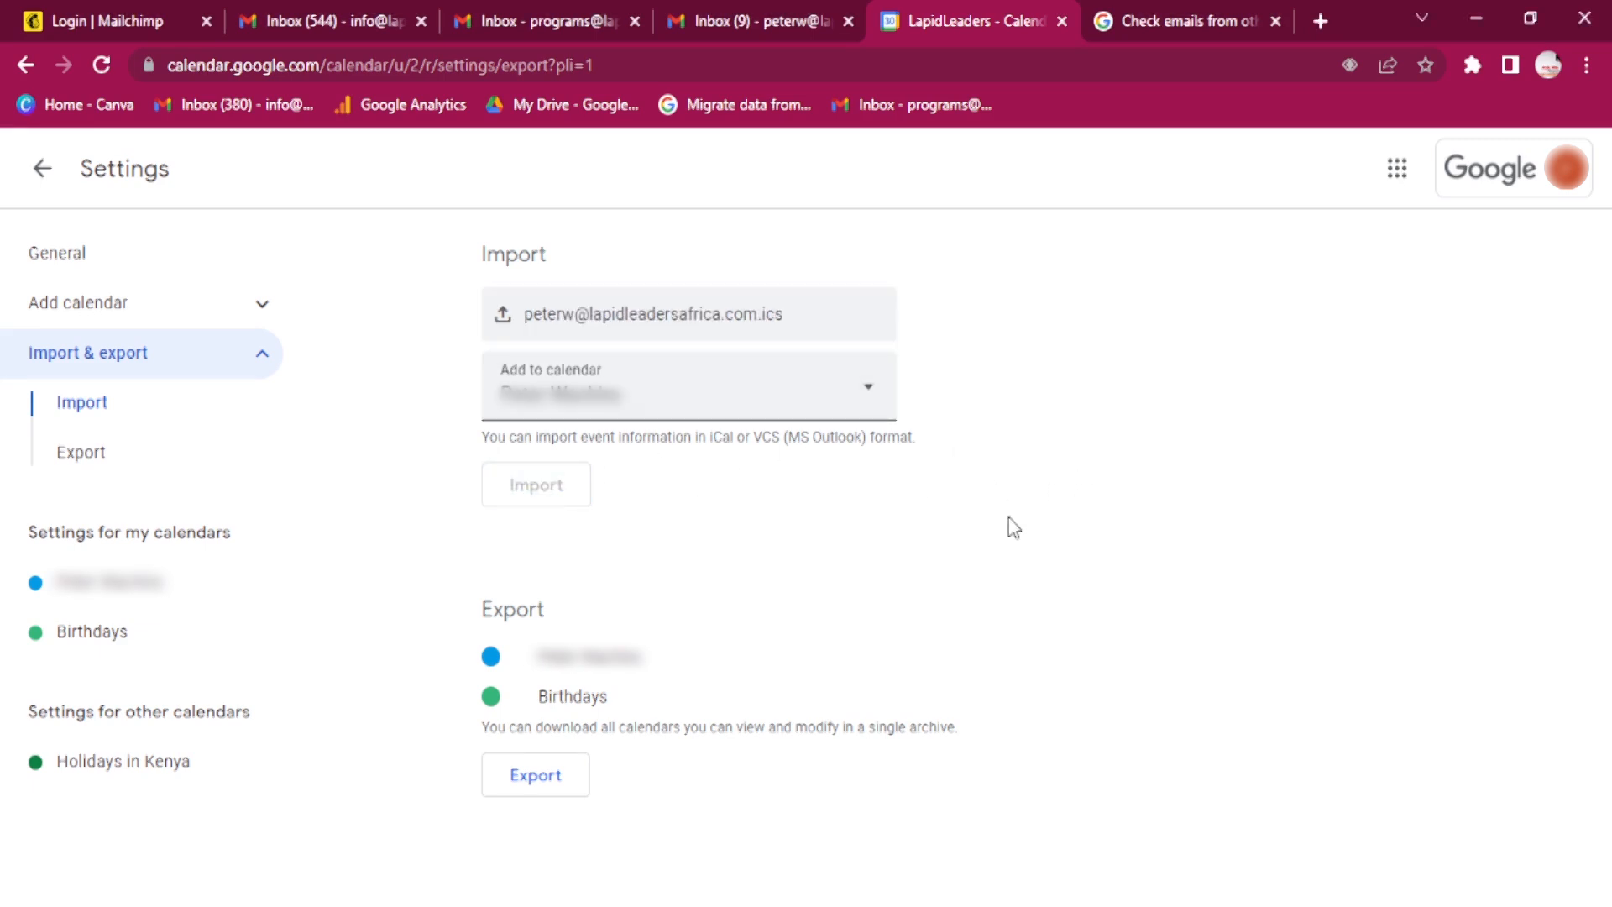
mouse_move(749, 528)
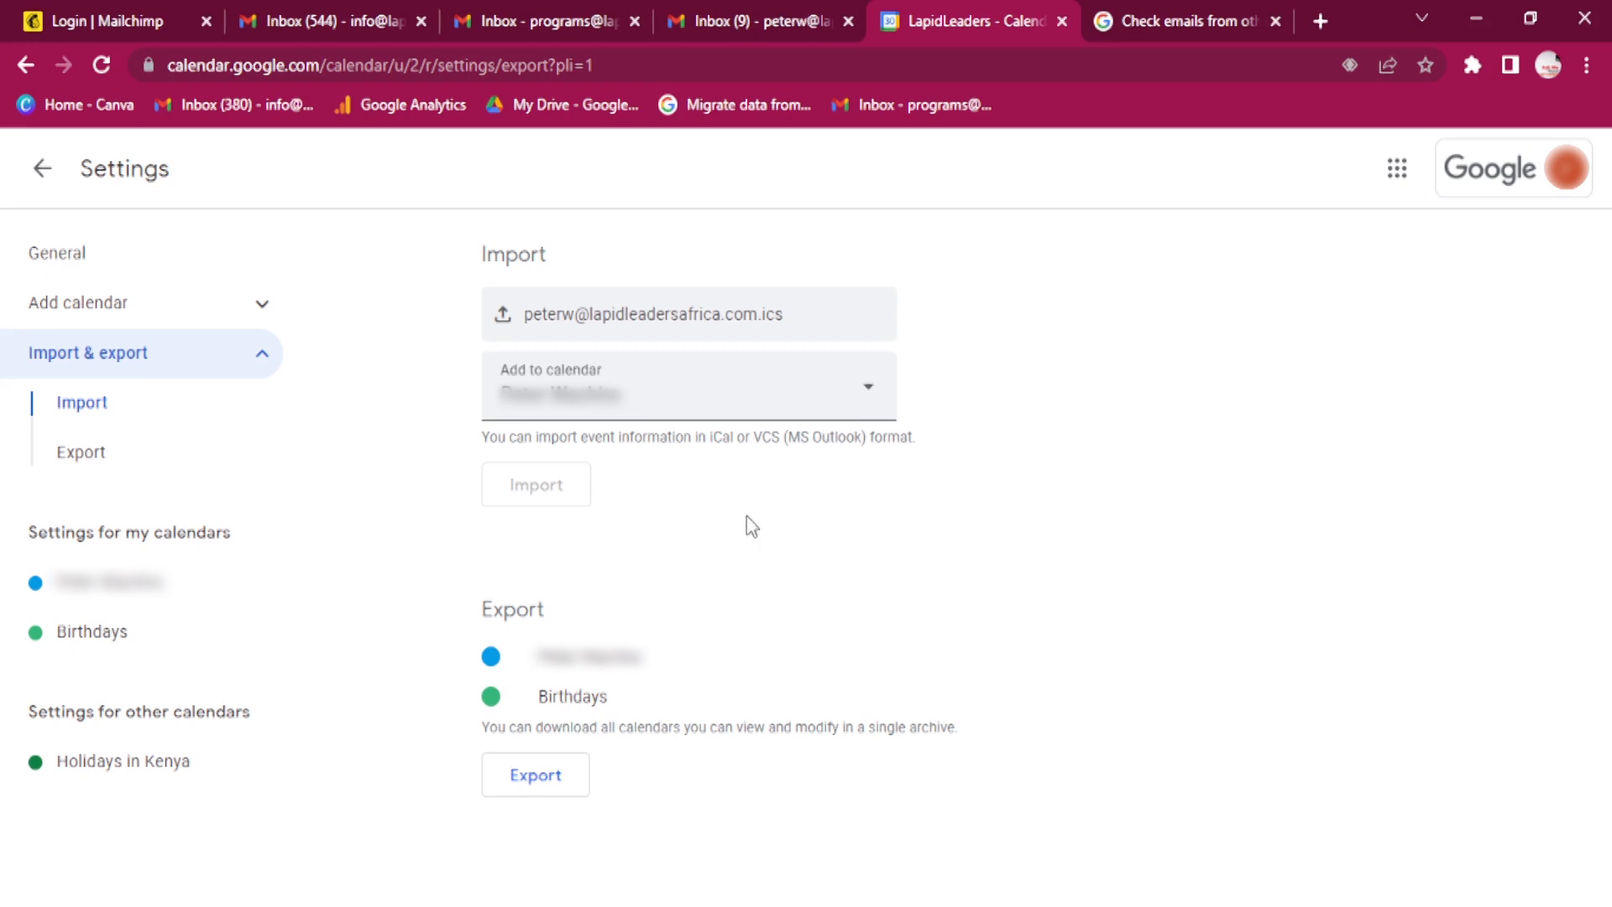
mouse_move(648, 614)
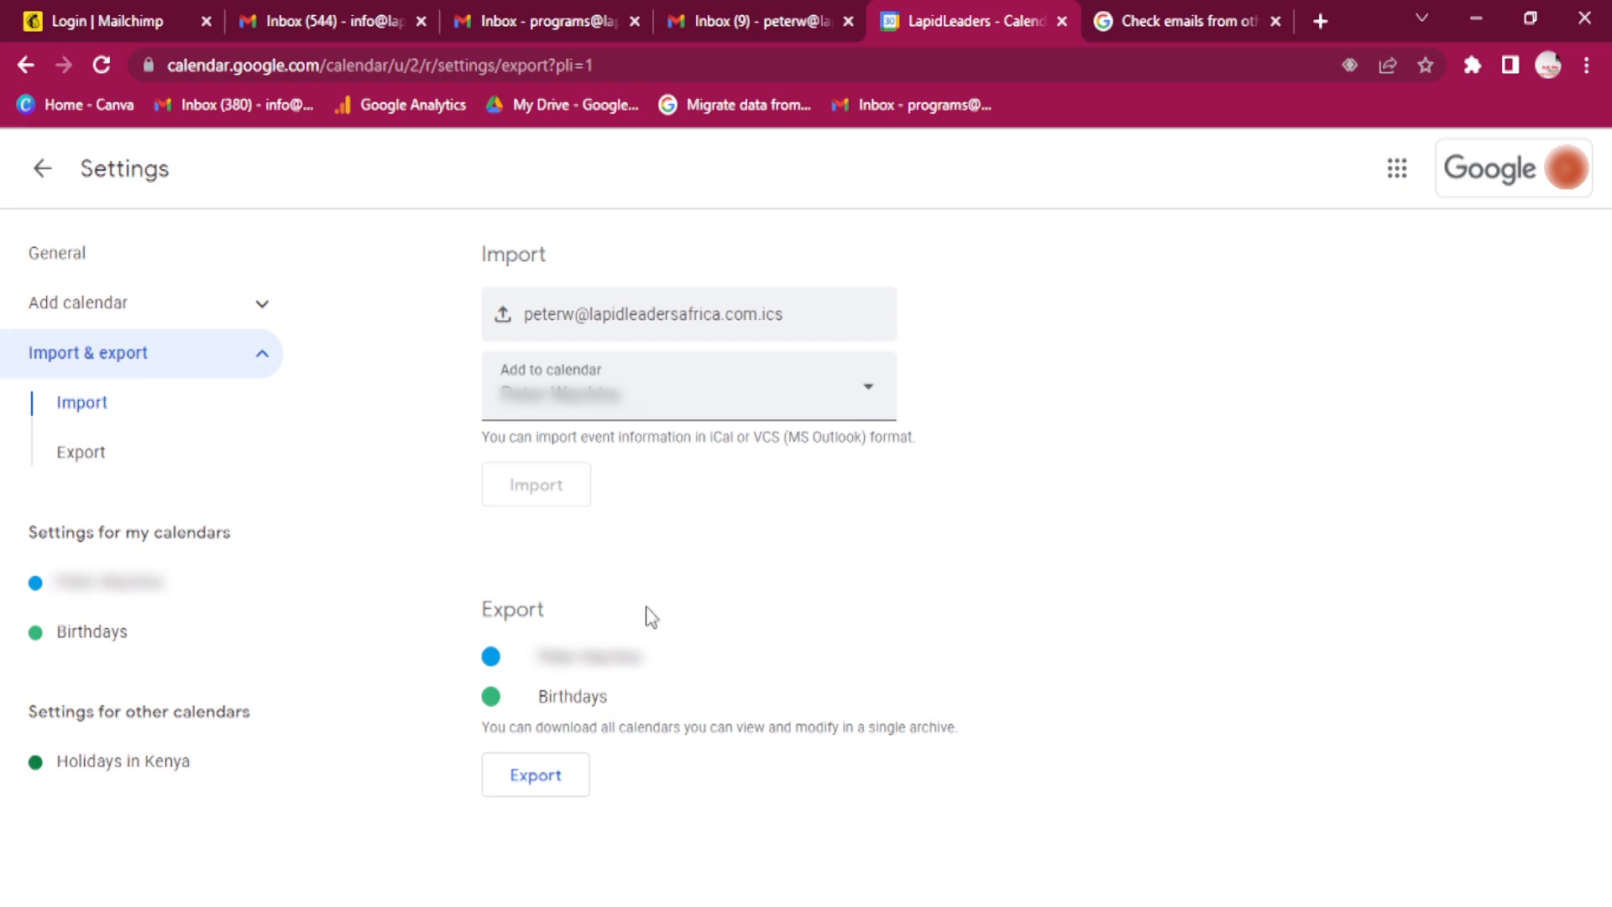
click(536, 484)
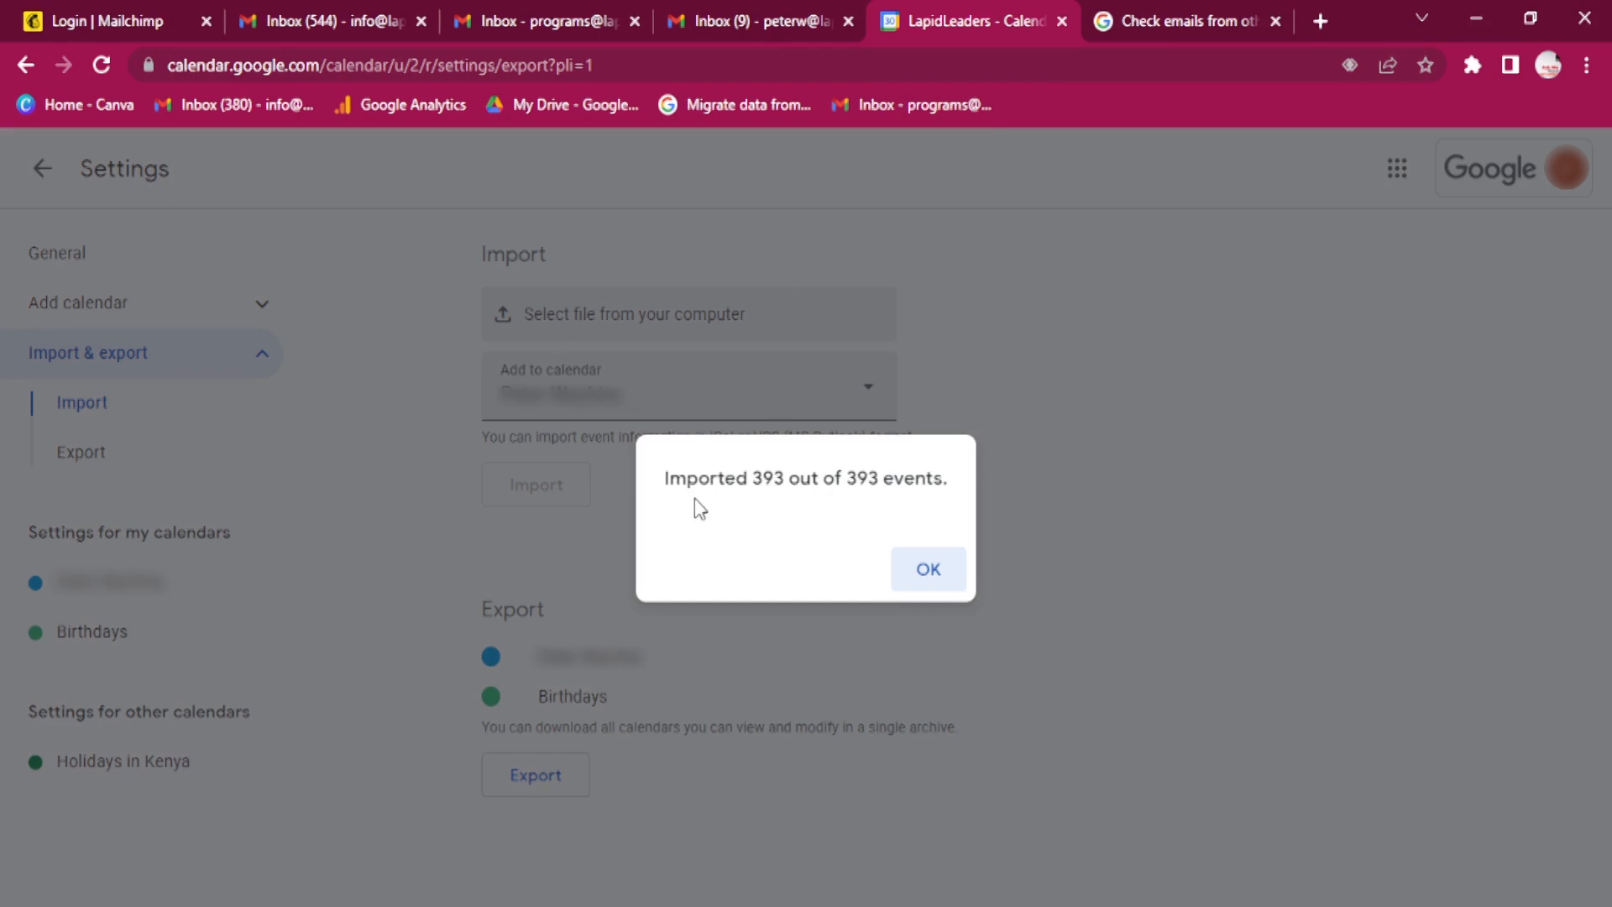
mouse_move(833, 506)
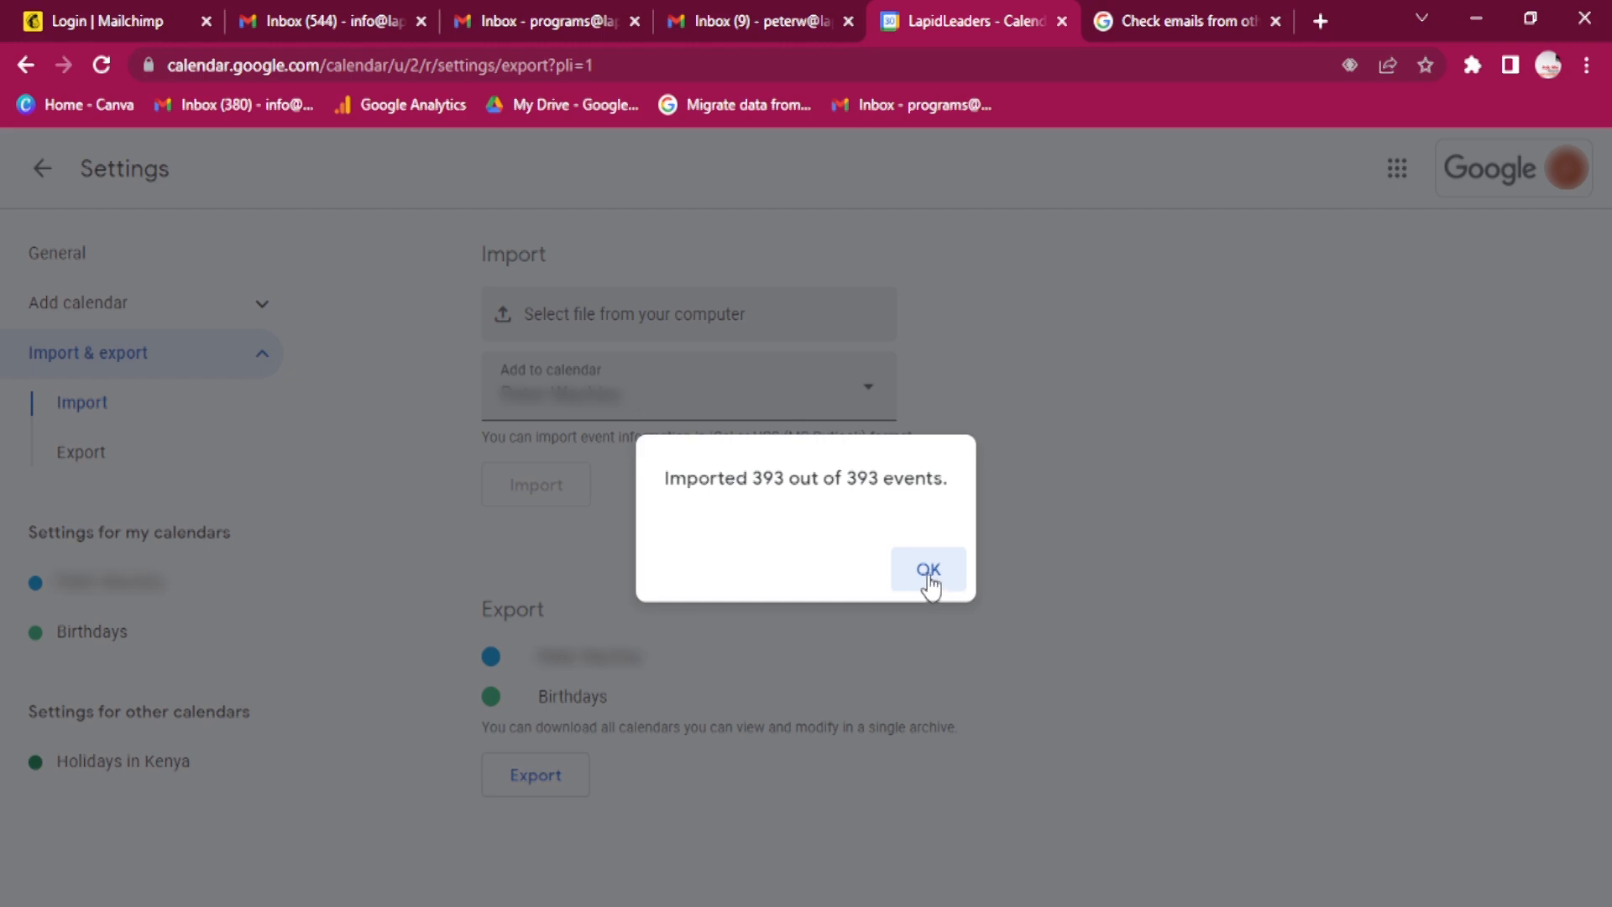
Step: Acknowledge the 'Imported 393 out of 393 events' confirmation with OK
click(931, 570)
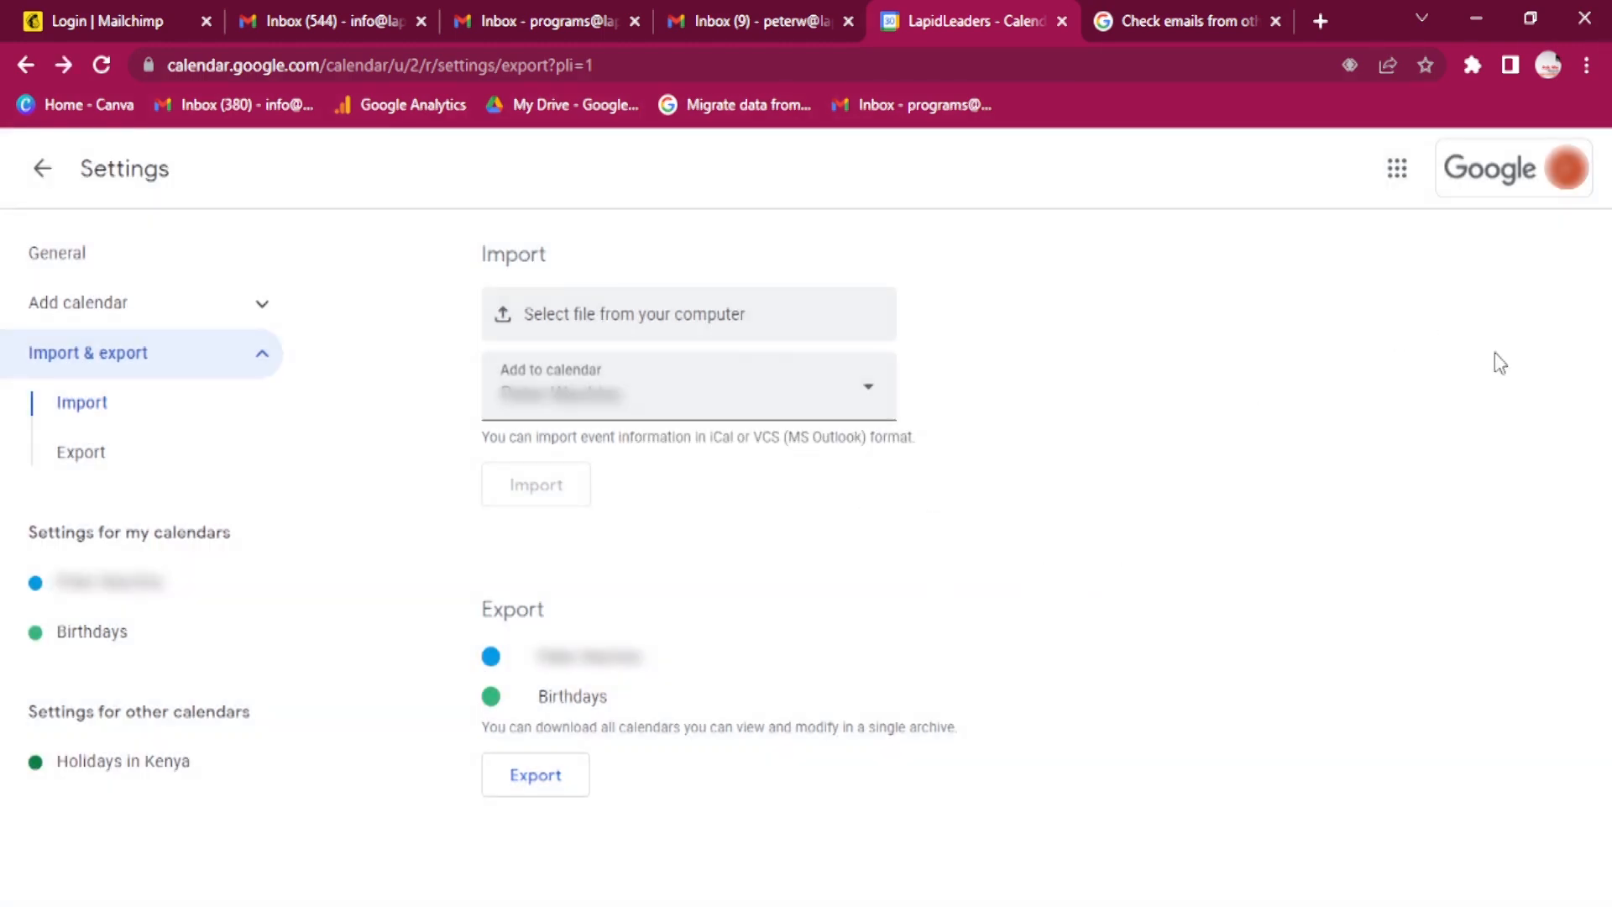
mouse_move(41, 172)
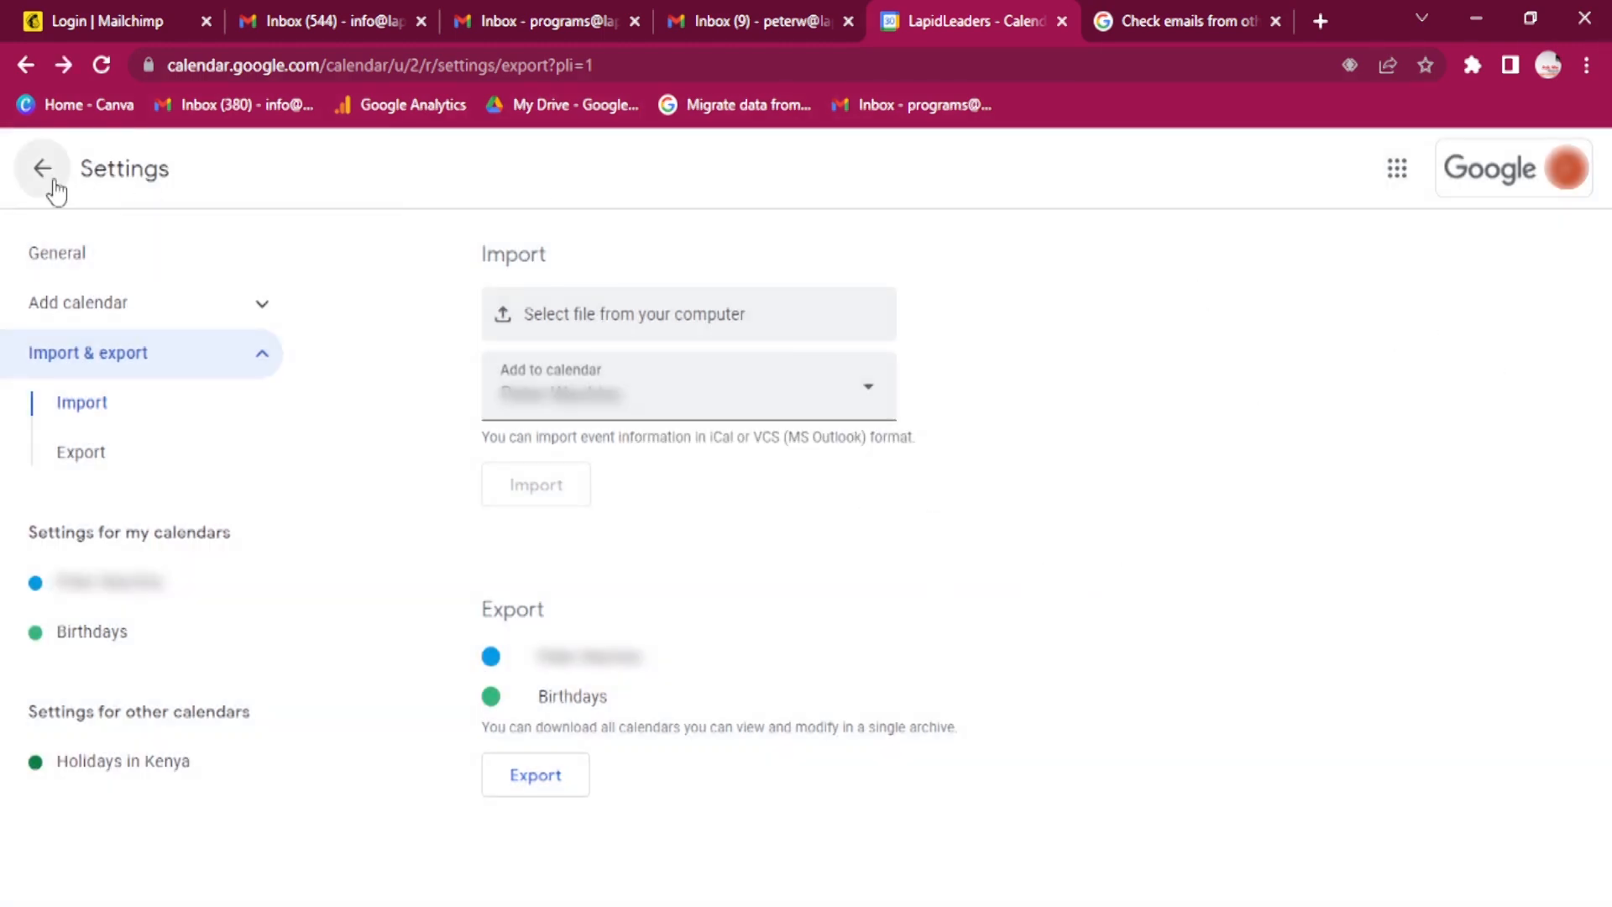
mouse_move(1431, 353)
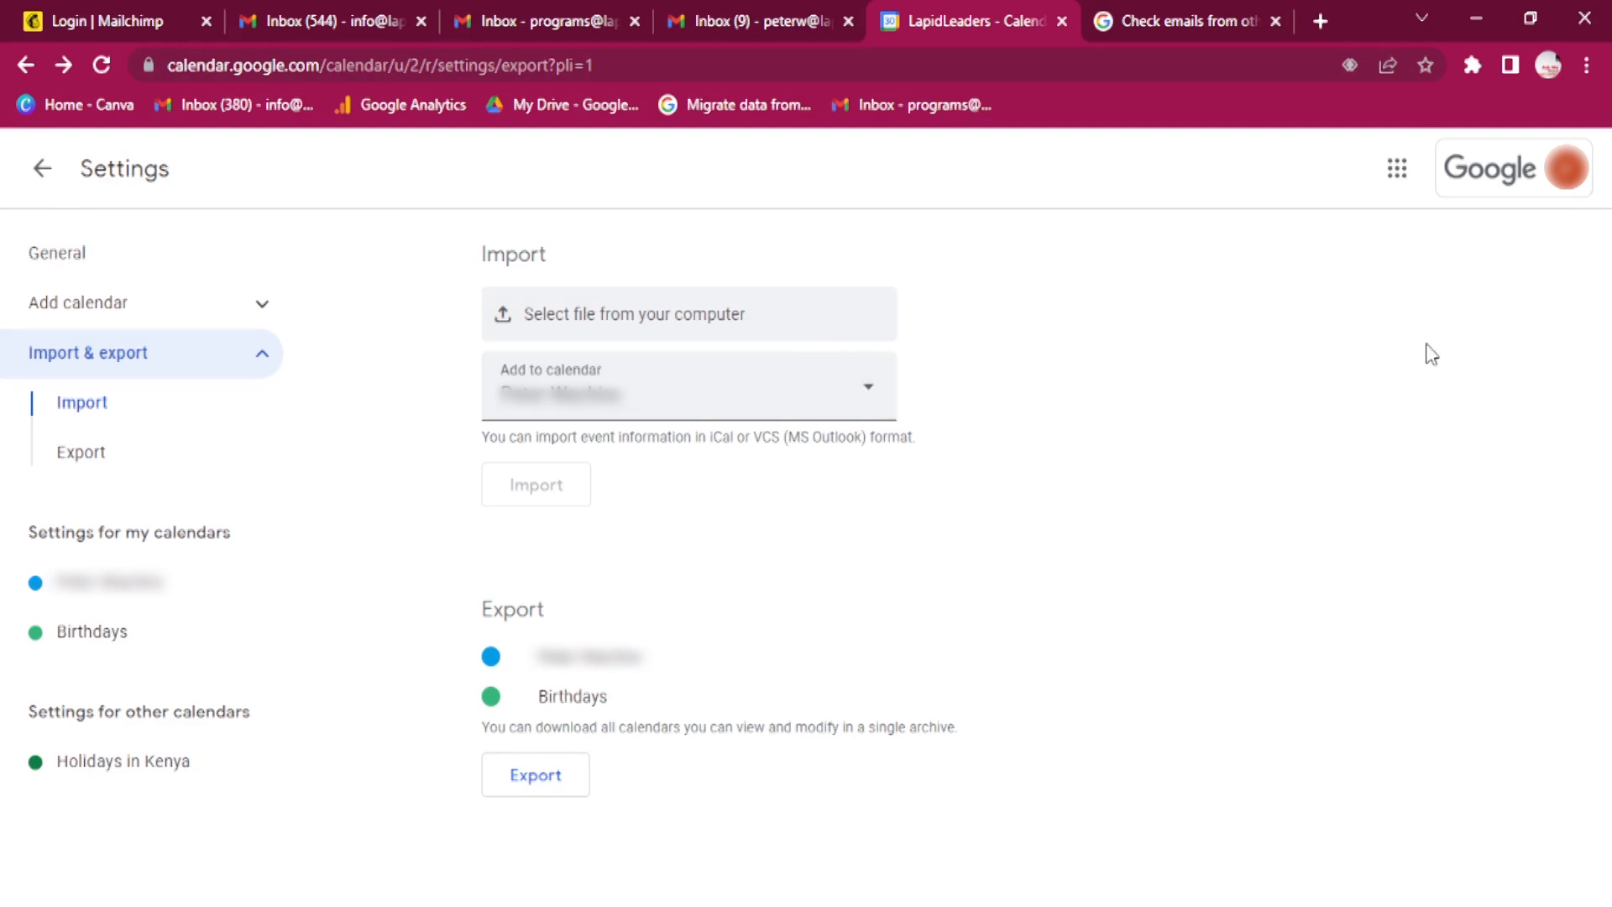
mouse_move(964, 589)
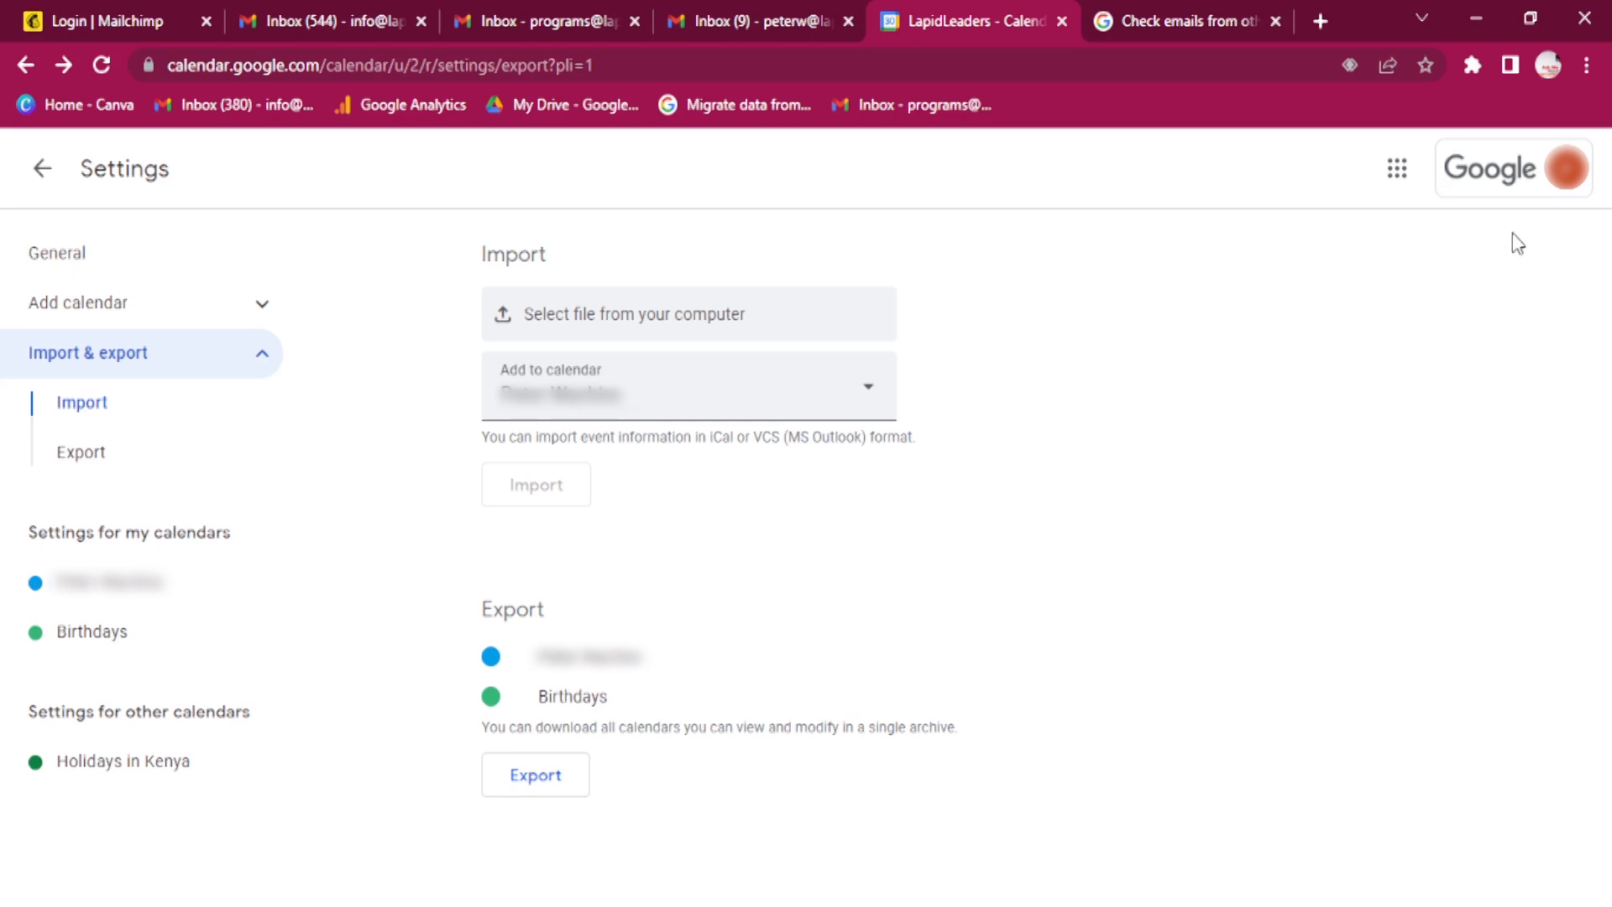
mouse_move(1132, 521)
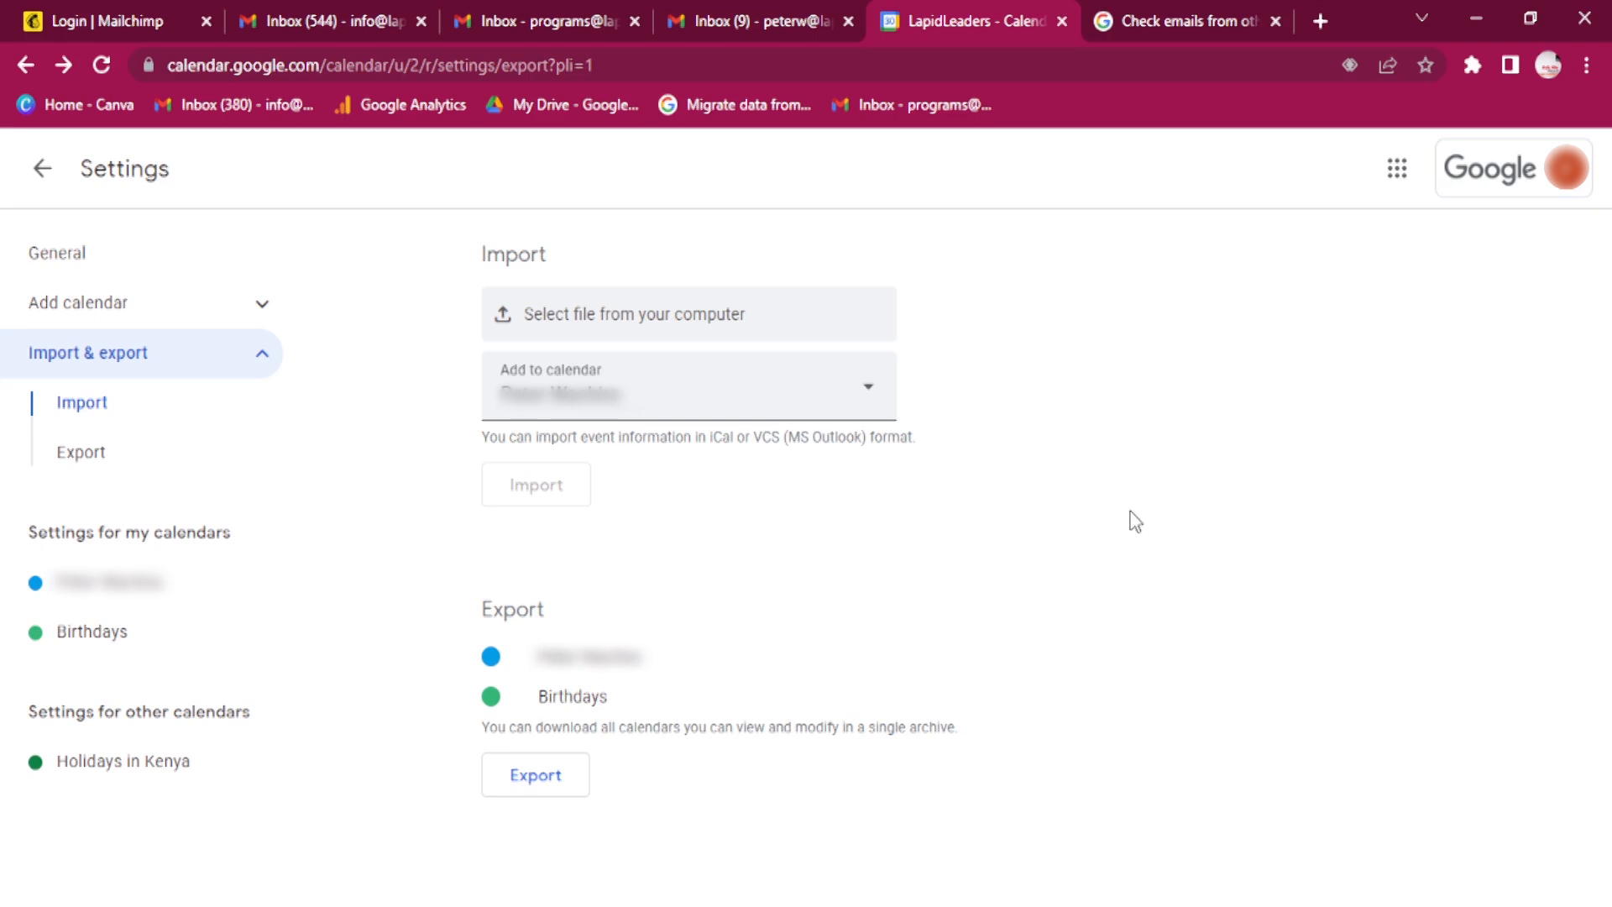
mouse_move(1045, 510)
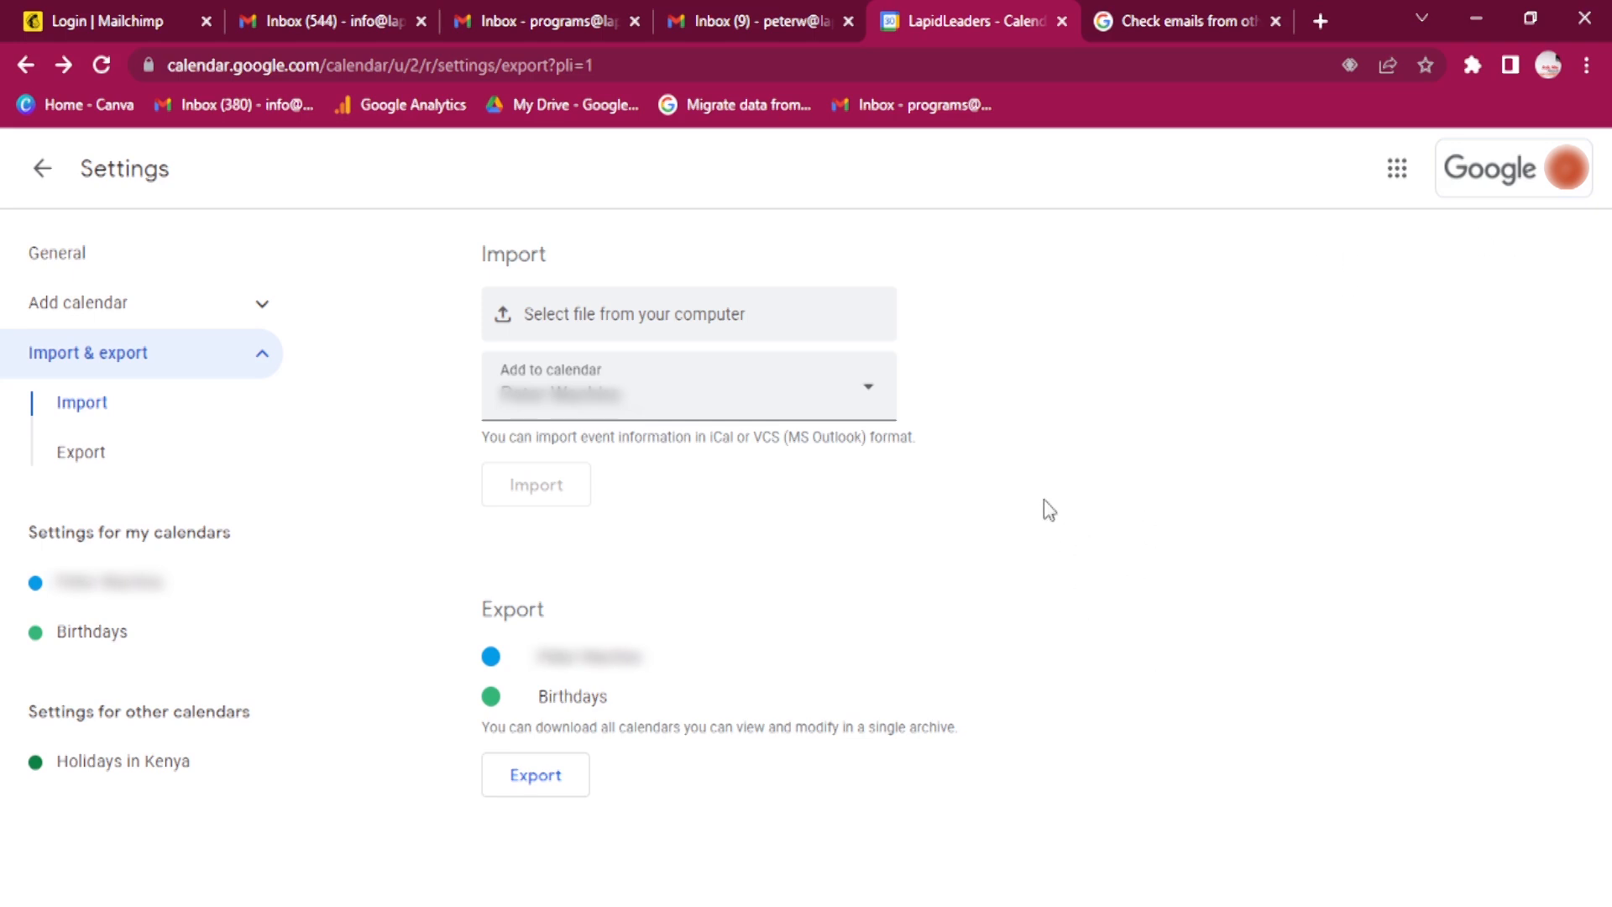